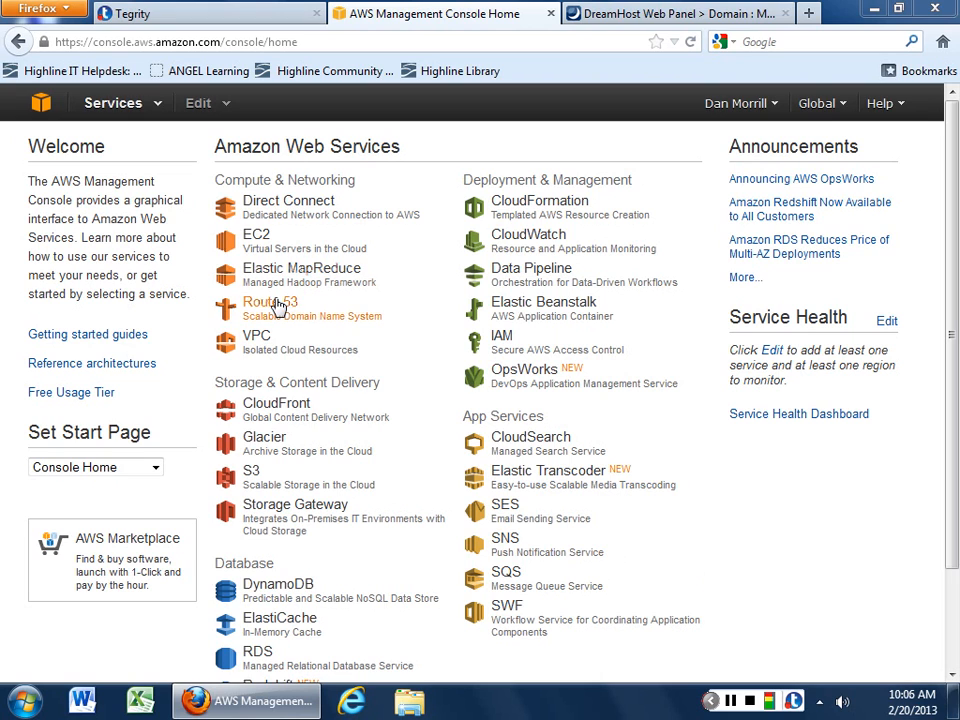
Step: Go to the Route 53 service from the console home page
click(270, 300)
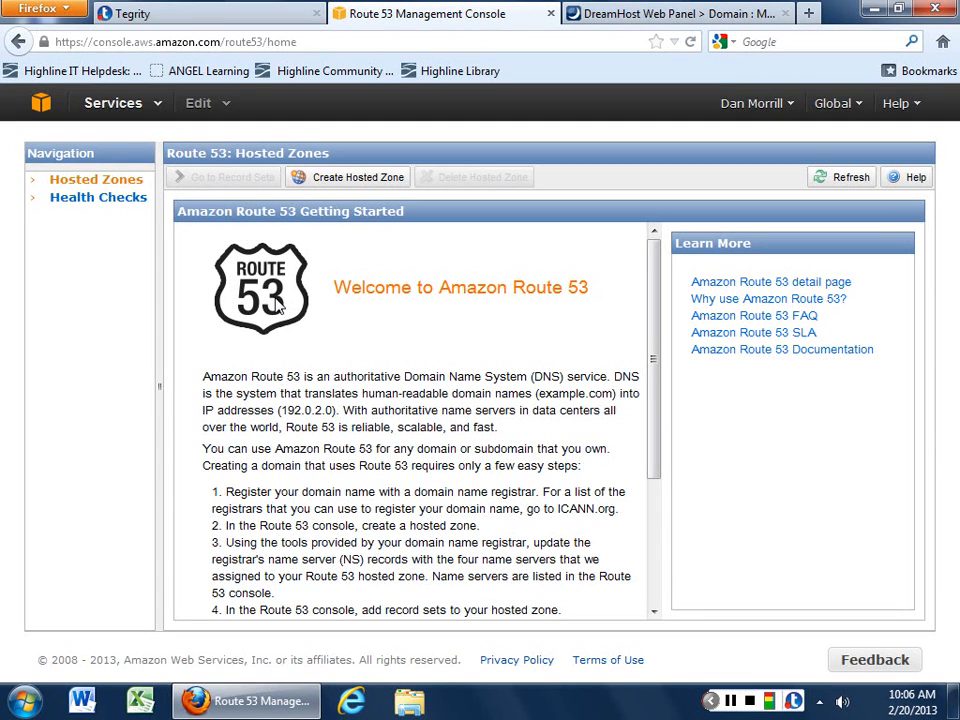
Step: Return to the DreamHost panel and select the epicfailtoday.com domain name in the hosting form
click(700, 12)
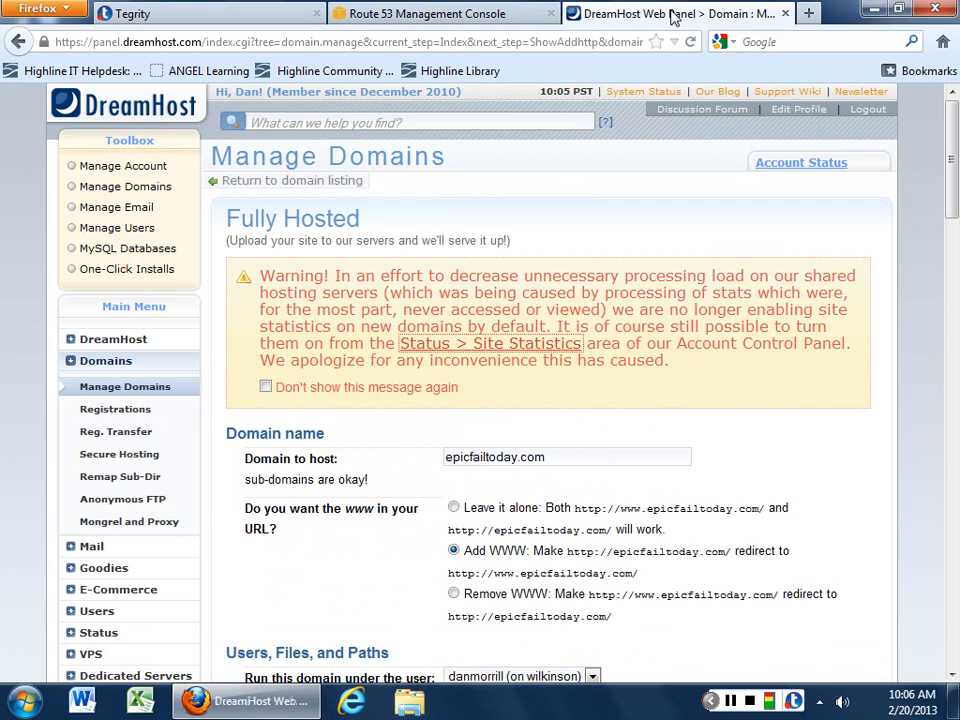
scroll(down, 3)
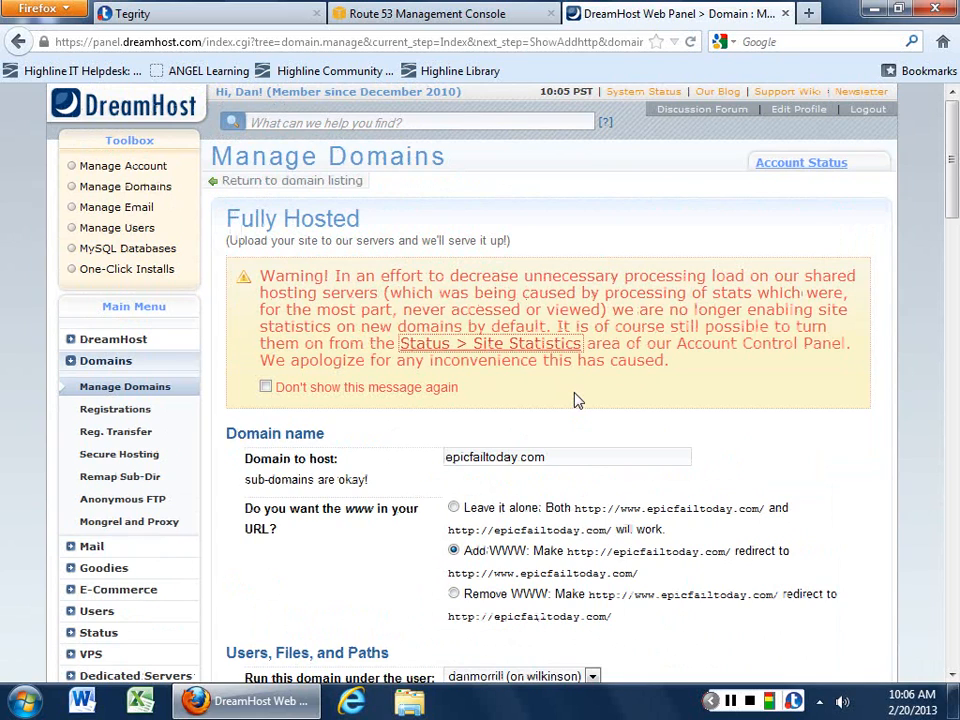
double_click(494, 456)
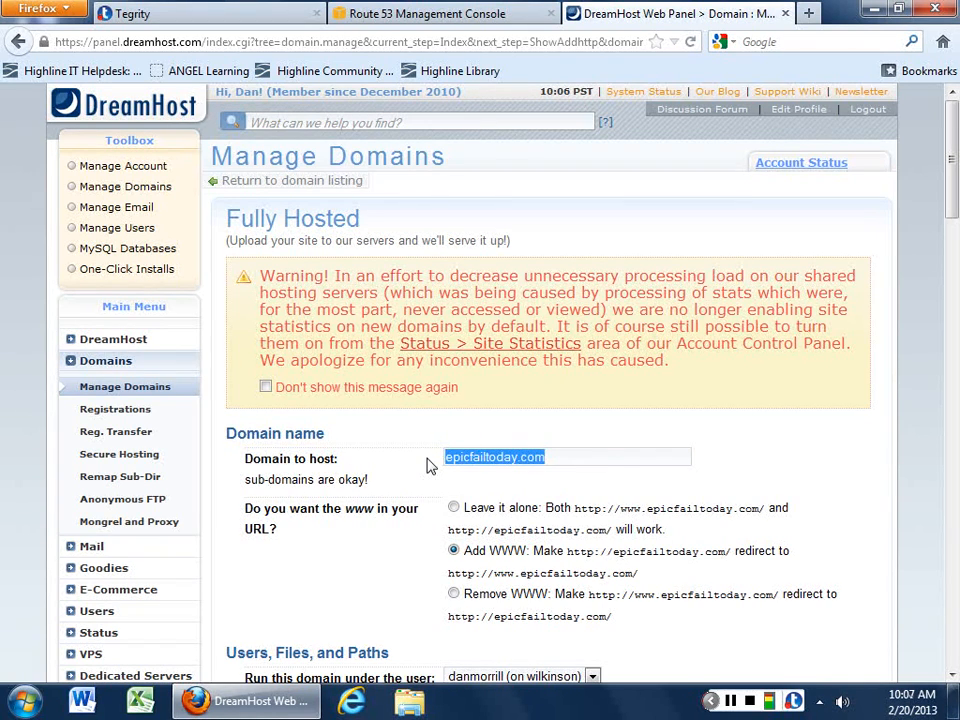
Step: Review the DreamHost hosting options down to DNS Only, then return to the Route 53 console
scroll(down, 3)
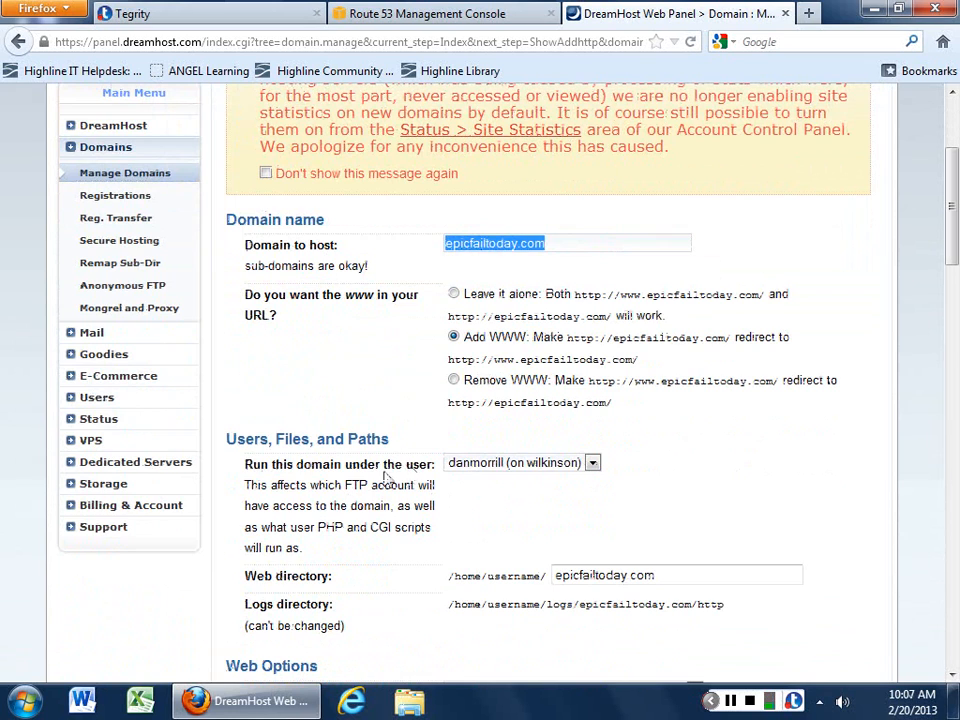
scroll(down, 3)
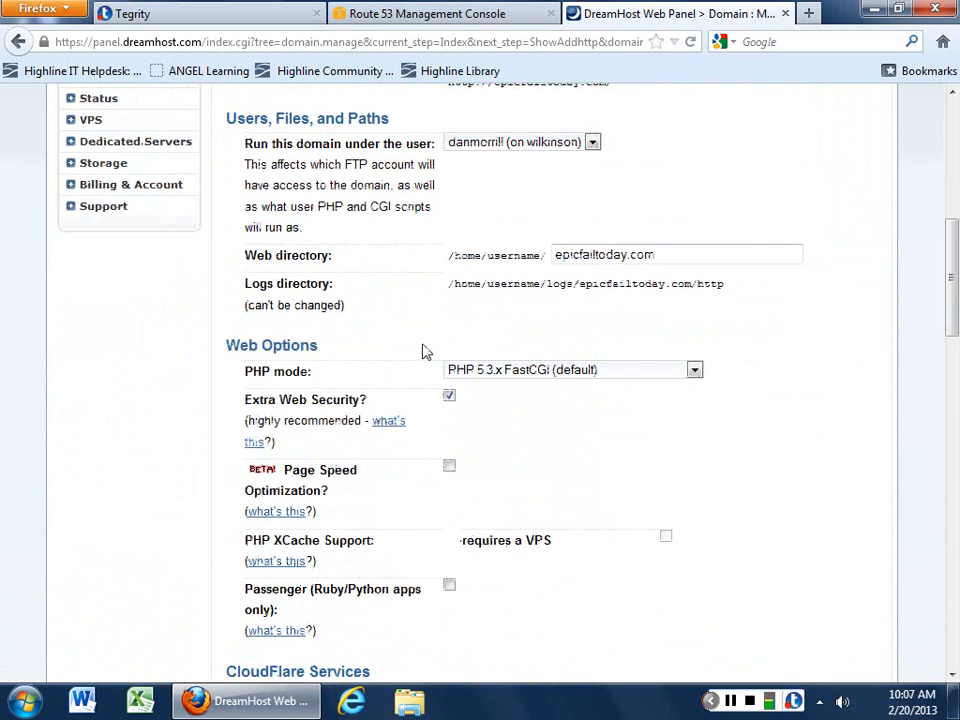
scroll(down, 3)
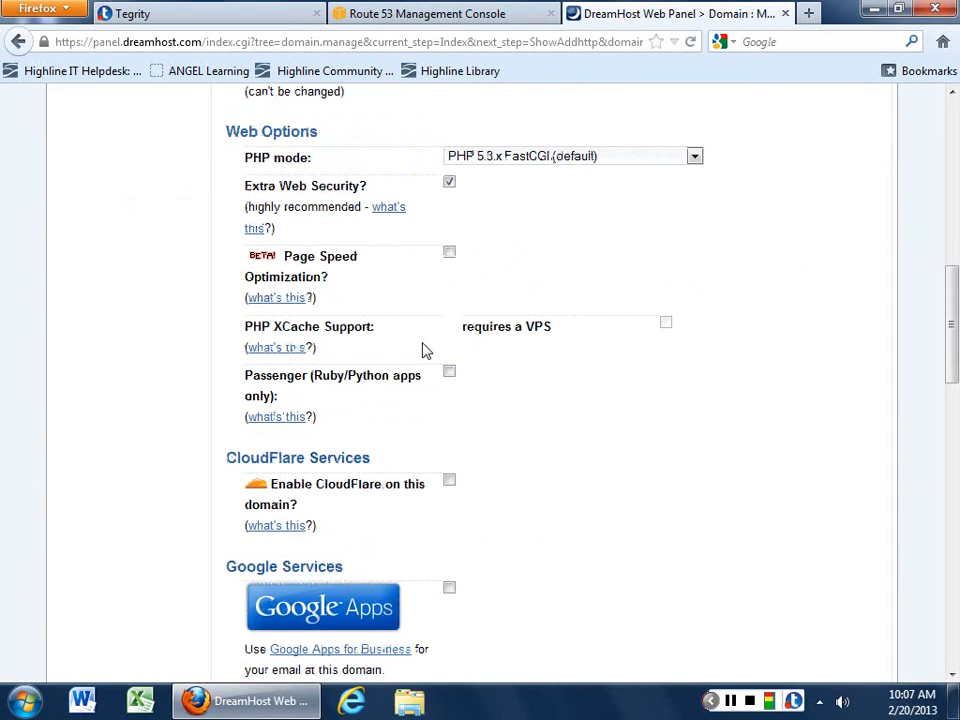
scroll(down, 3)
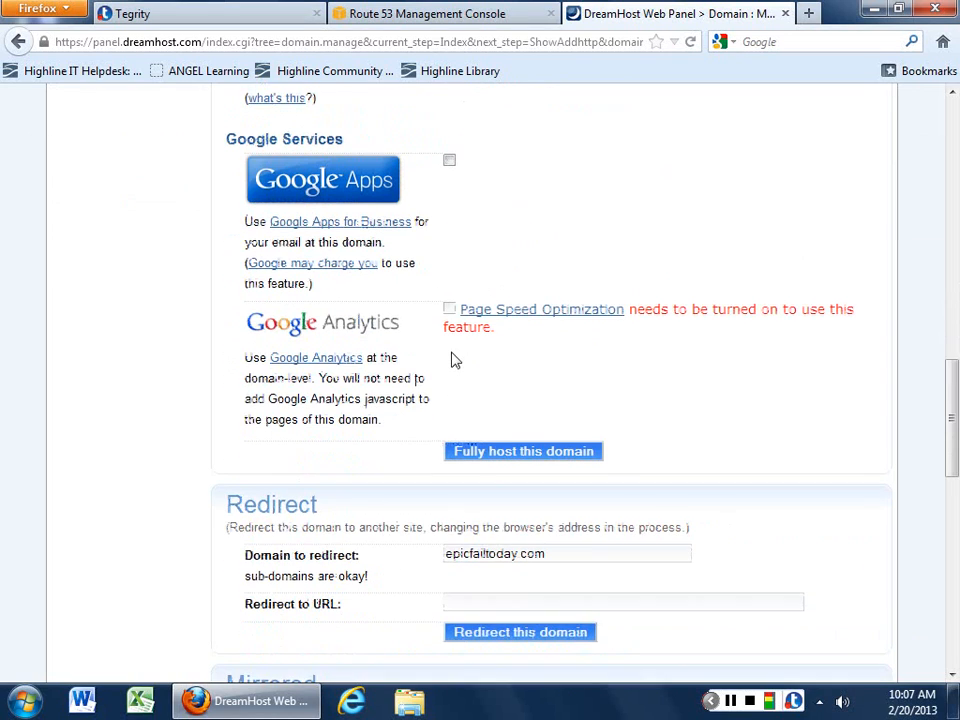
scroll(down, 3)
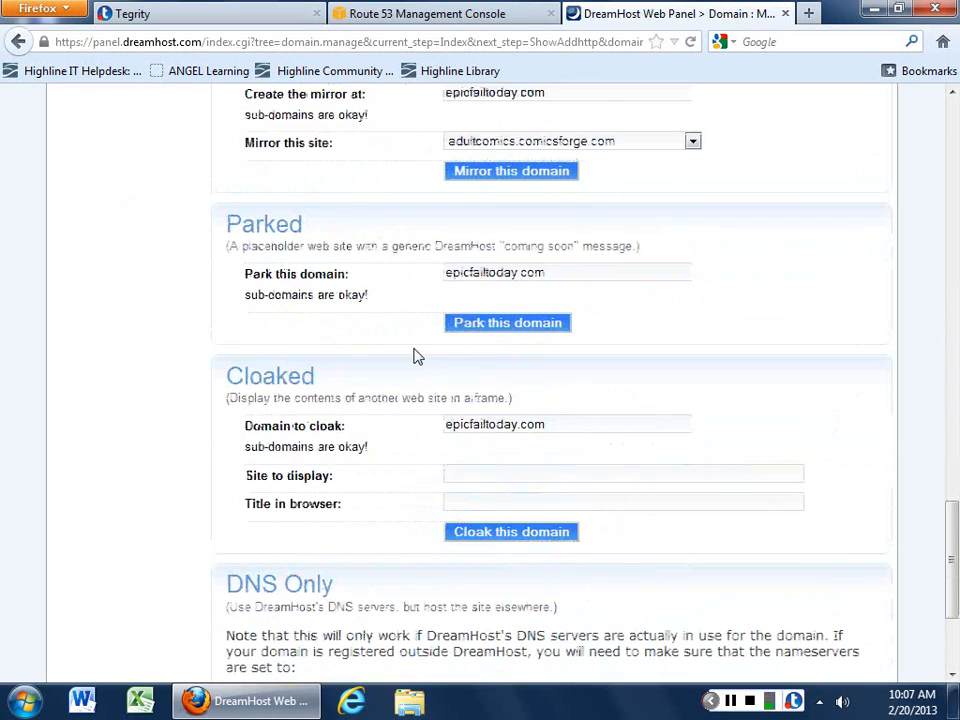
scroll(down, 3)
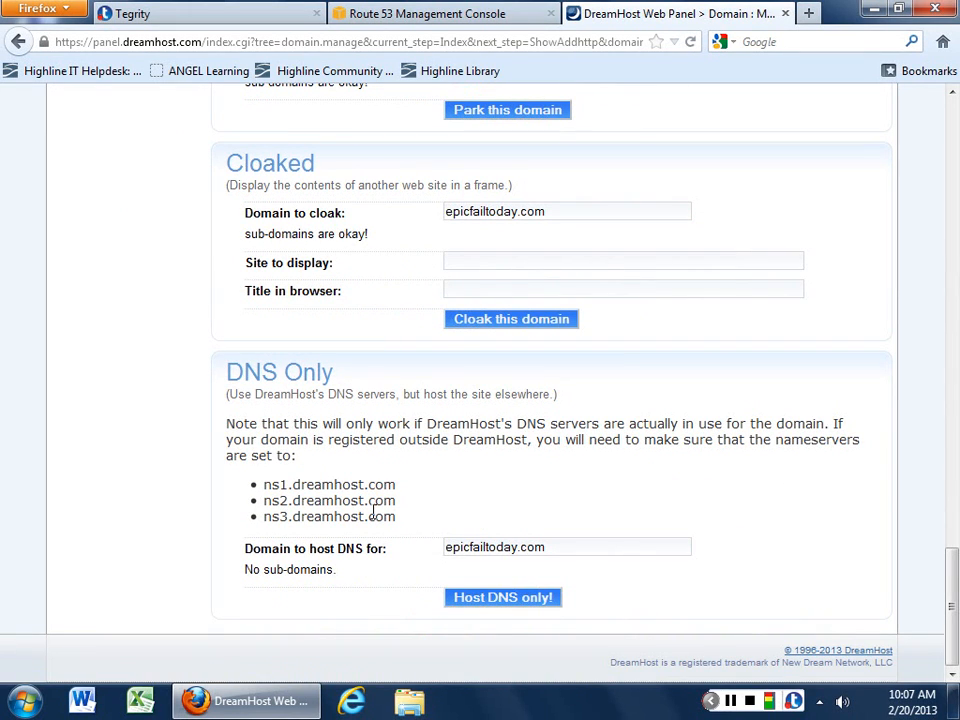
click(440, 12)
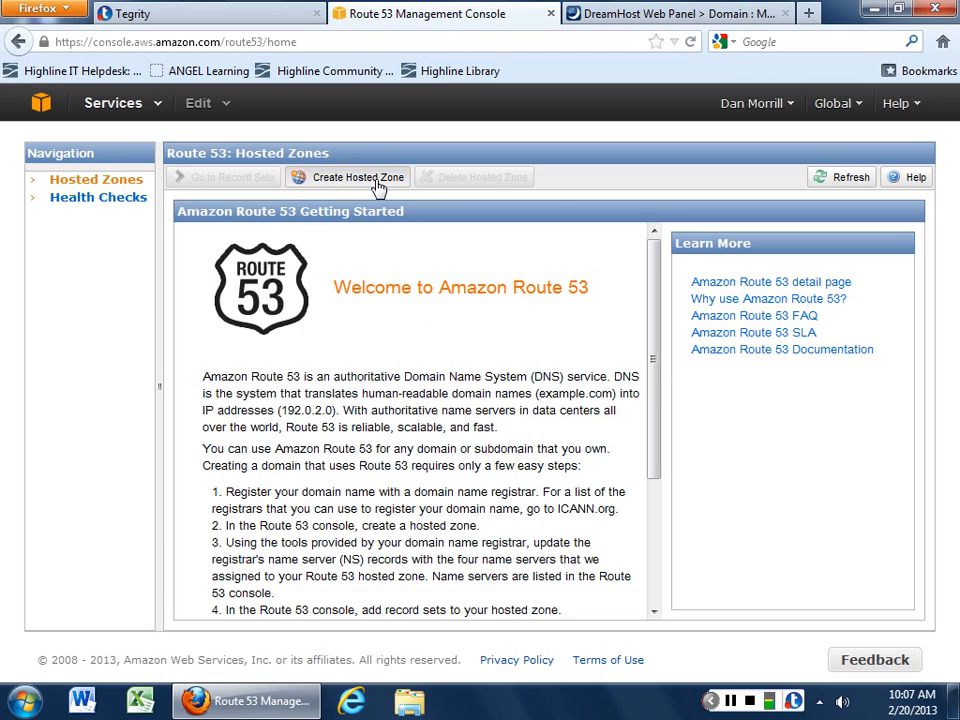
Step: Create a hosted zone for epicfailtoday.com with a comment and view its delegation name servers
click(356, 176)
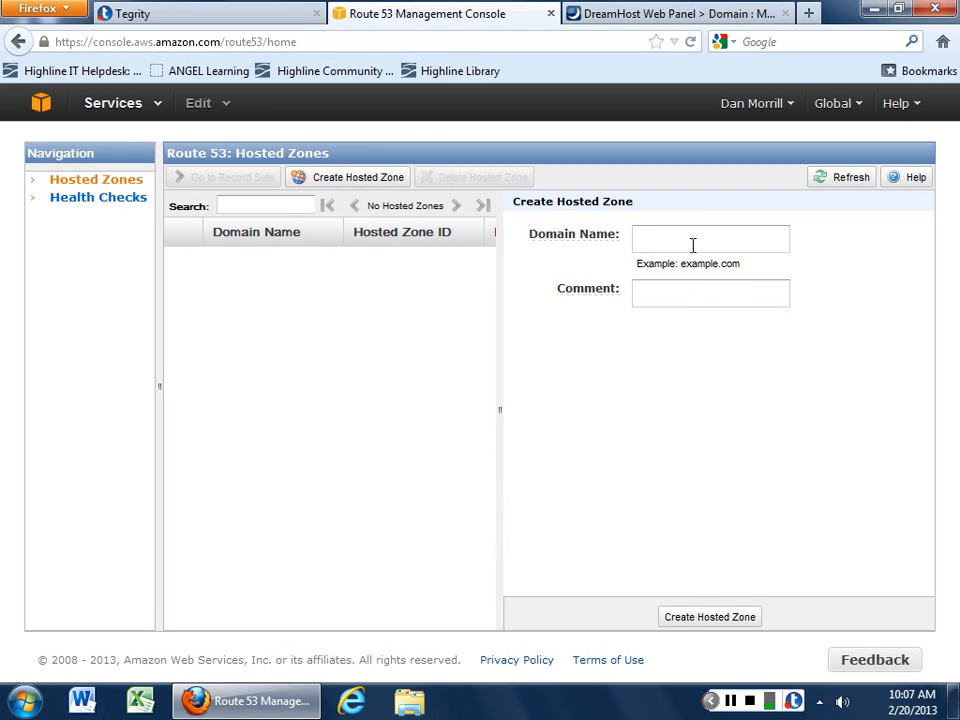
text(epi)
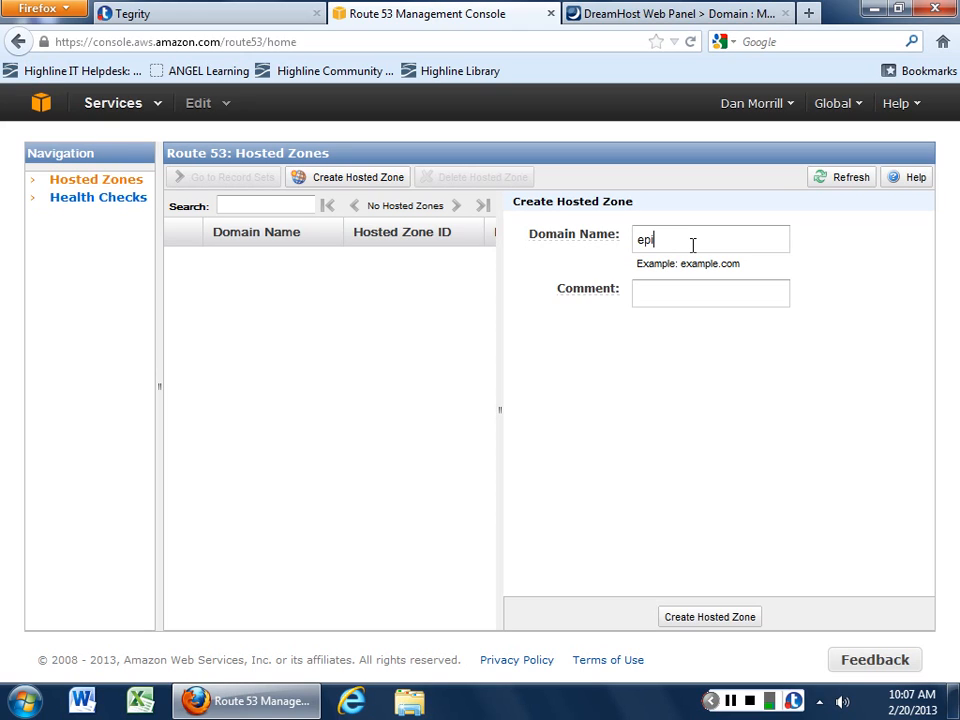
text(cfailtoday.com)
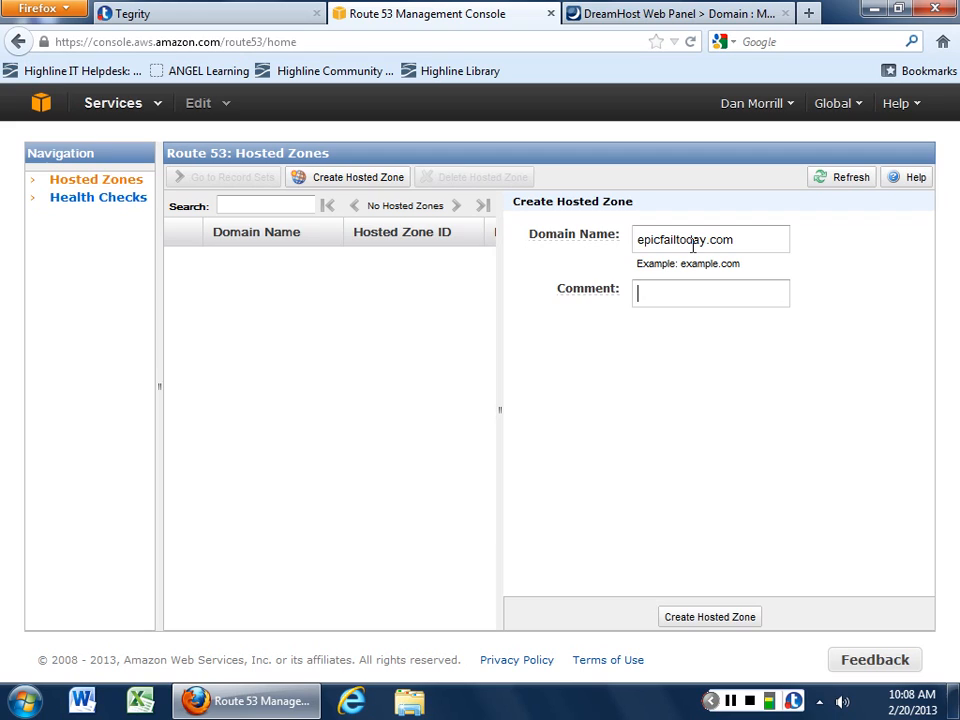
text(somtime)
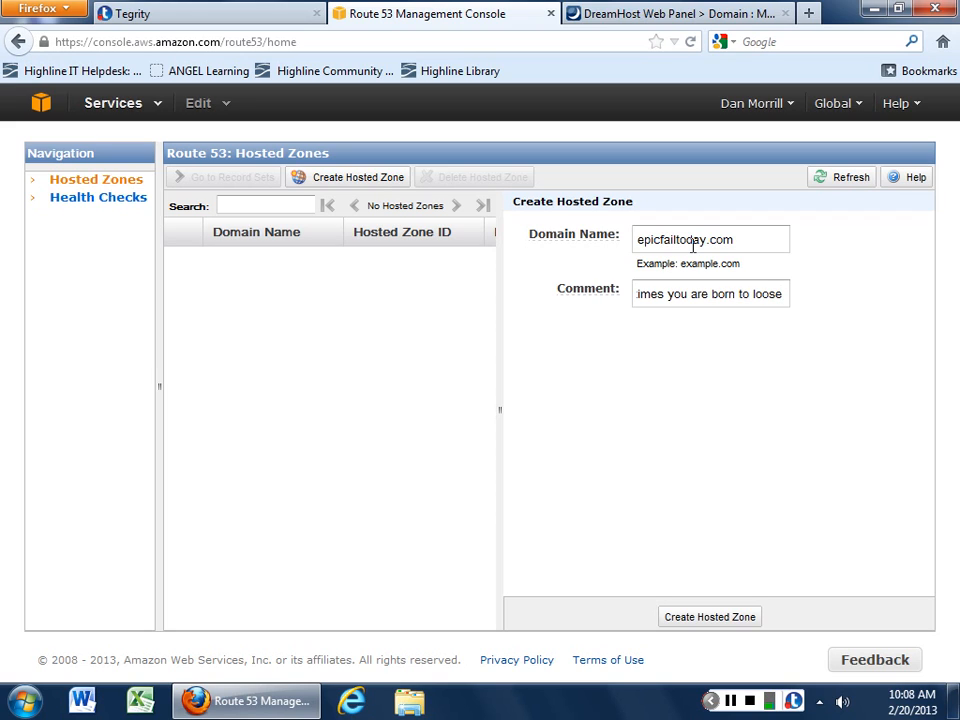
click(712, 616)
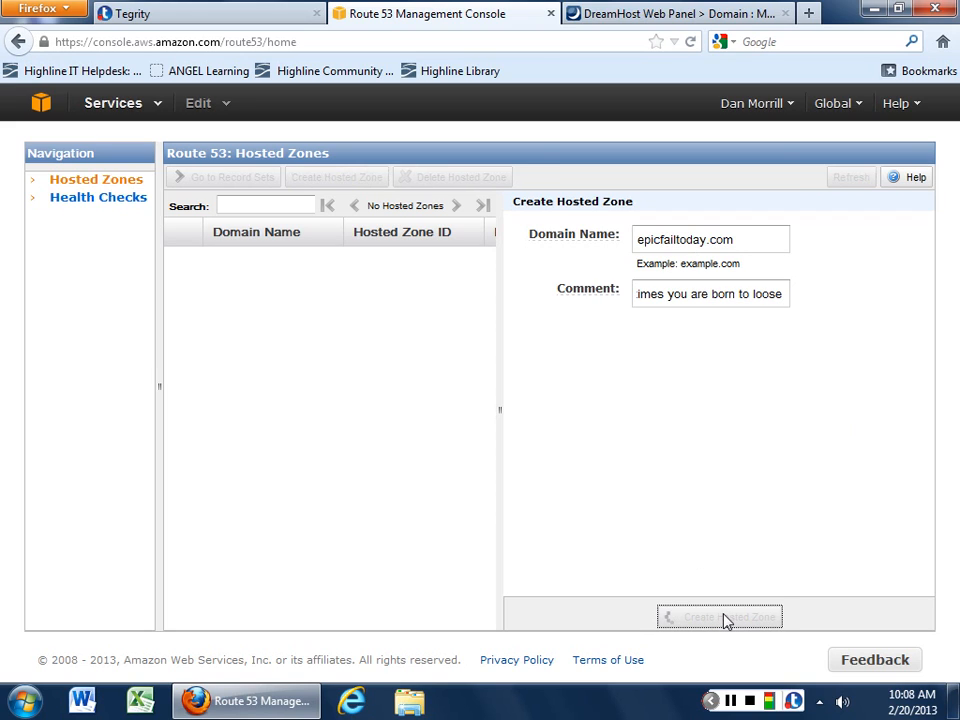
click(724, 616)
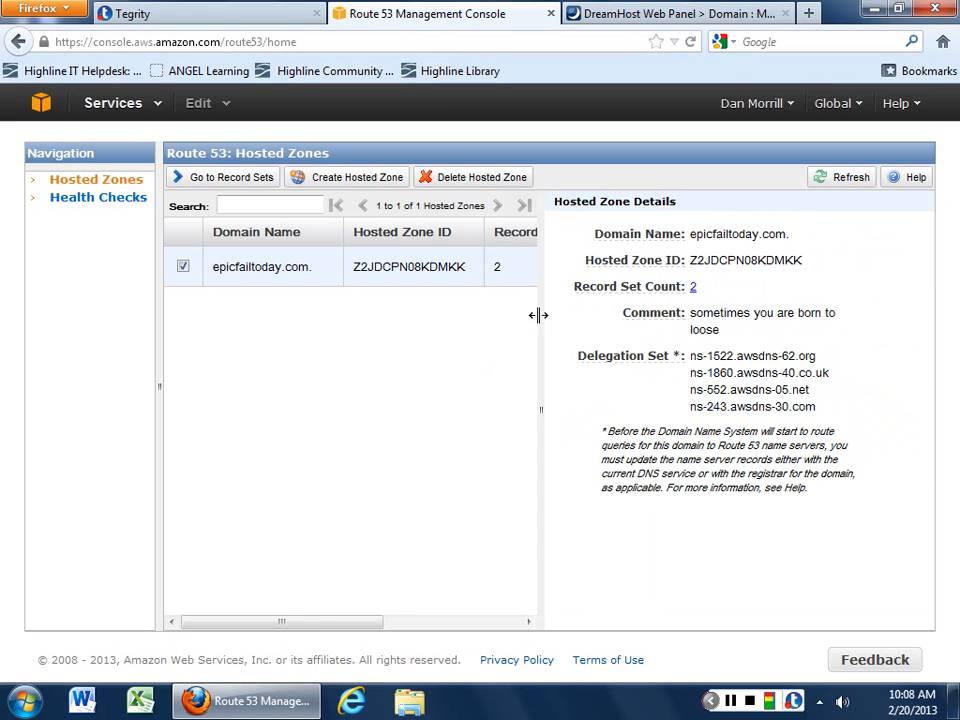
Step: Widen the zone details pane by dragging the divider
drag(690, 356, 816, 406)
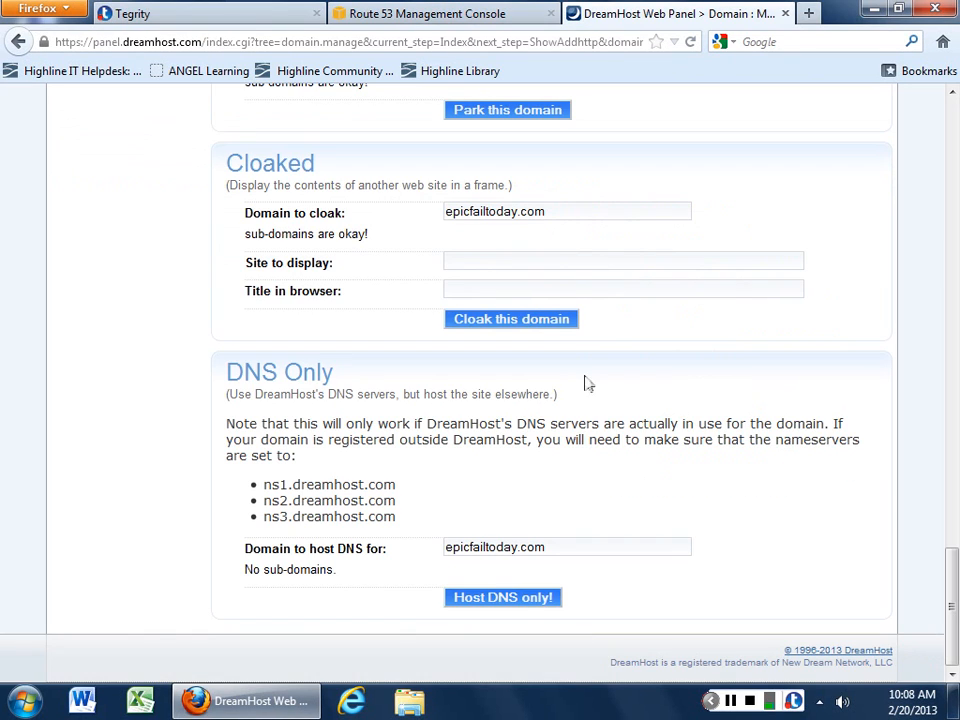
mouse_move(502, 598)
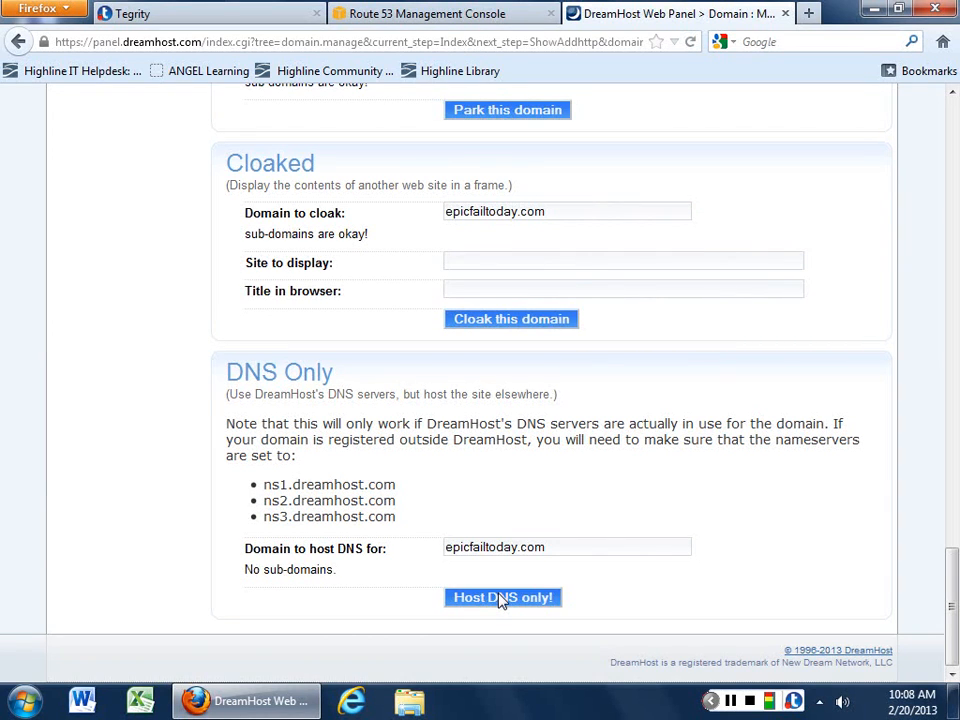
Step: Add epicfailtoday.com as DNS Only in DreamHost and view its DNS page
click(504, 596)
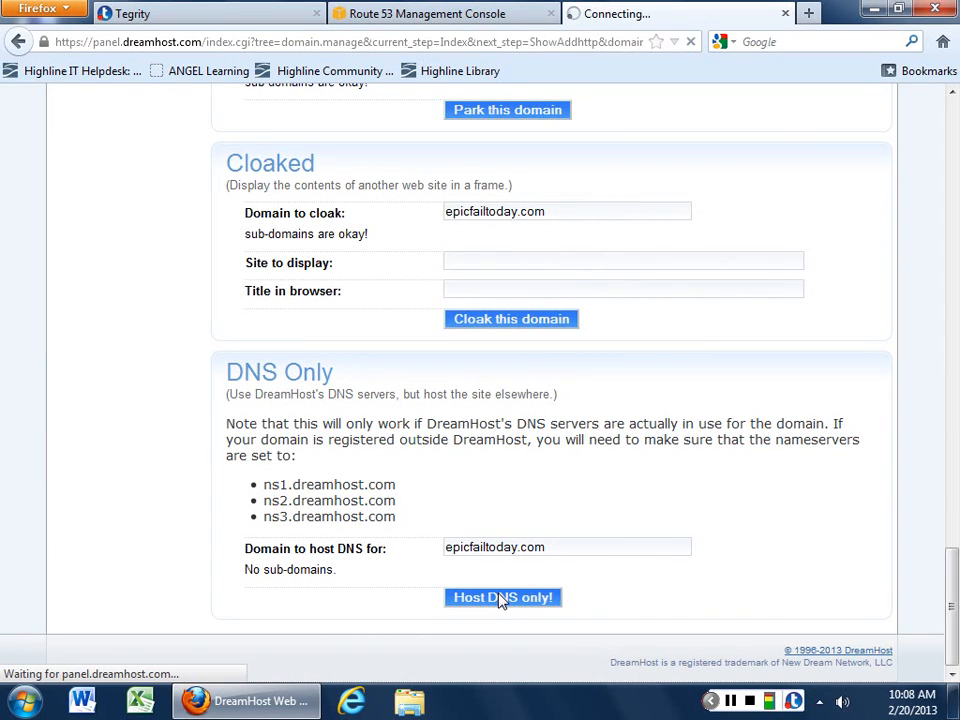
click(504, 596)
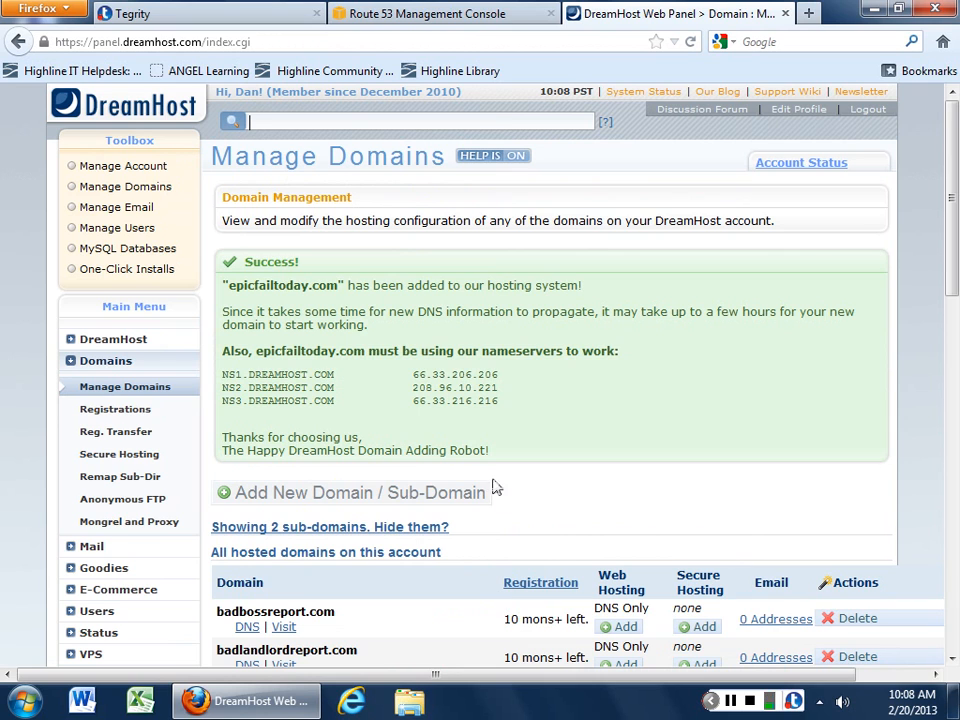
mouse_move(368, 420)
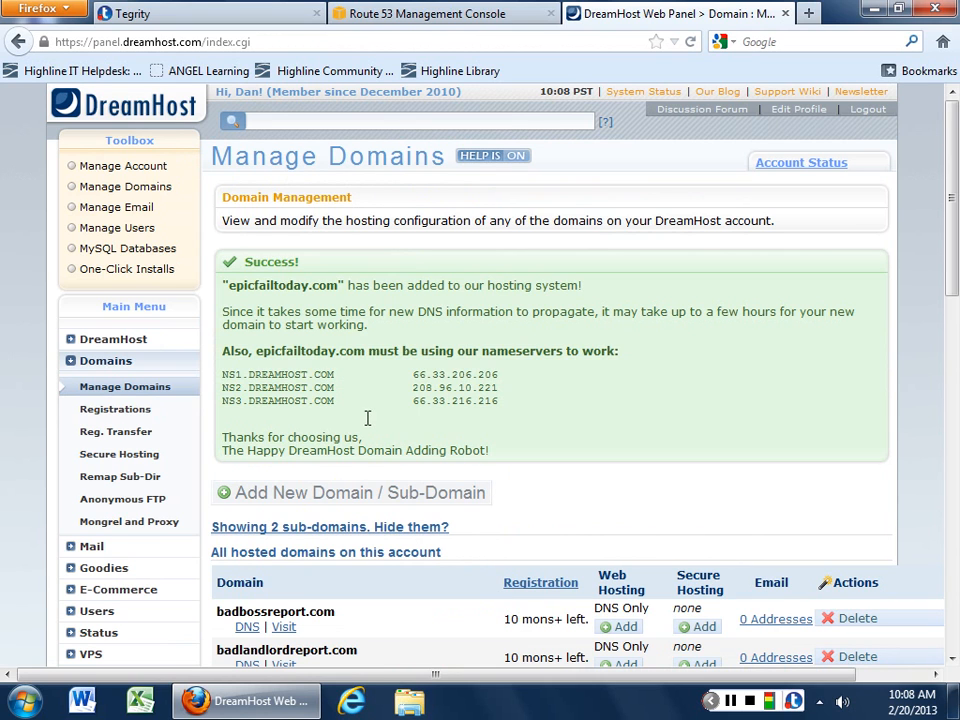
scroll(down, 3)
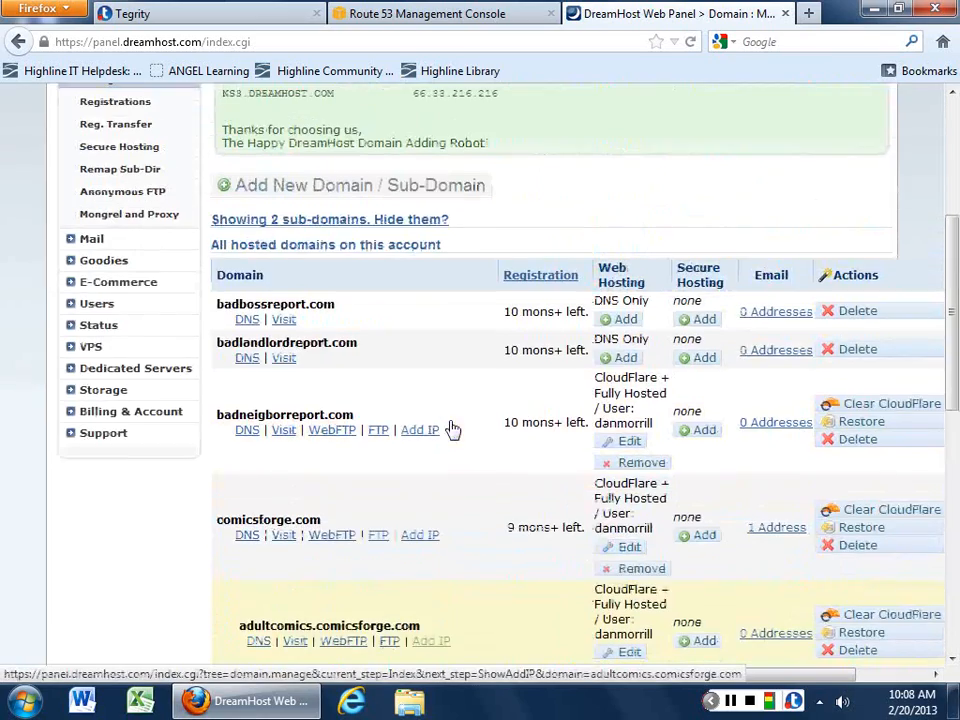
scroll(down, 3)
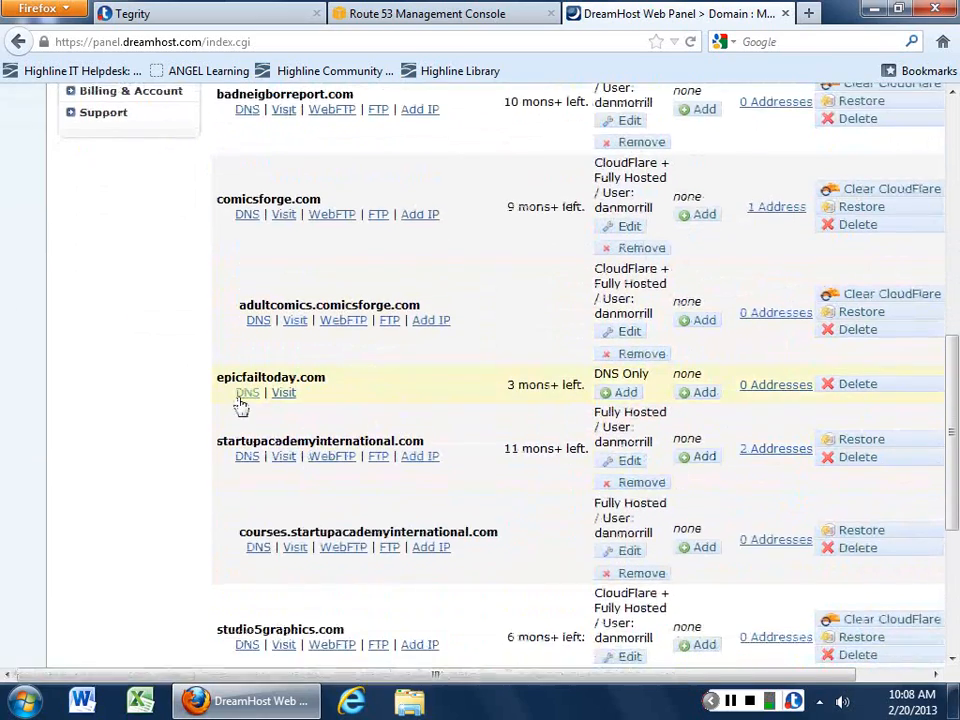
click(246, 392)
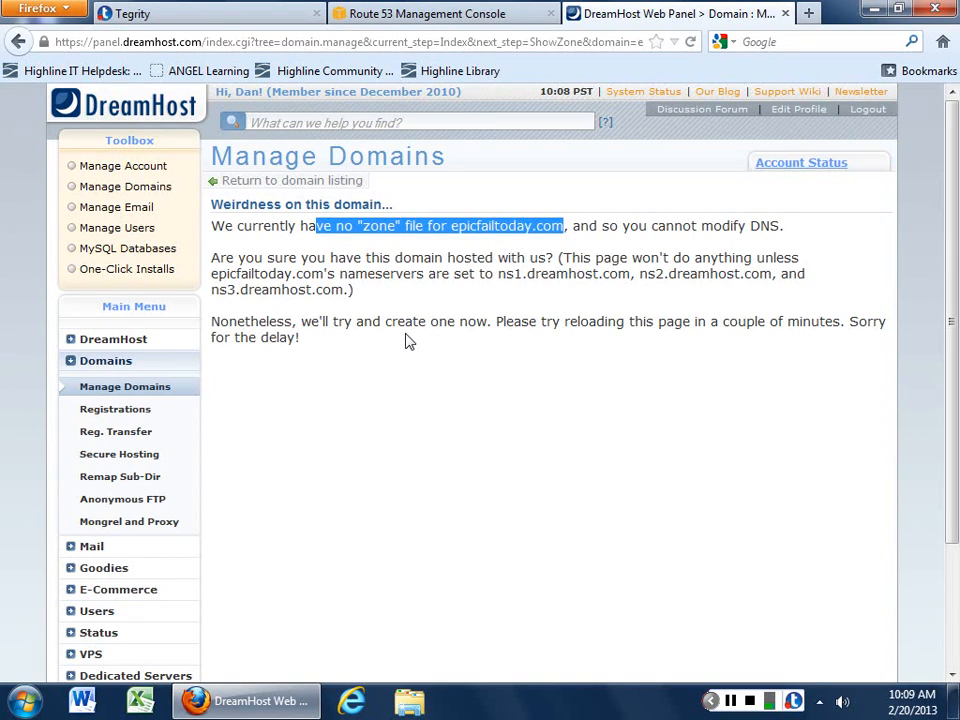
Step: Return to Route 53 and list the record sets of the epicfailtoday.com zone
click(446, 14)
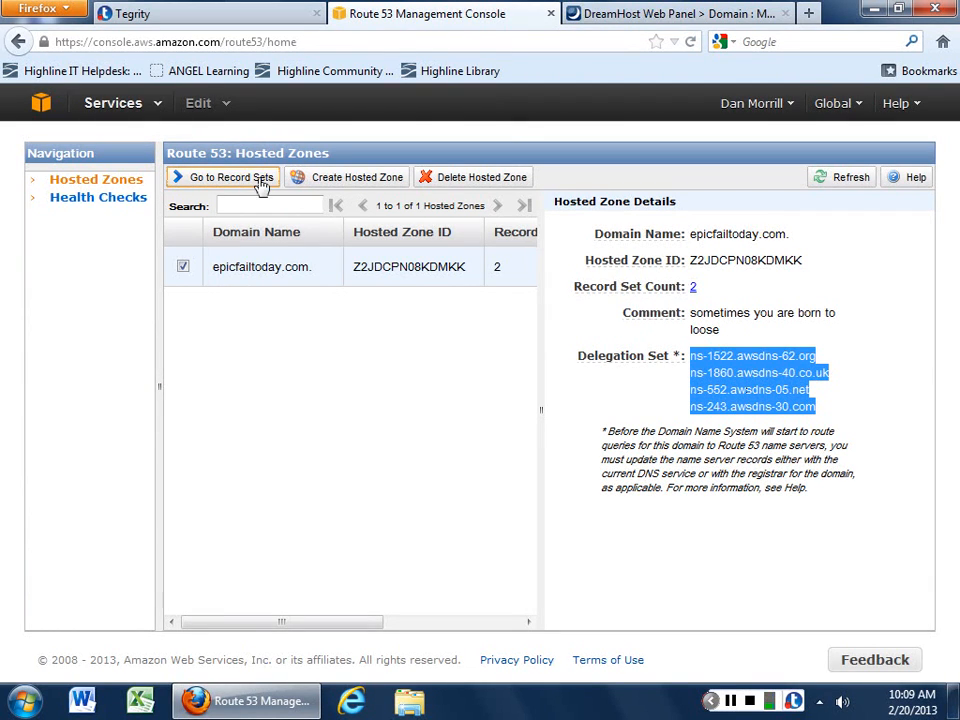
click(228, 176)
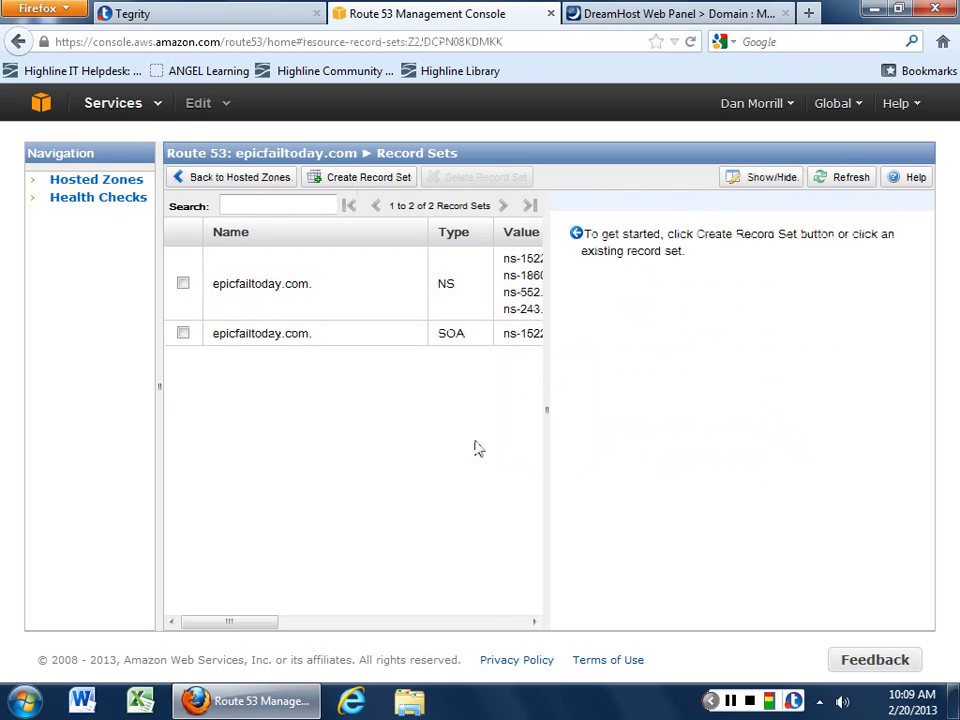
mouse_move(544, 376)
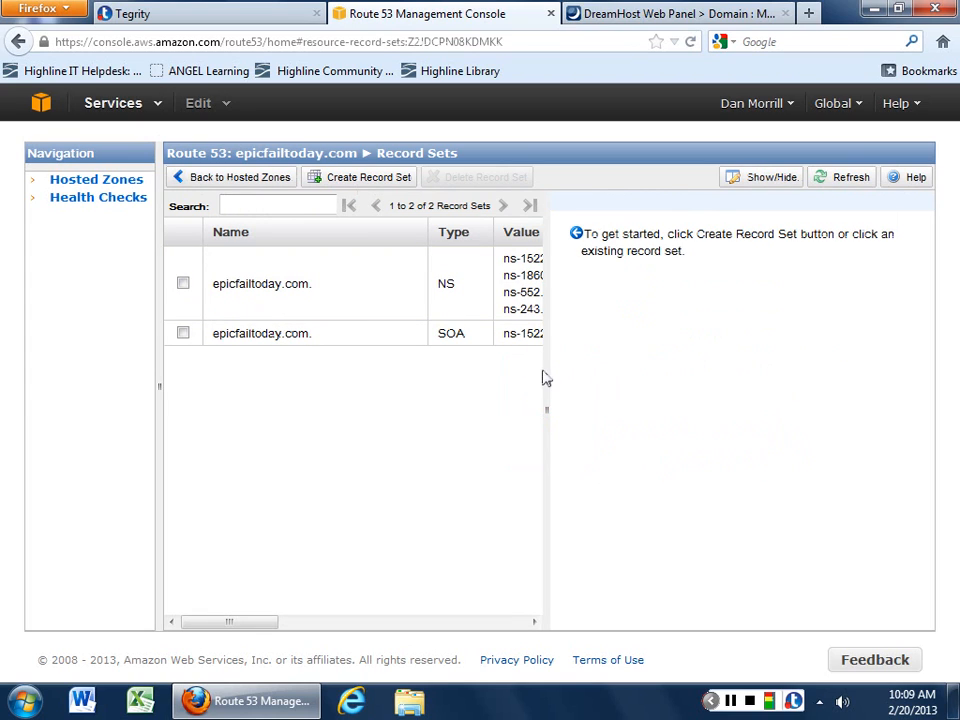
mouse_move(548, 452)
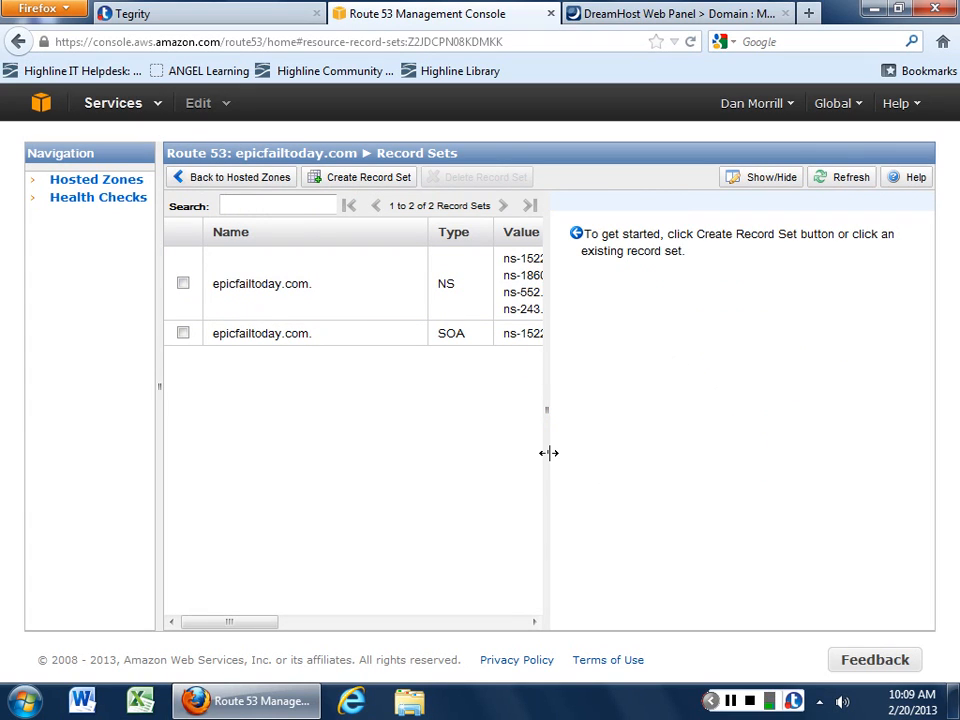
mouse_move(640, 468)
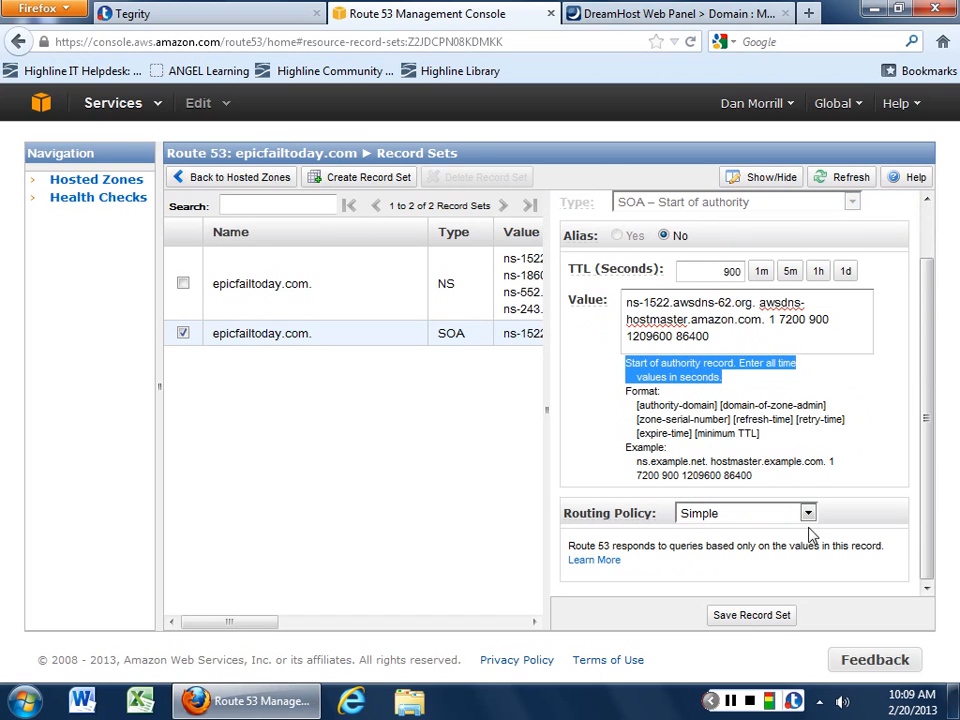
Step: Choose the Weighted routing policy with a health check associated, and start a new health check
click(808, 512)
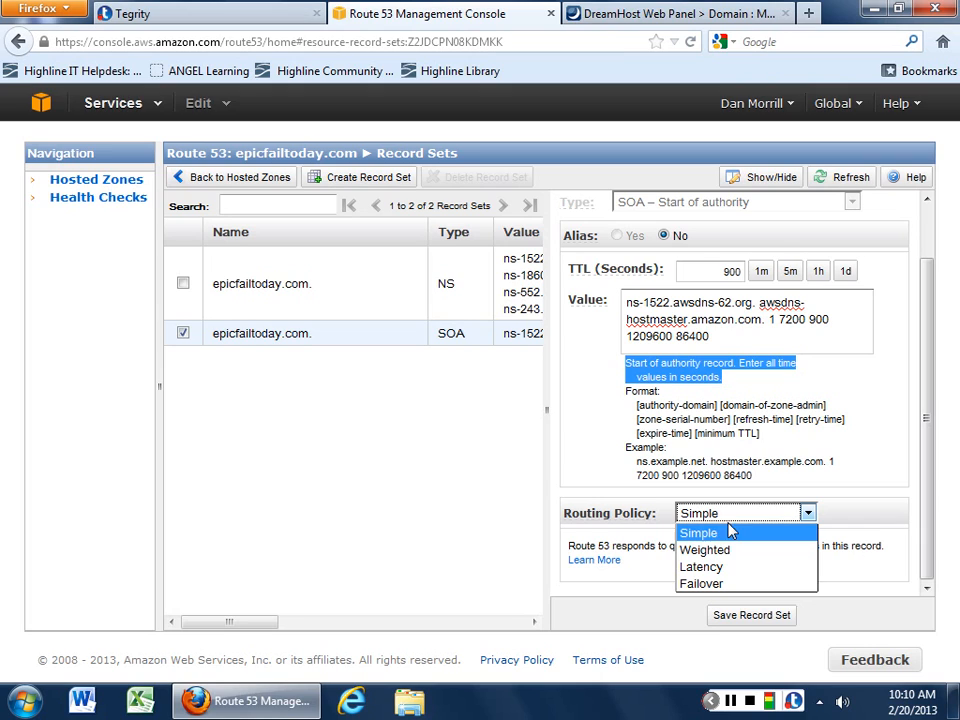
click(704, 548)
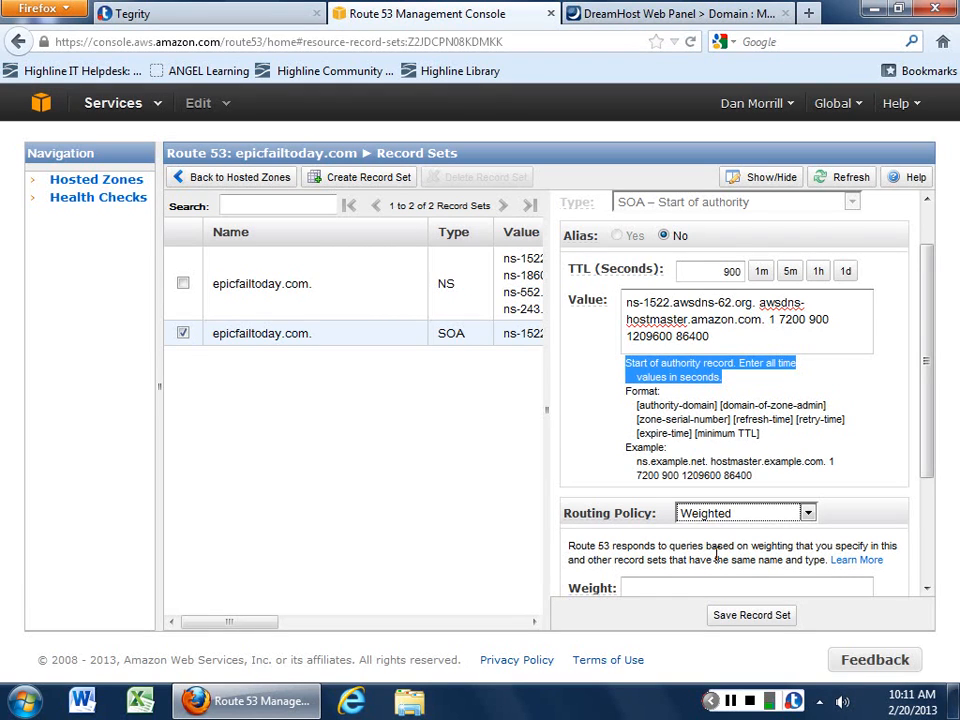
mouse_move(604, 370)
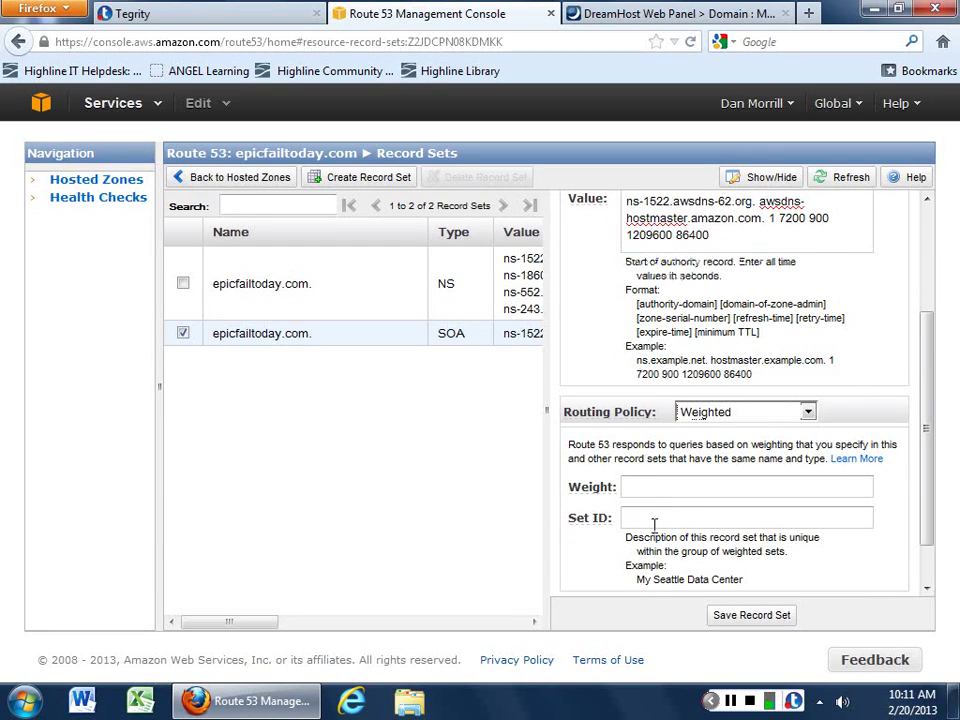
scroll(down, 3)
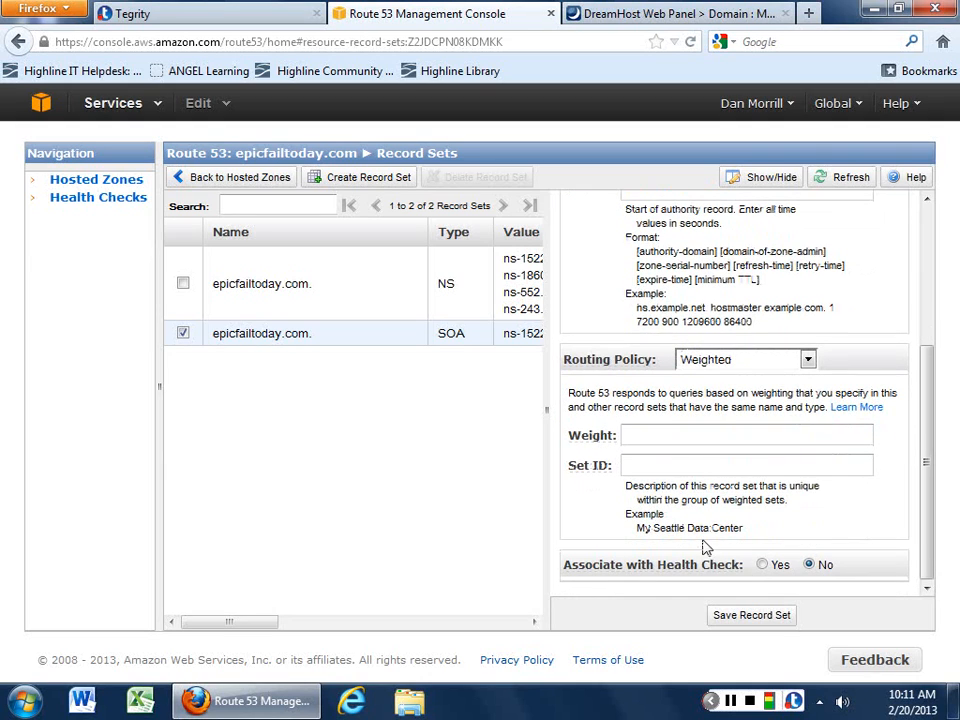
click(760, 564)
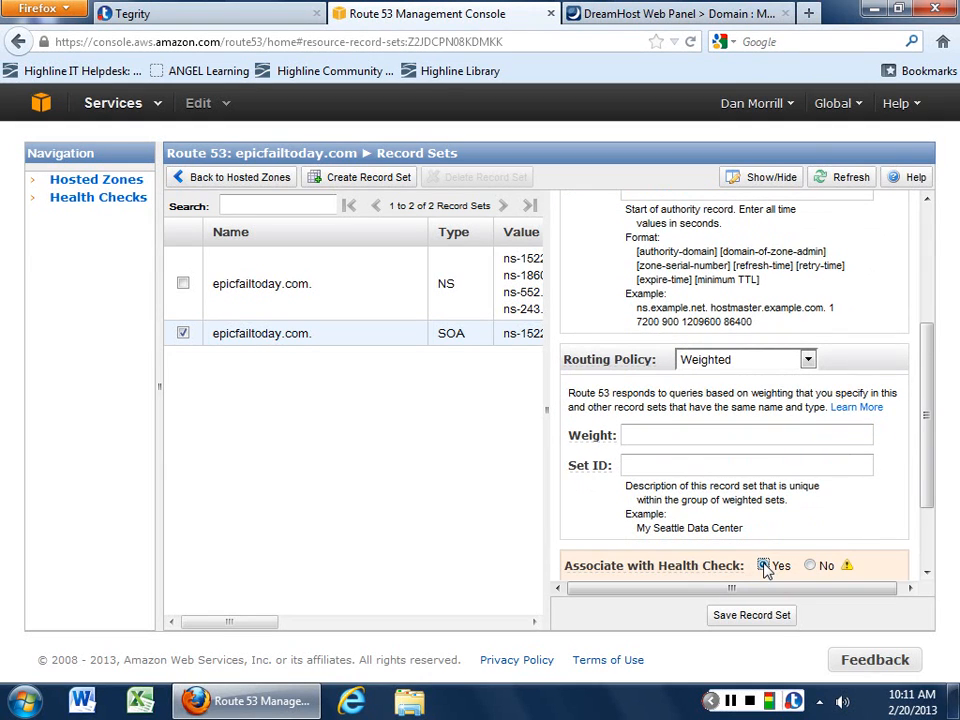
click(764, 566)
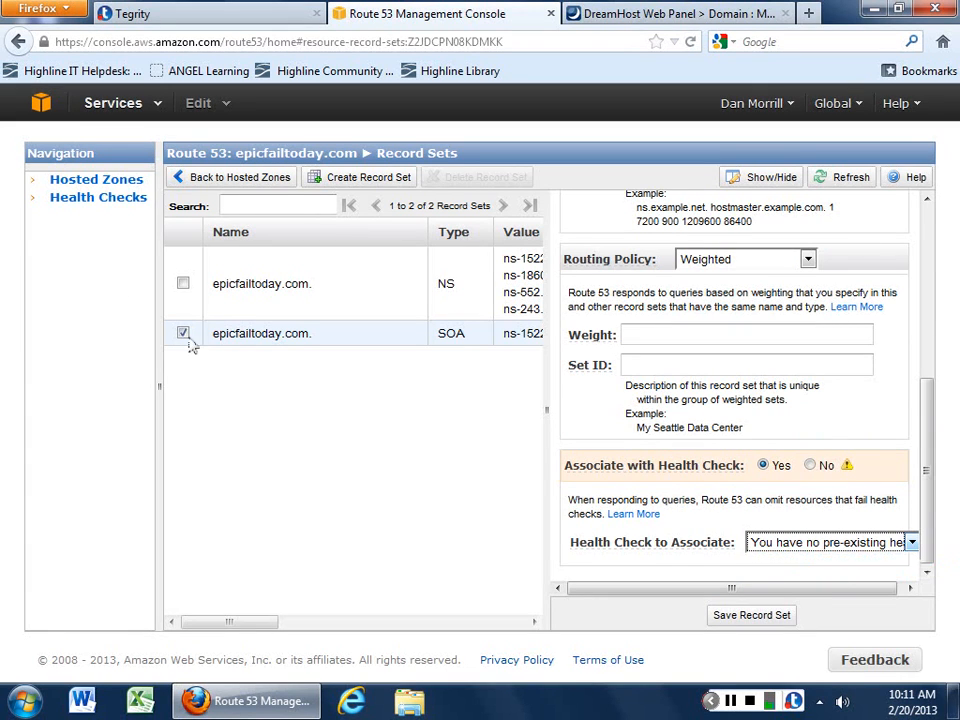
click(98, 196)
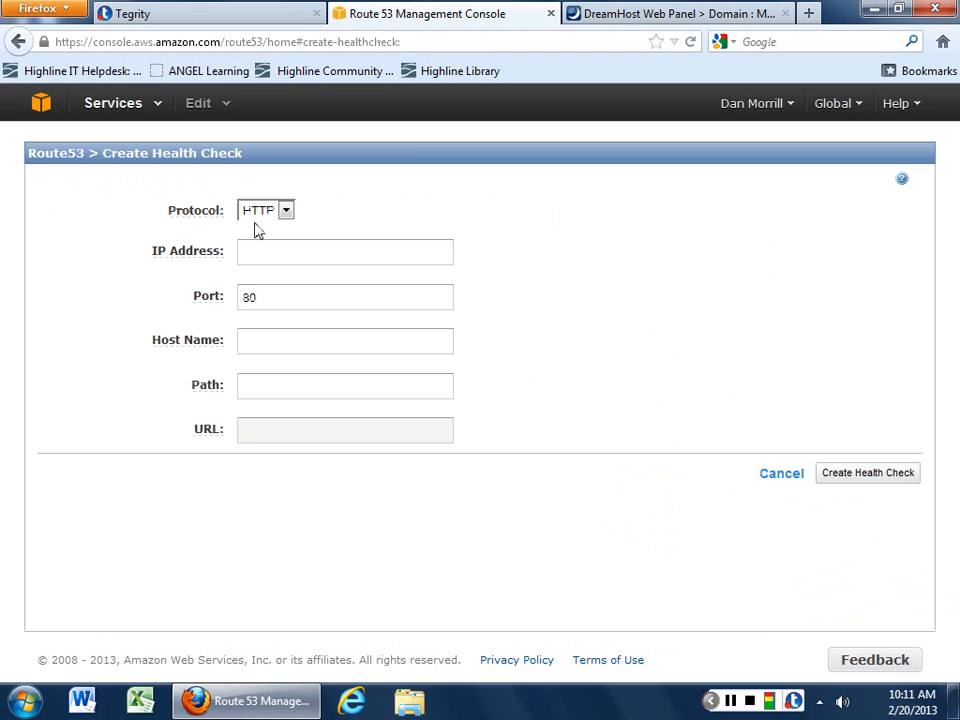
Step: Leave the Create Health Check form without creating one
click(344, 252)
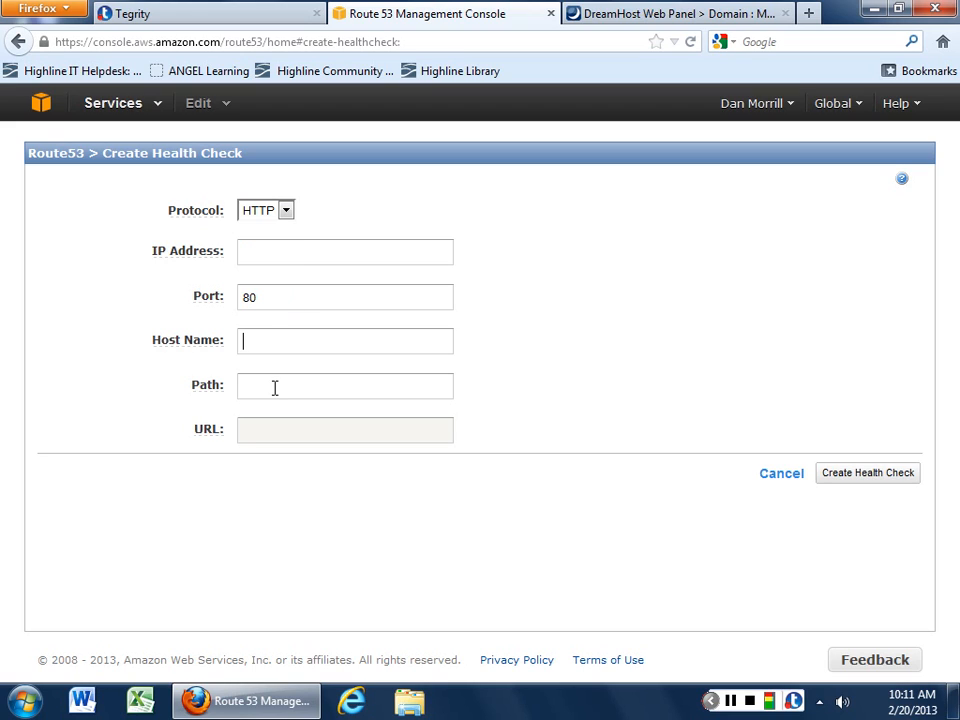
click(344, 430)
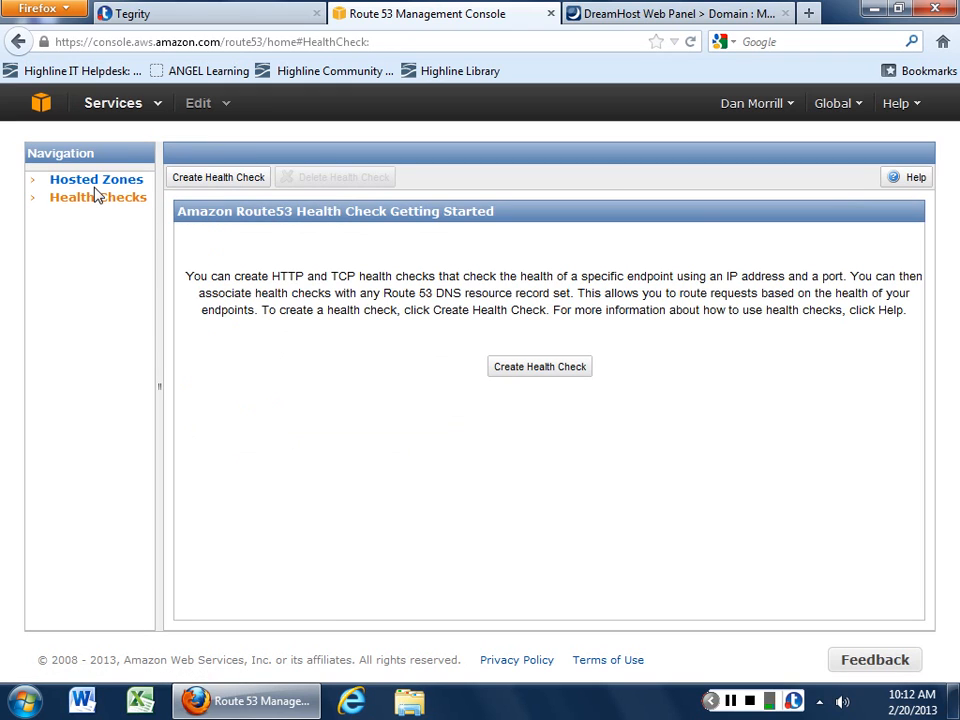
Step: Return via Hosted Zones to the epicfailtoday.com record sets listing NS and SOA
click(96, 180)
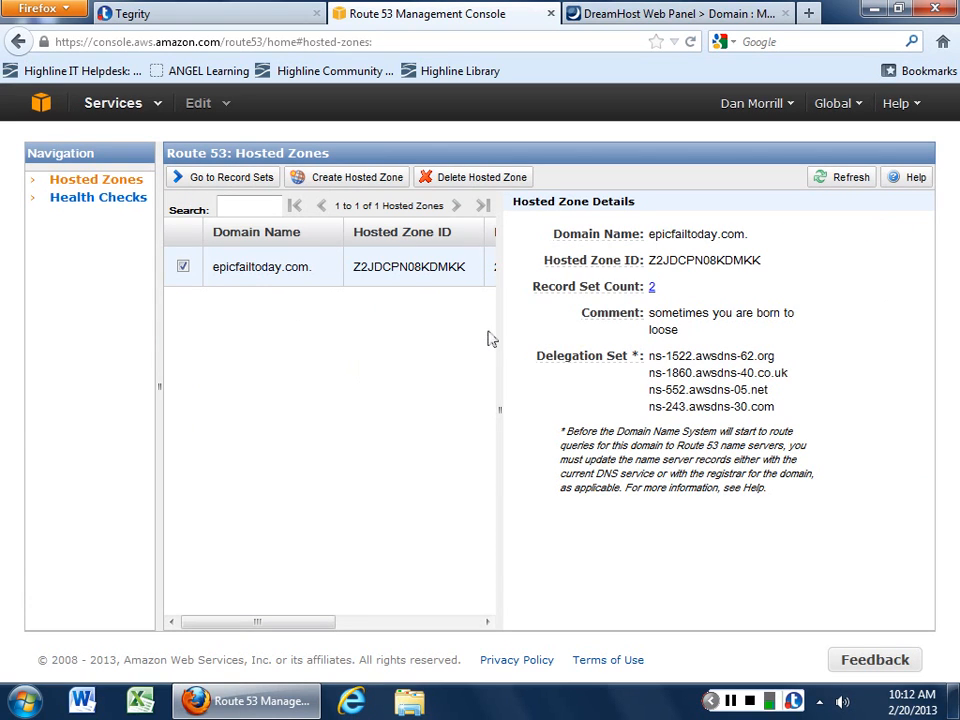
mouse_move(338, 274)
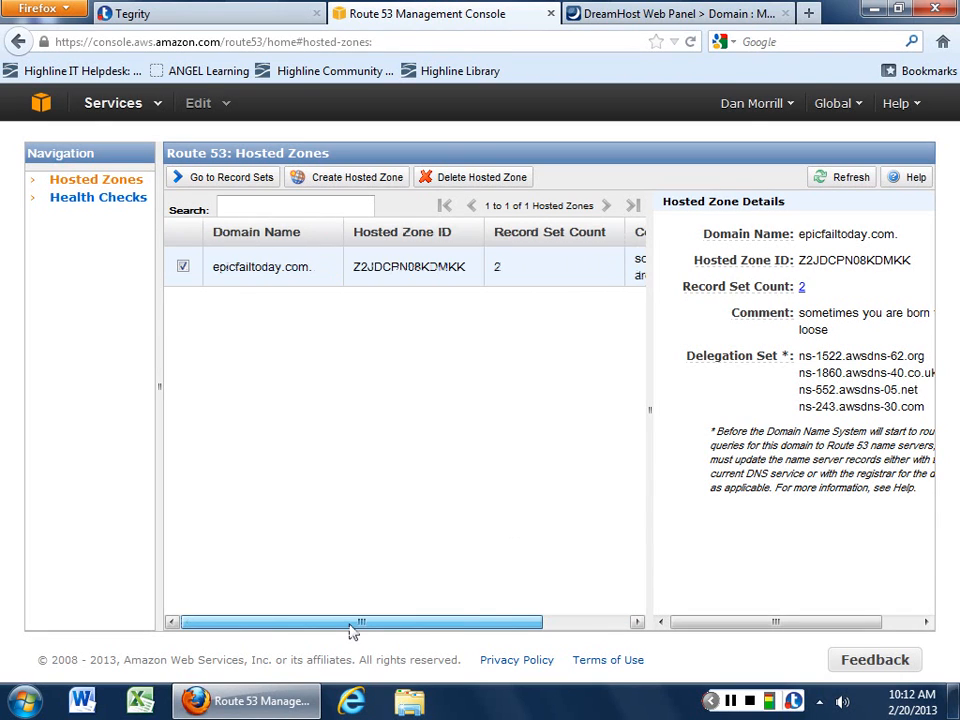
mouse_move(236, 188)
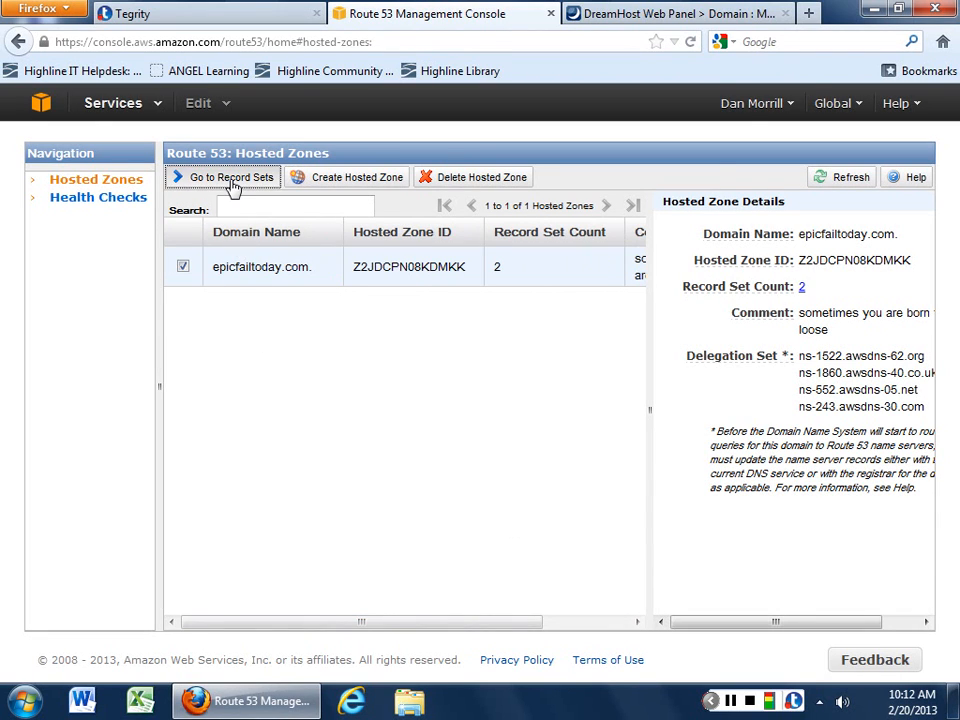
click(230, 176)
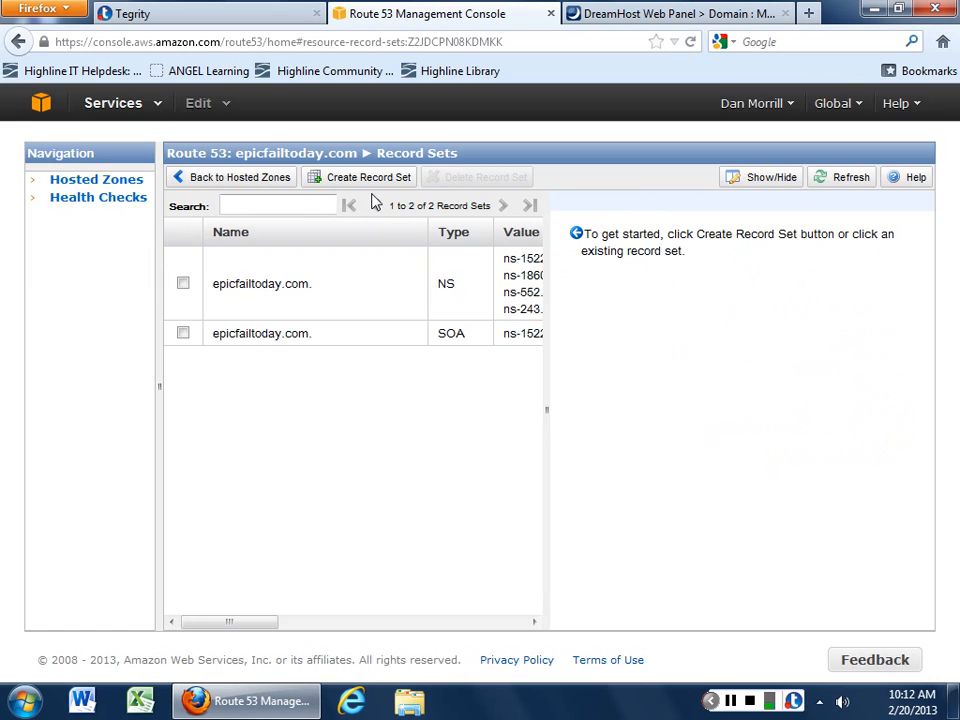
Step: Submit an A record named dan with Failover routing but no Value, which Route 53 rejects
click(368, 176)
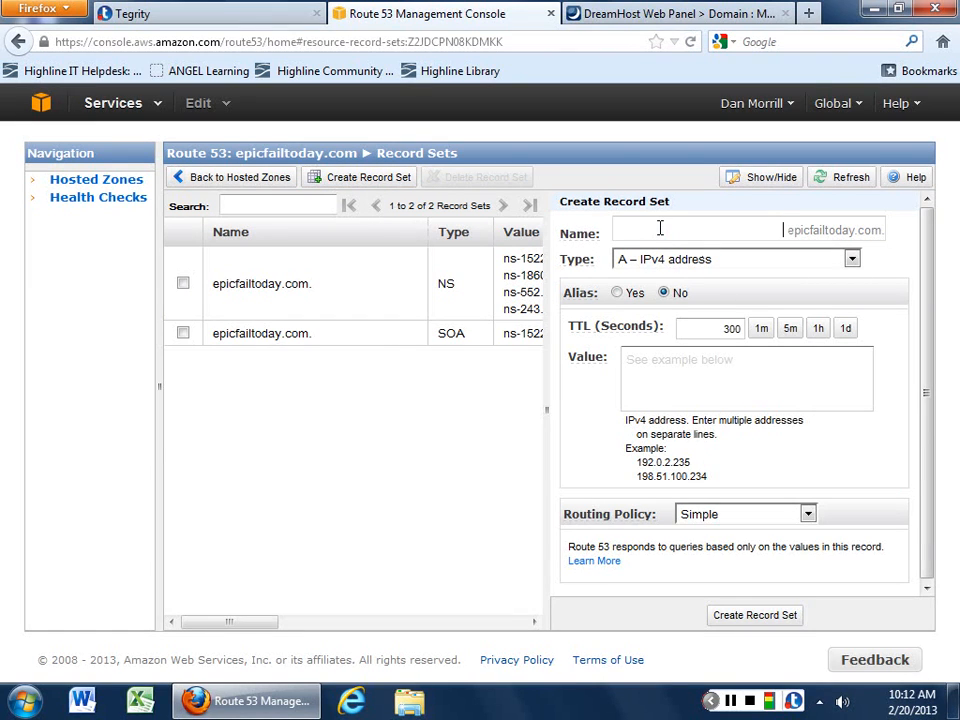
text(danAt)
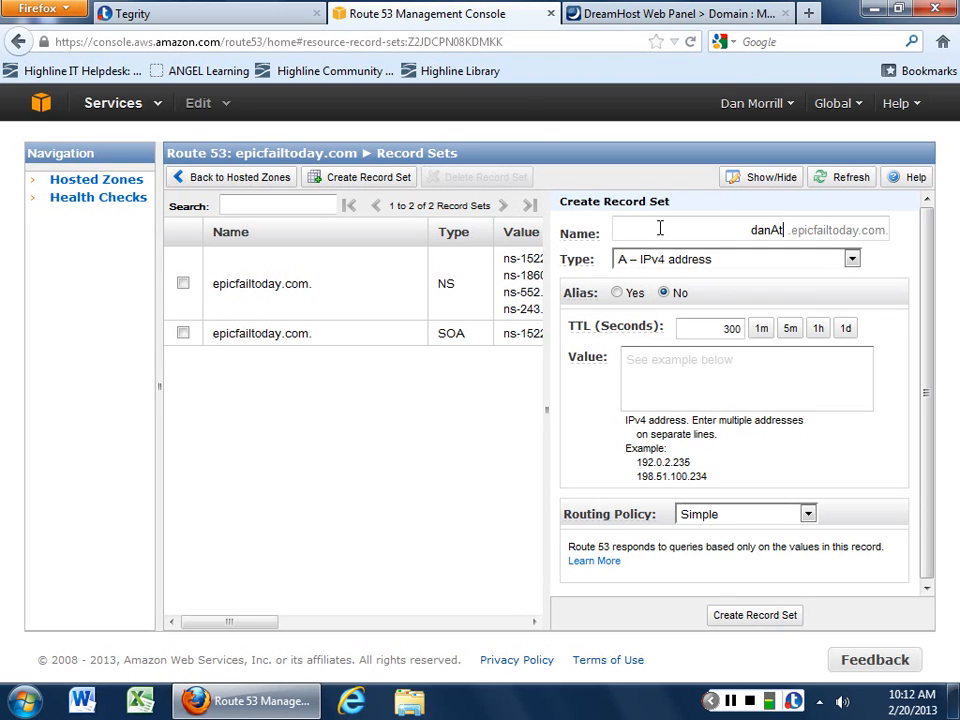
mouse_move(710, 330)
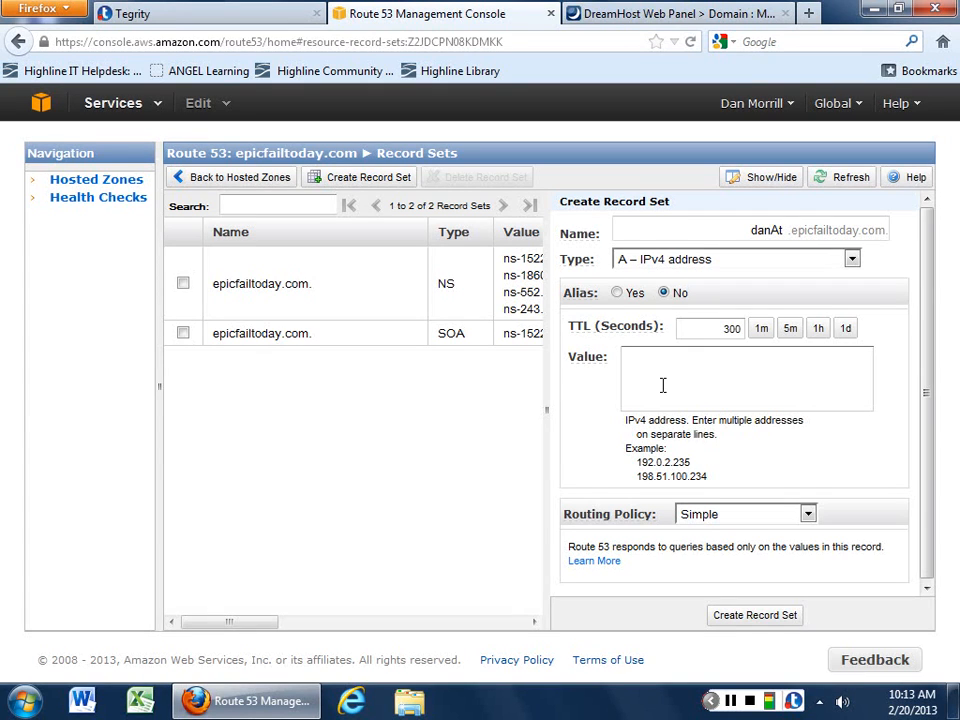
click(808, 514)
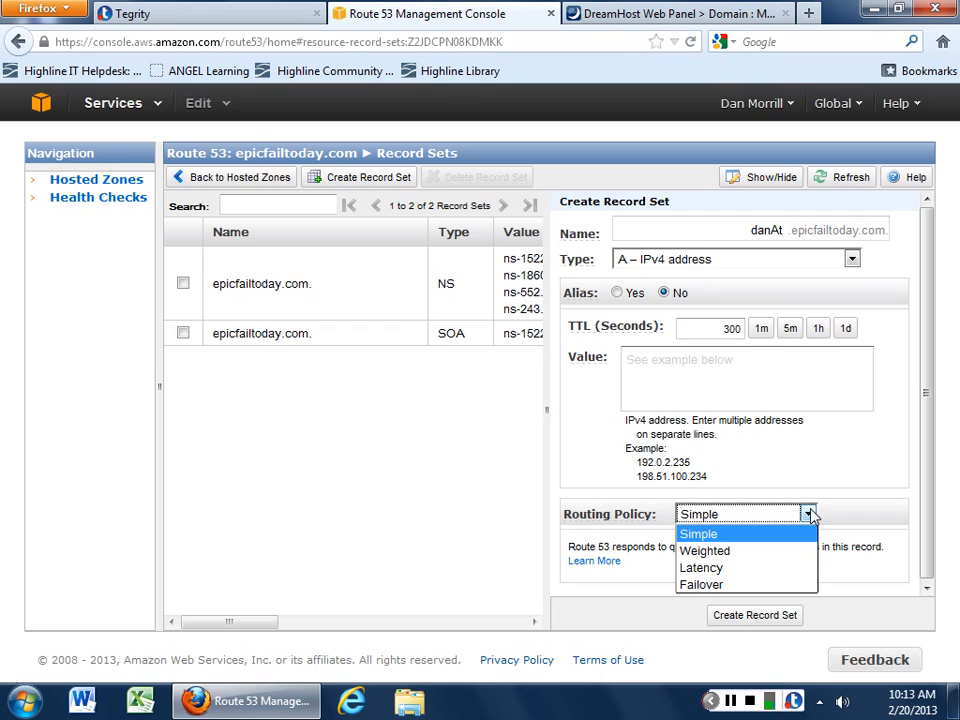
mouse_move(640, 404)
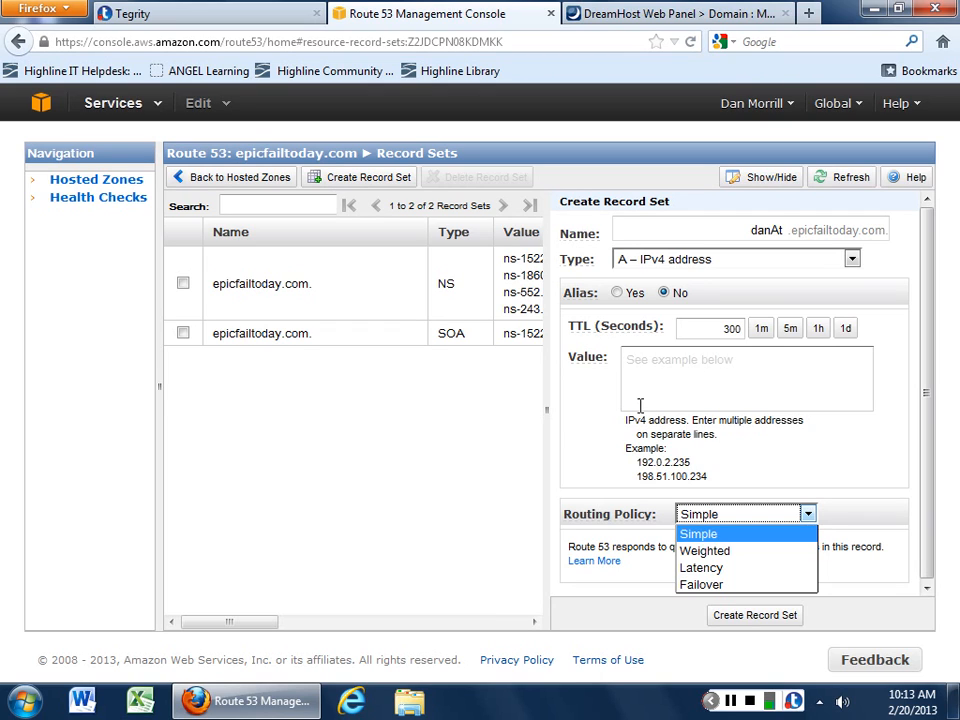
click(704, 584)
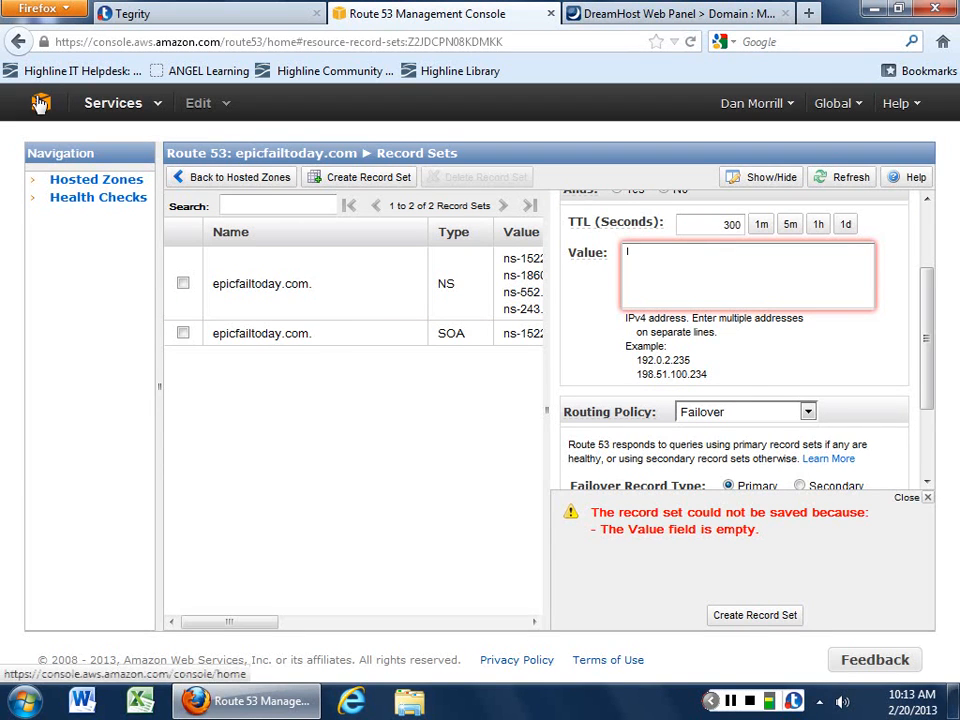
Step: From console home, reach the EC2 Instances list showing one running t1.micro, Dan's CIS Box
click(40, 104)
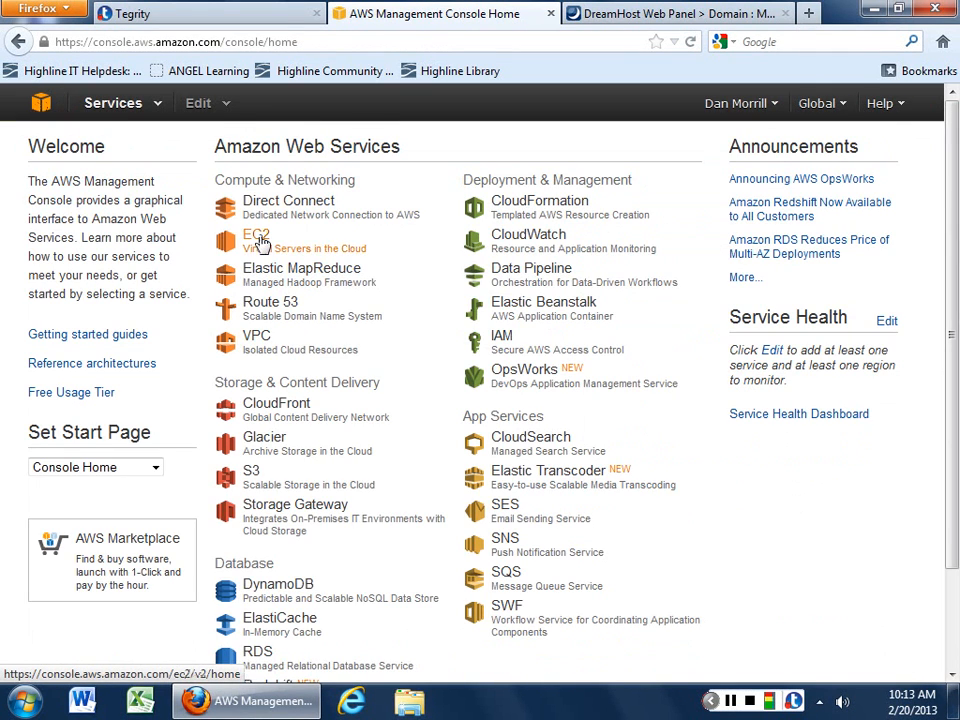
click(254, 242)
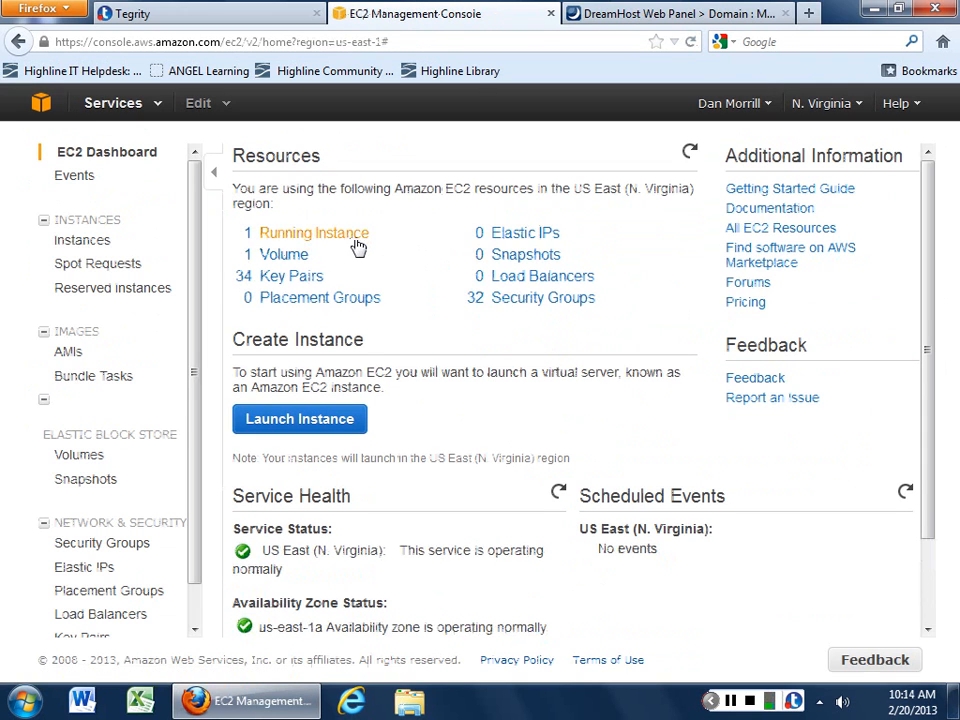
click(312, 232)
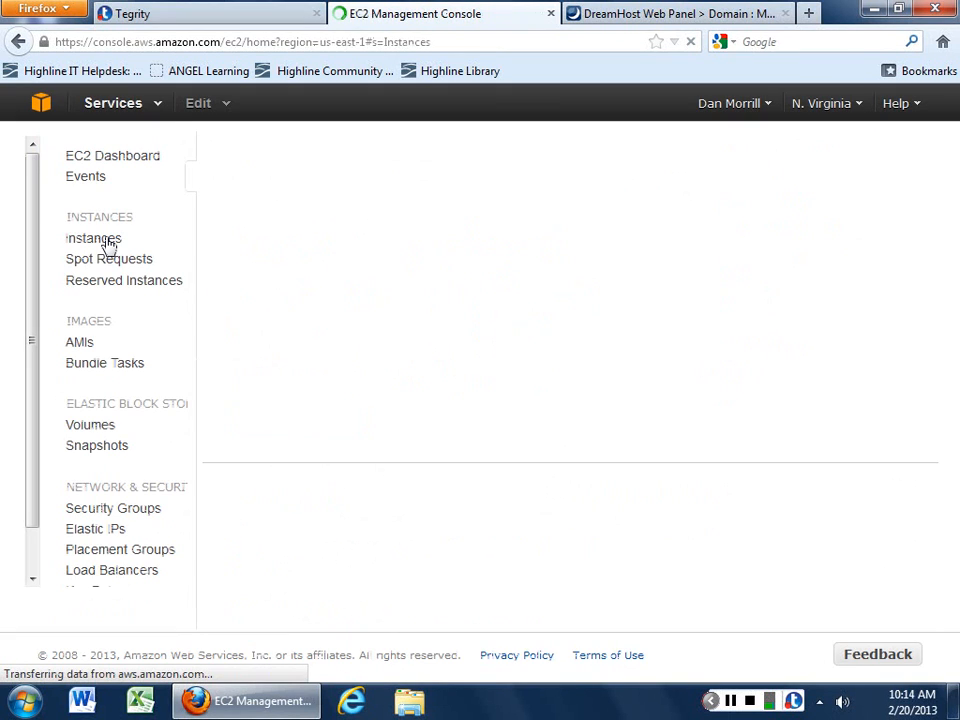
click(92, 238)
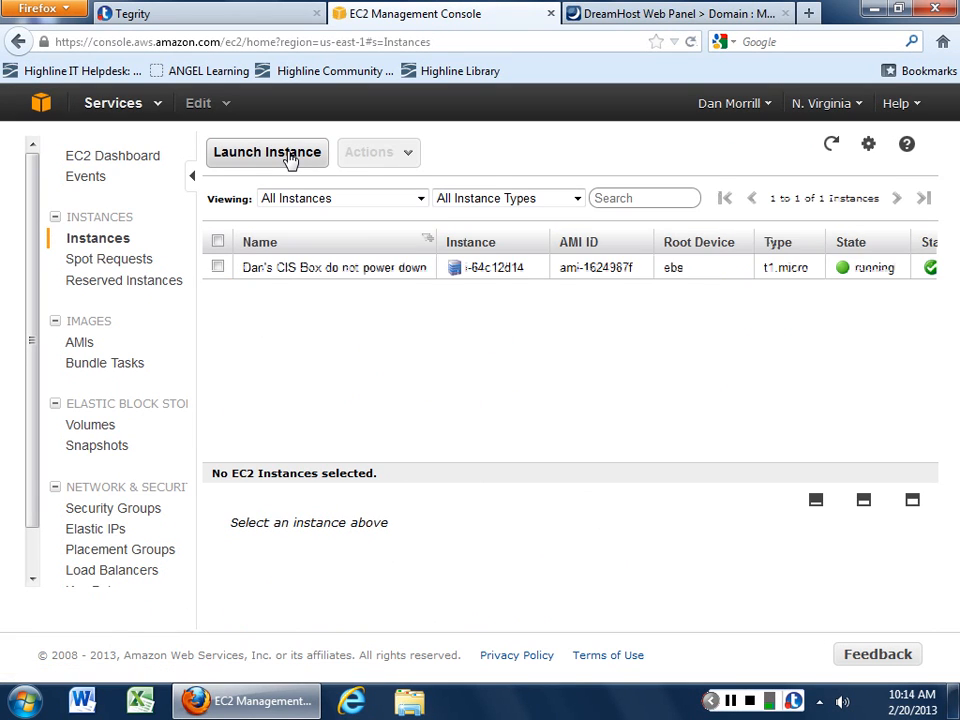
Step: Start the classic launch wizard for a t1.micro Ubuntu Server 12.04.1 LTS and reach the key pair step
click(266, 152)
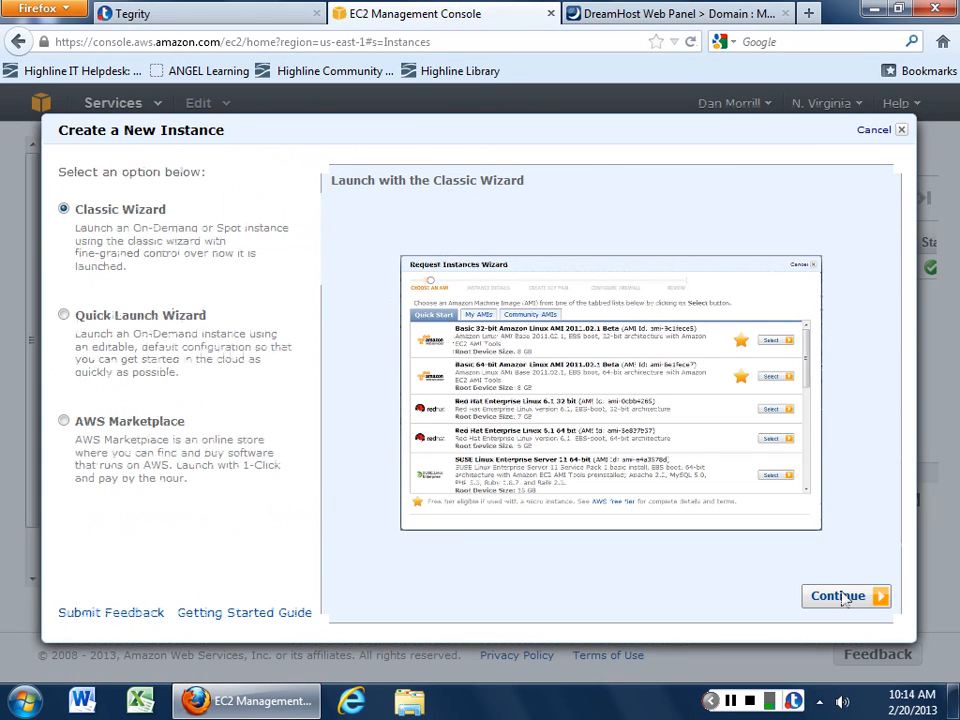
click(832, 596)
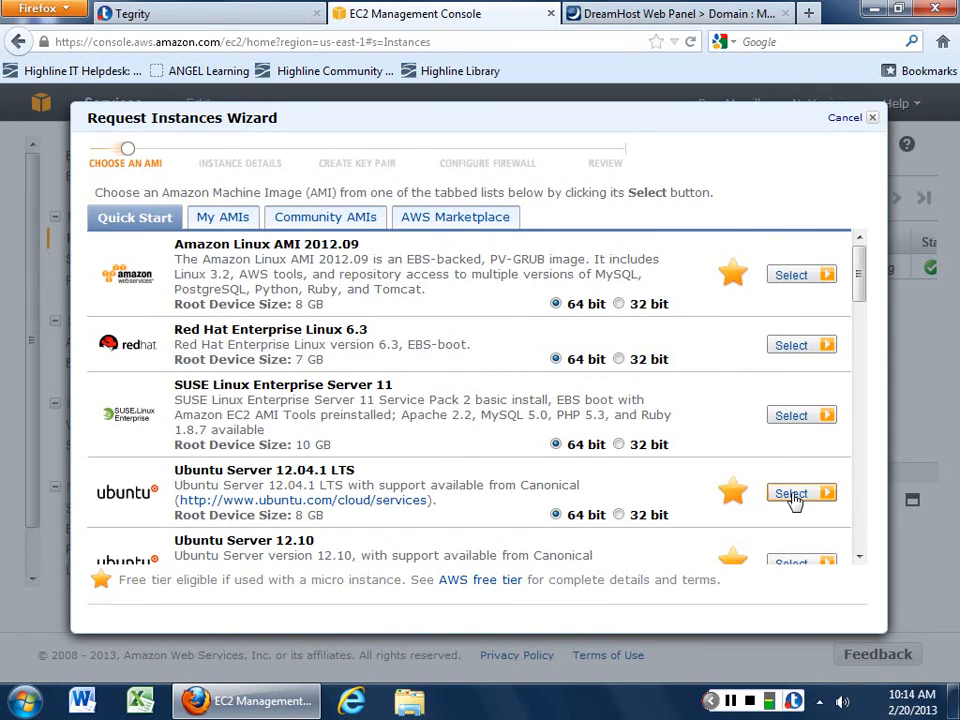
click(792, 492)
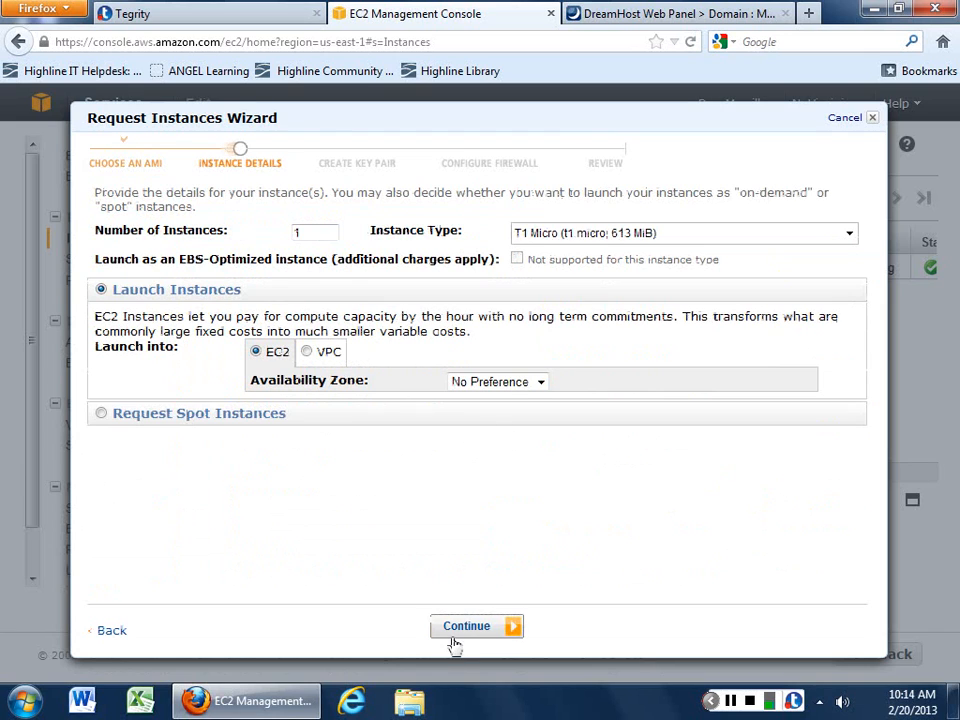
click(466, 626)
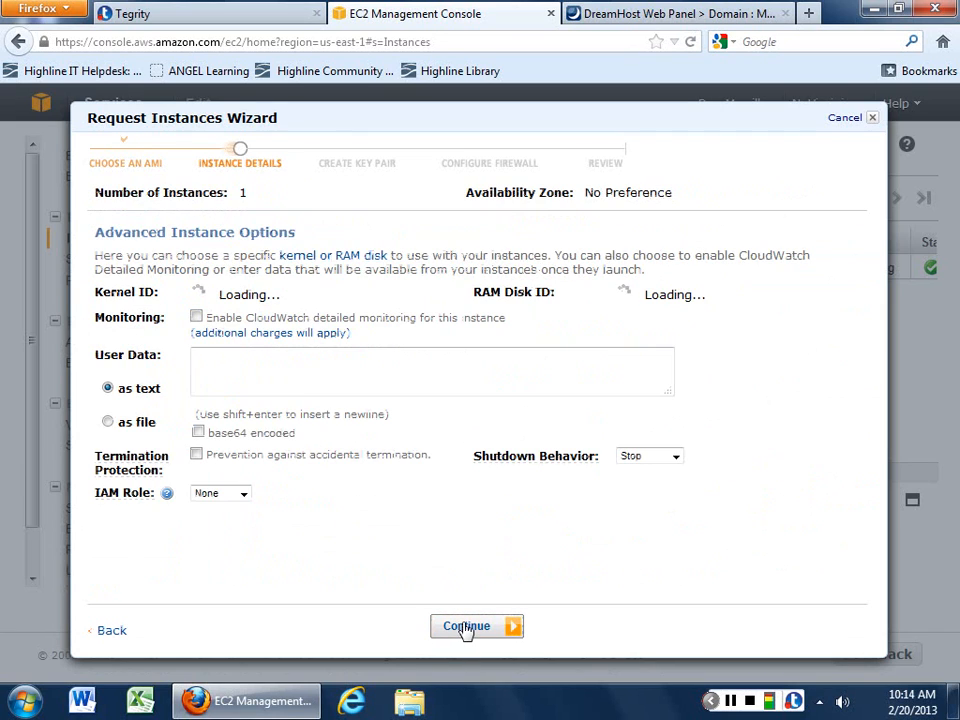
click(466, 626)
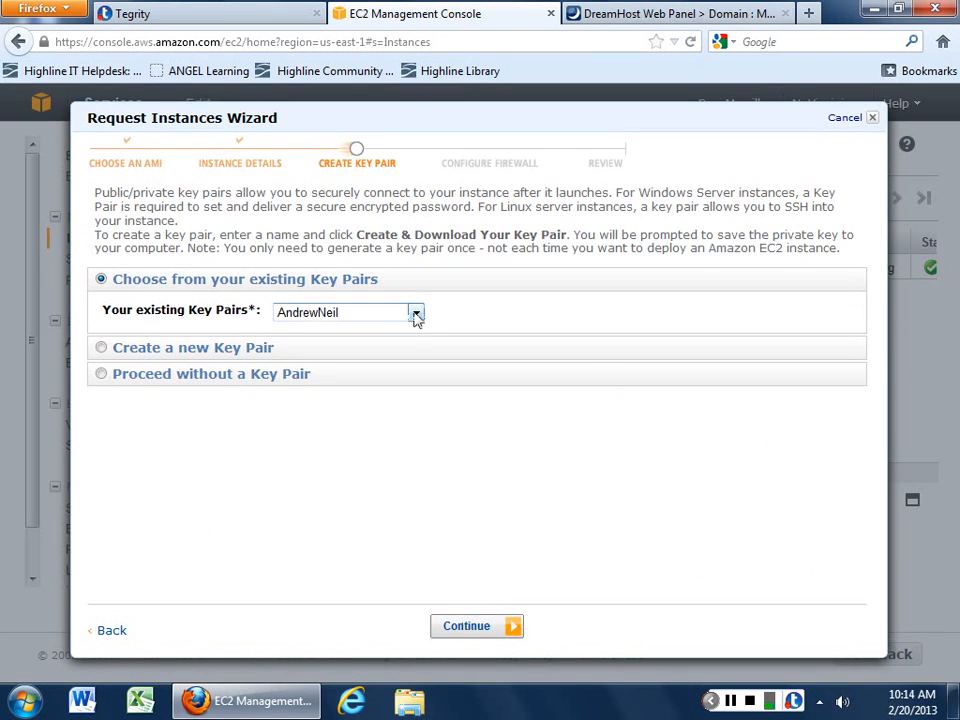
click(416, 312)
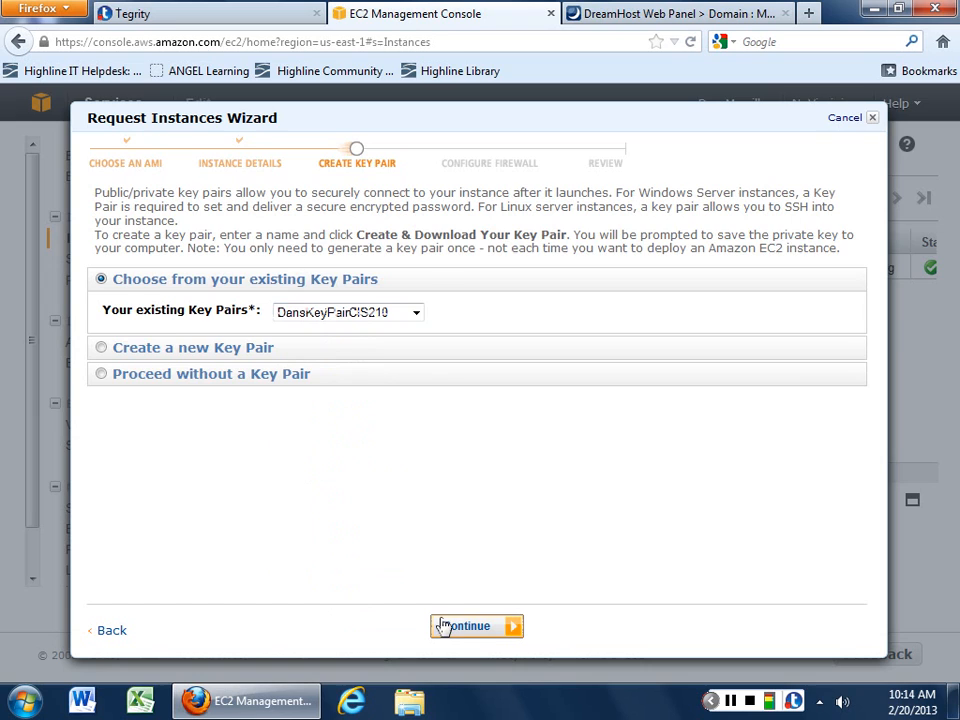
Step: Keep key pair DansKeyPairCIS210 and a security group, launch the instance and dismiss the confirmation
click(476, 626)
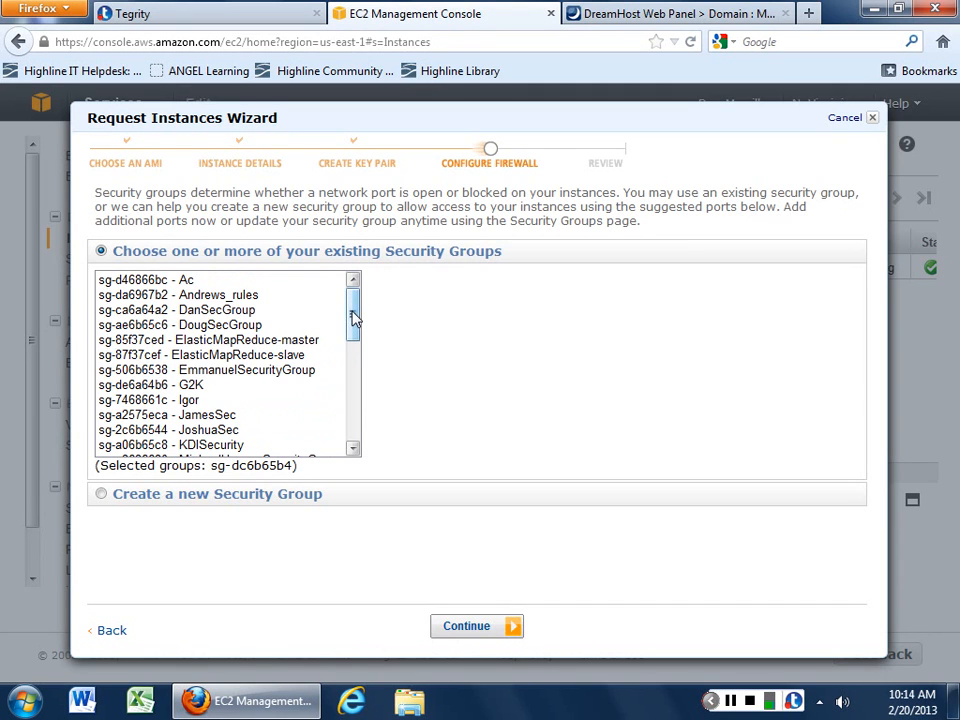
scroll(down, 3)
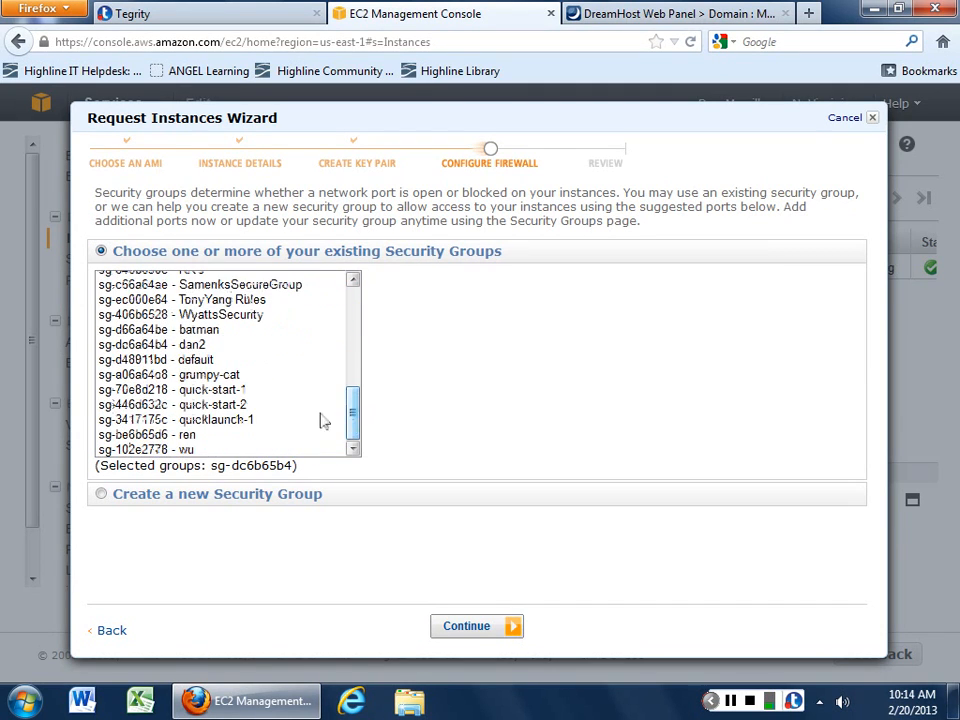
click(466, 626)
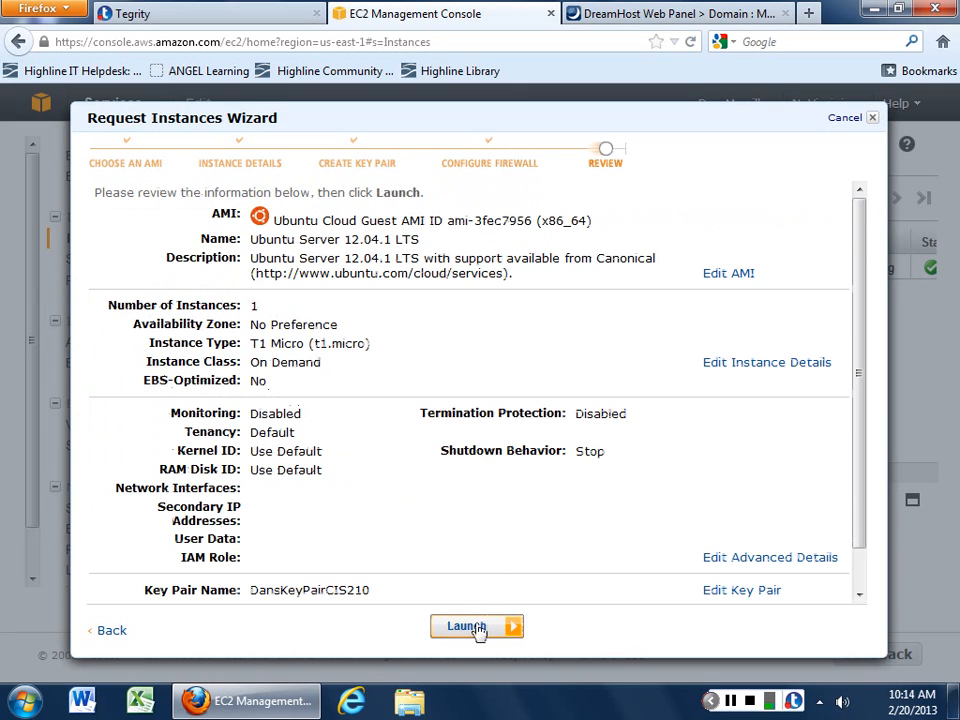
click(472, 628)
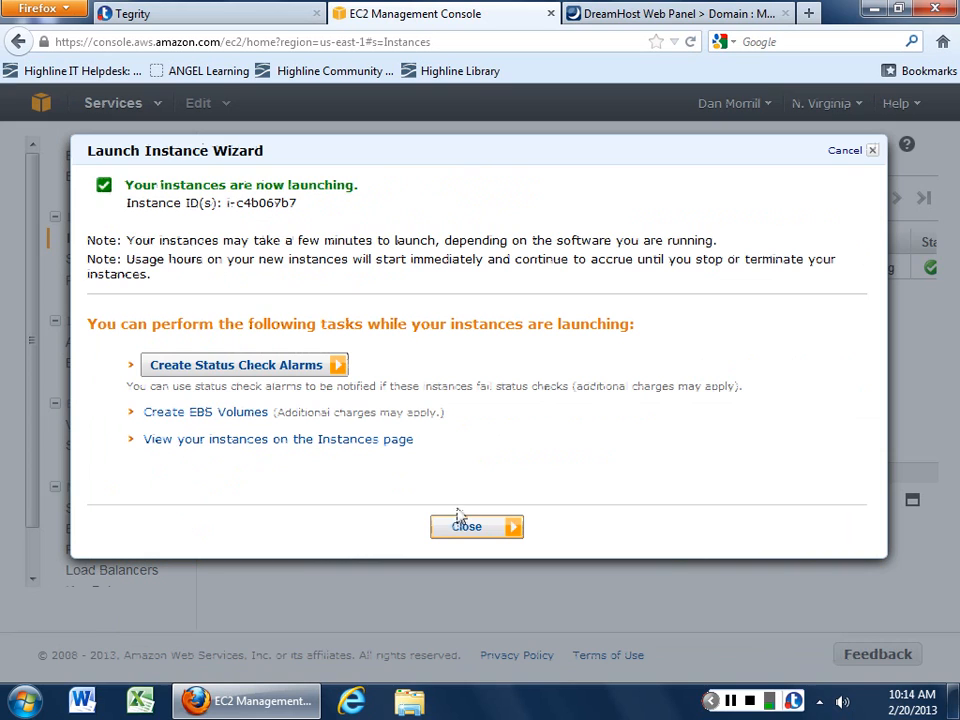
click(468, 526)
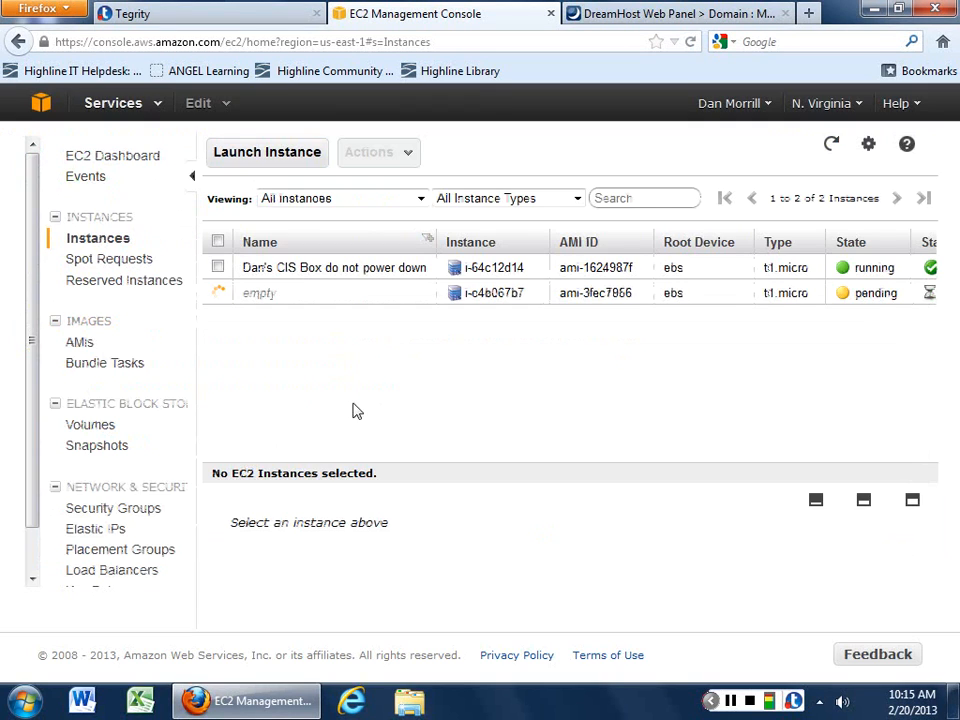
mouse_move(224, 332)
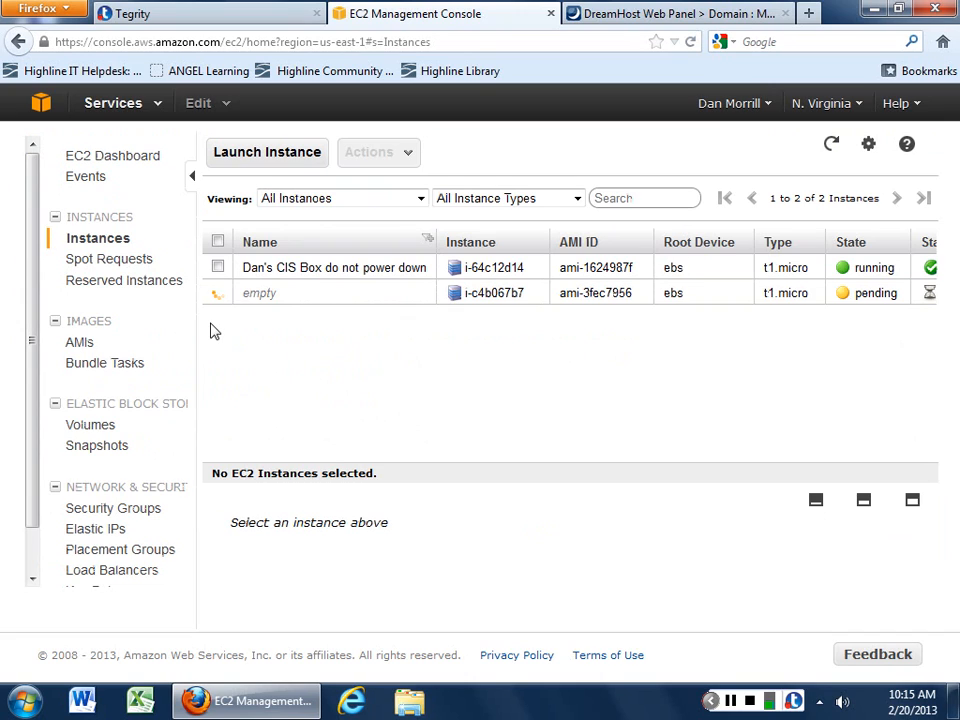
mouse_move(96, 532)
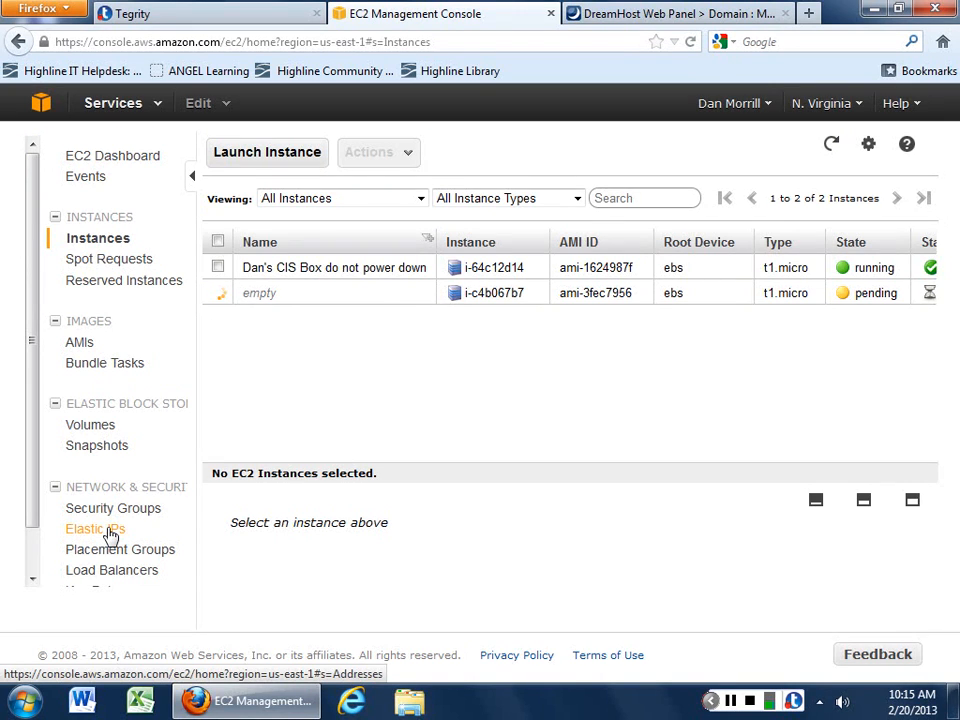
mouse_move(120, 548)
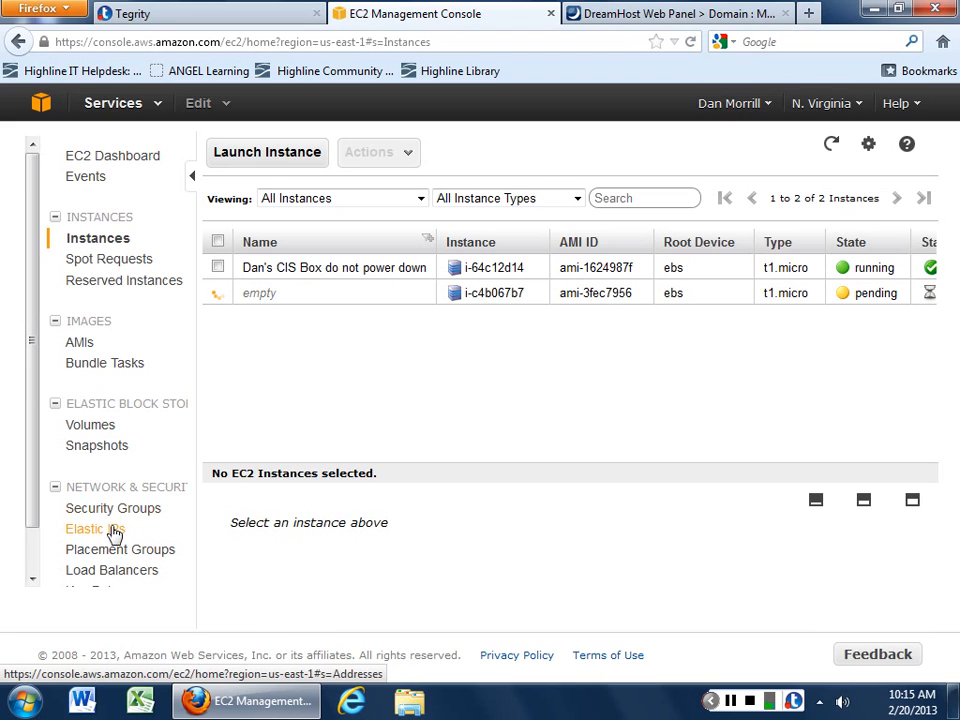
Step: Show the Elastic IPs page, which lists no allocated addresses yet
click(96, 528)
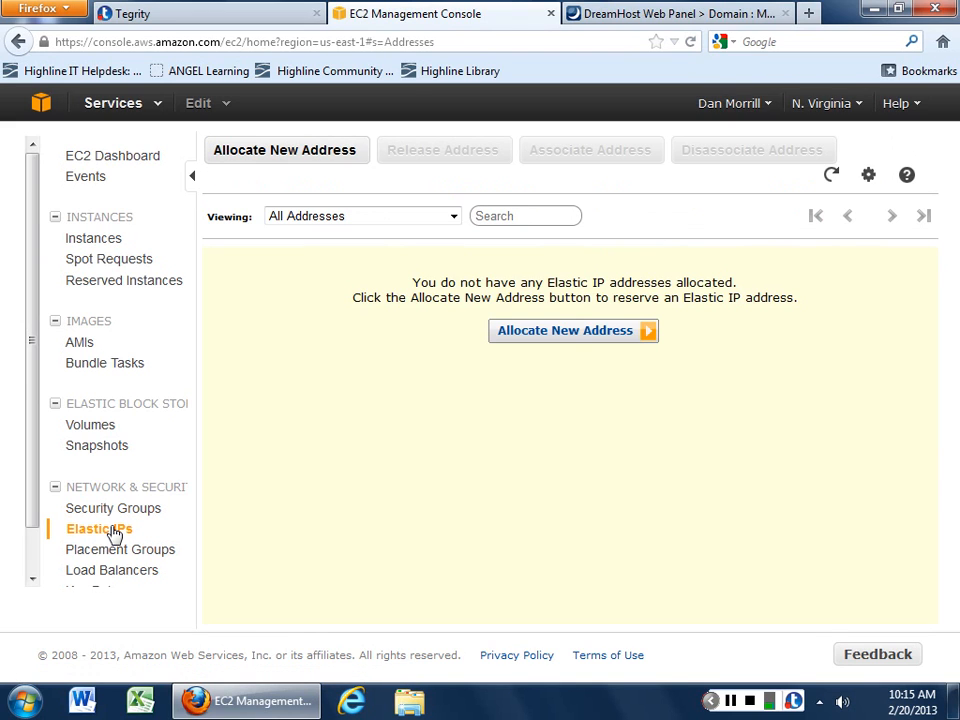
Step: Allocate Elastic IP 54.235.66.32 for EC2 use and begin associating it with an instance
click(564, 330)
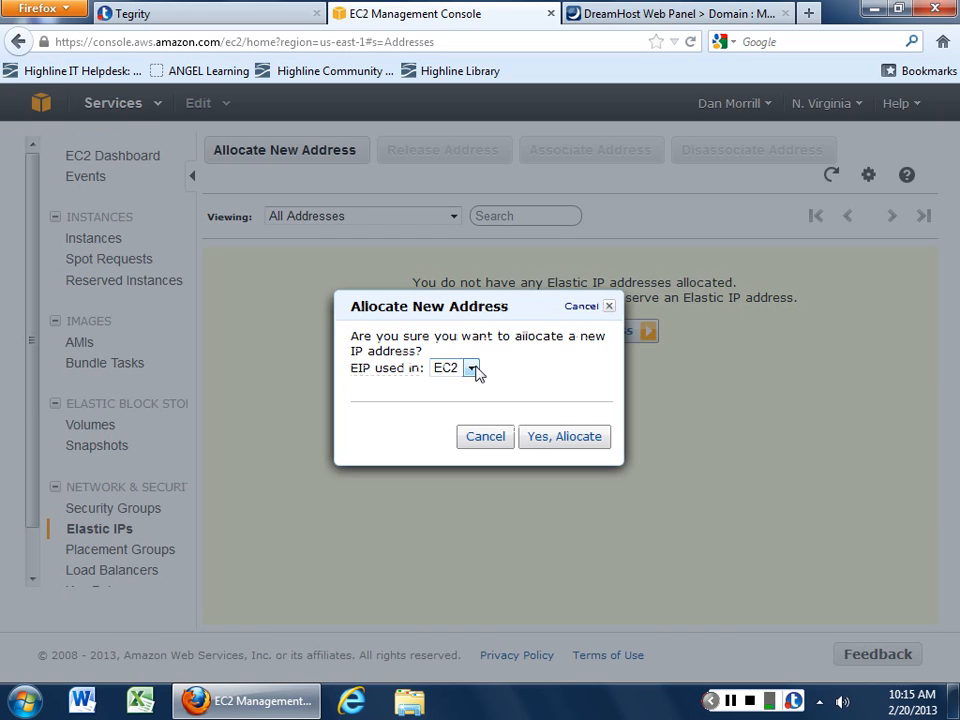
click(472, 368)
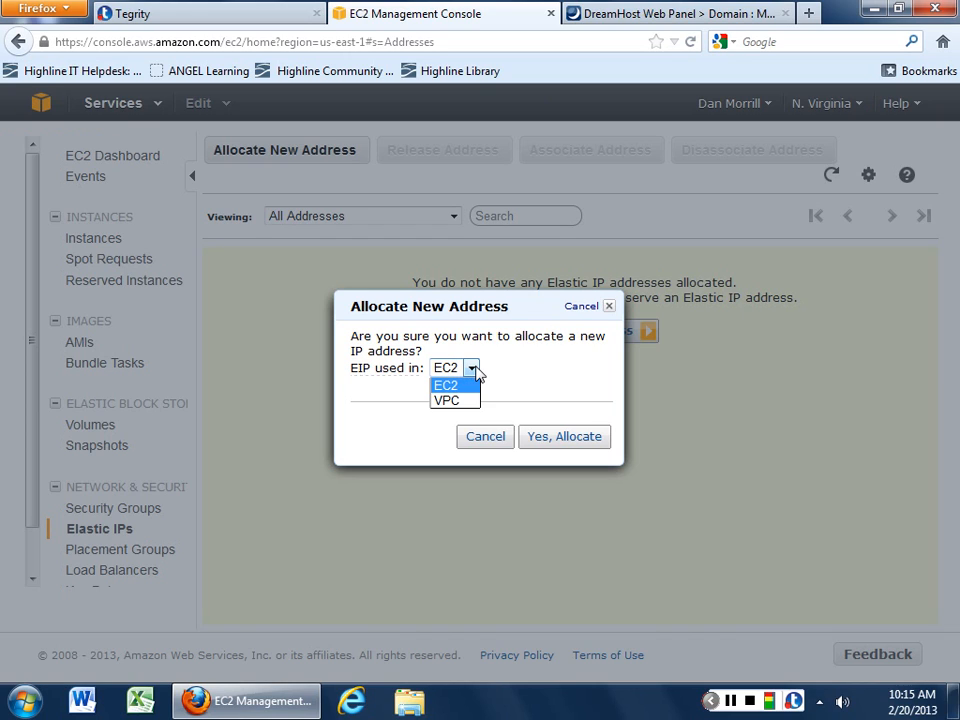
click(570, 436)
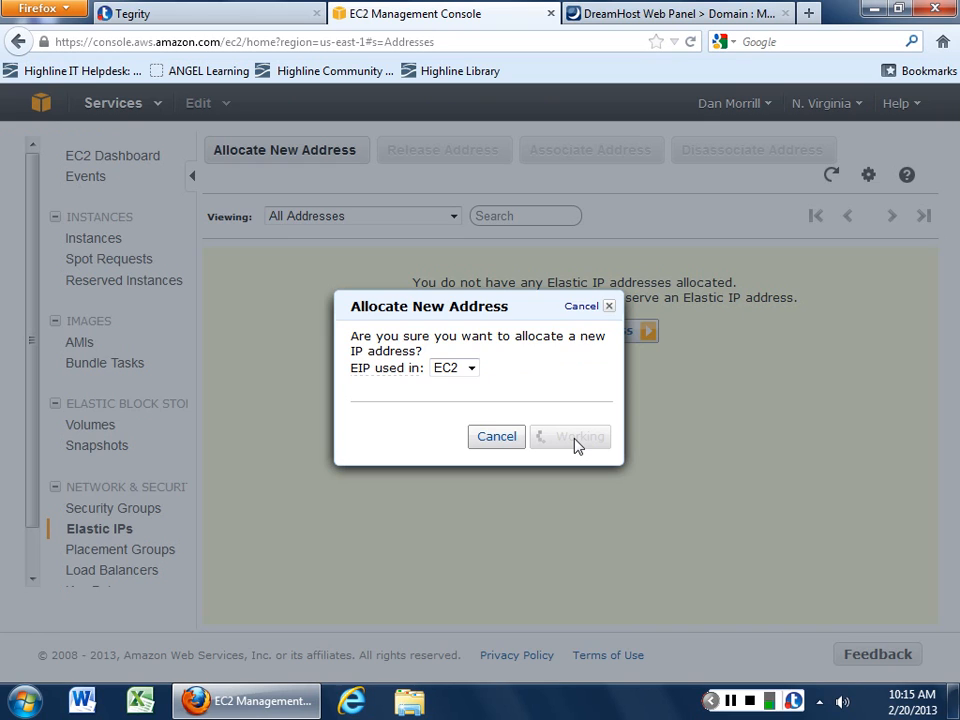
click(572, 436)
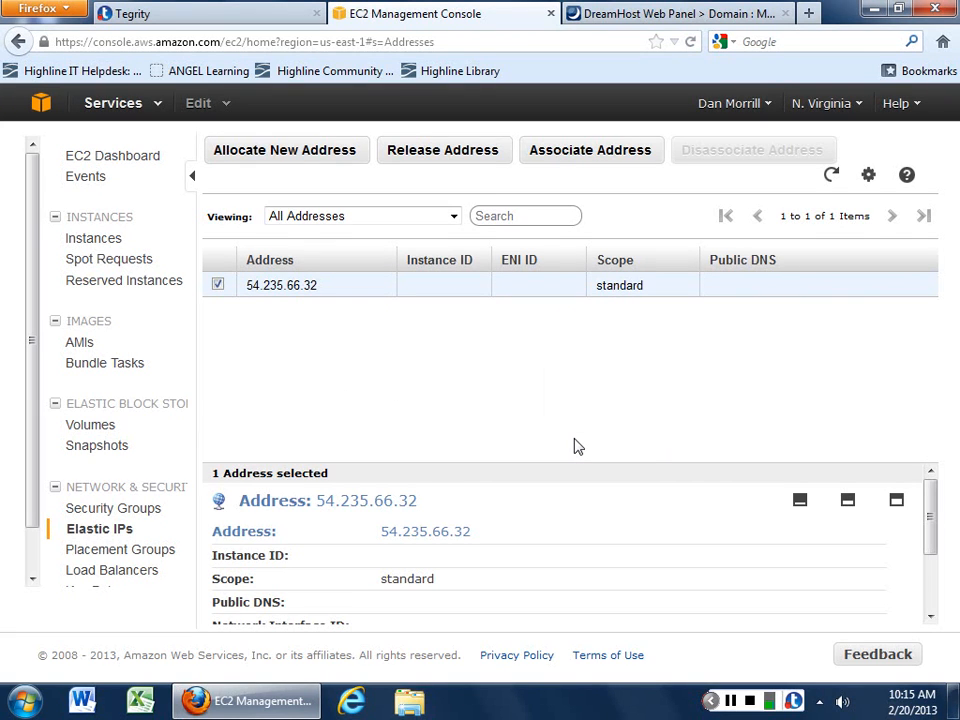
scroll(down, 3)
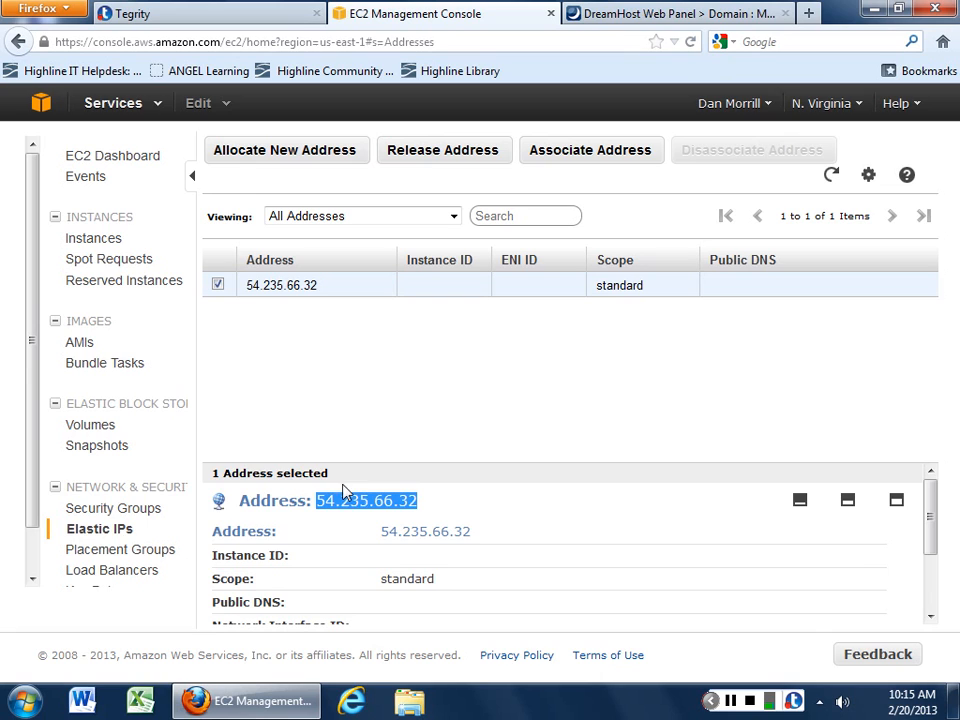
scroll(down, 3)
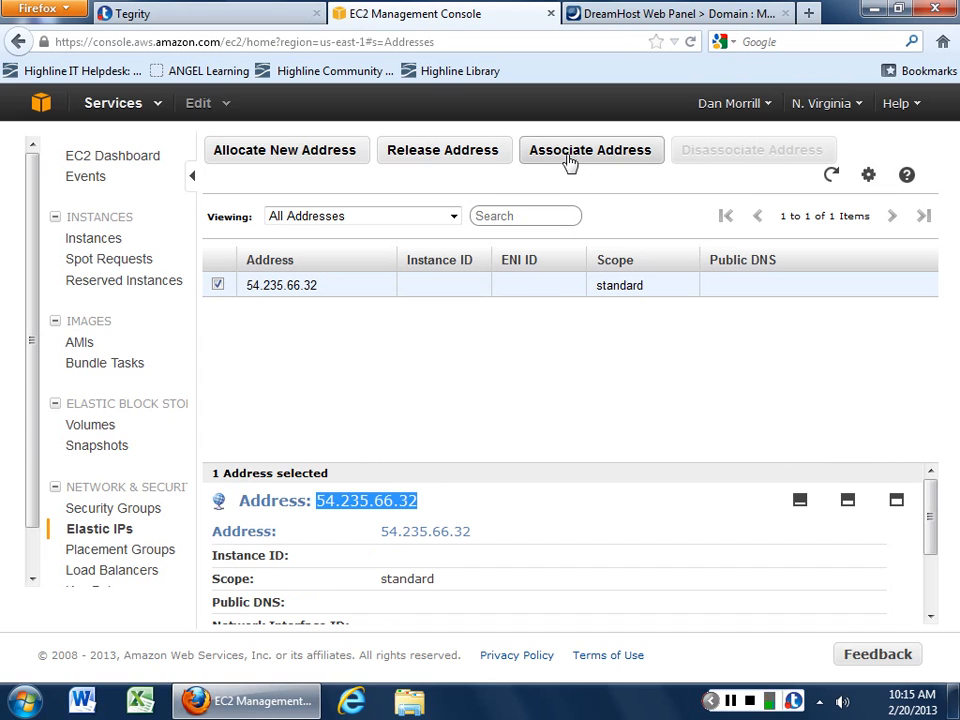
click(592, 150)
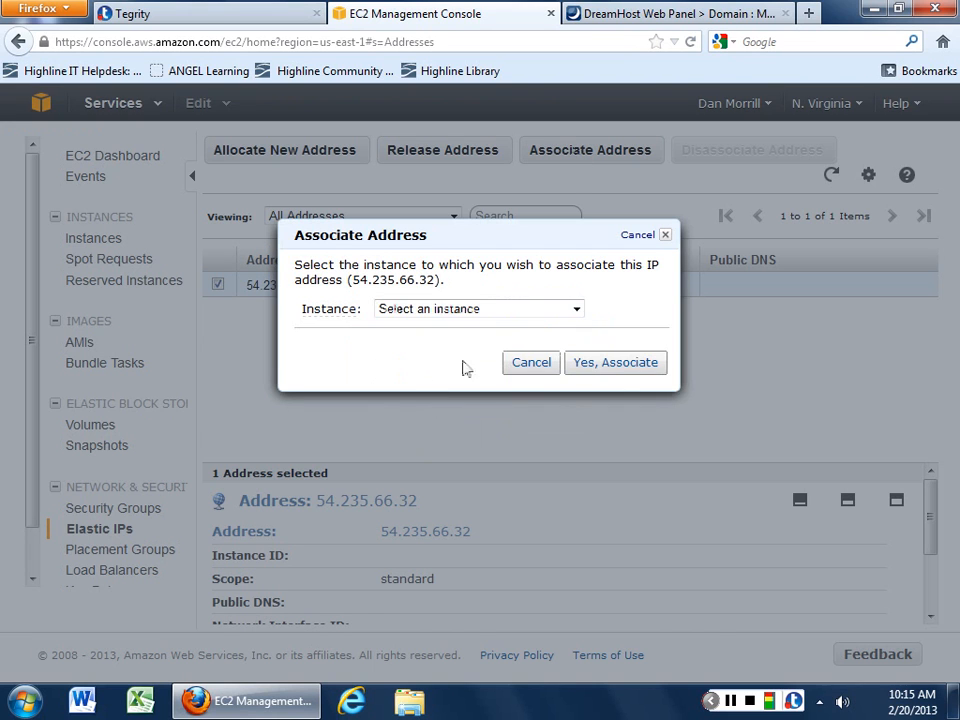
Step: Associate 54.235.66.32 with instance i-c4b067b7, then return to the AWS console home
click(476, 308)
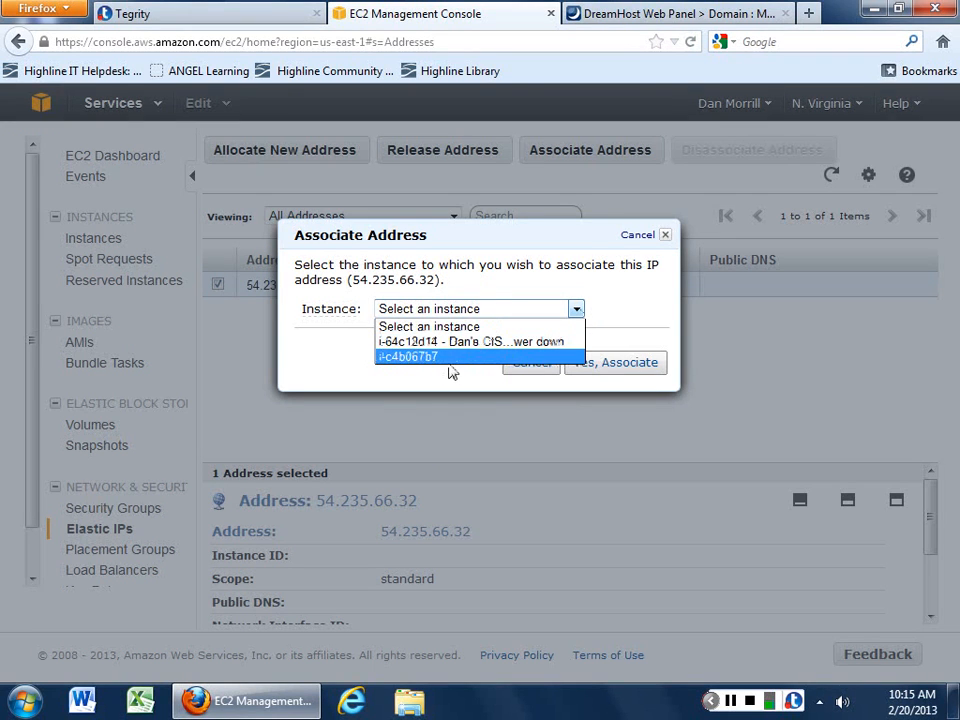
click(408, 356)
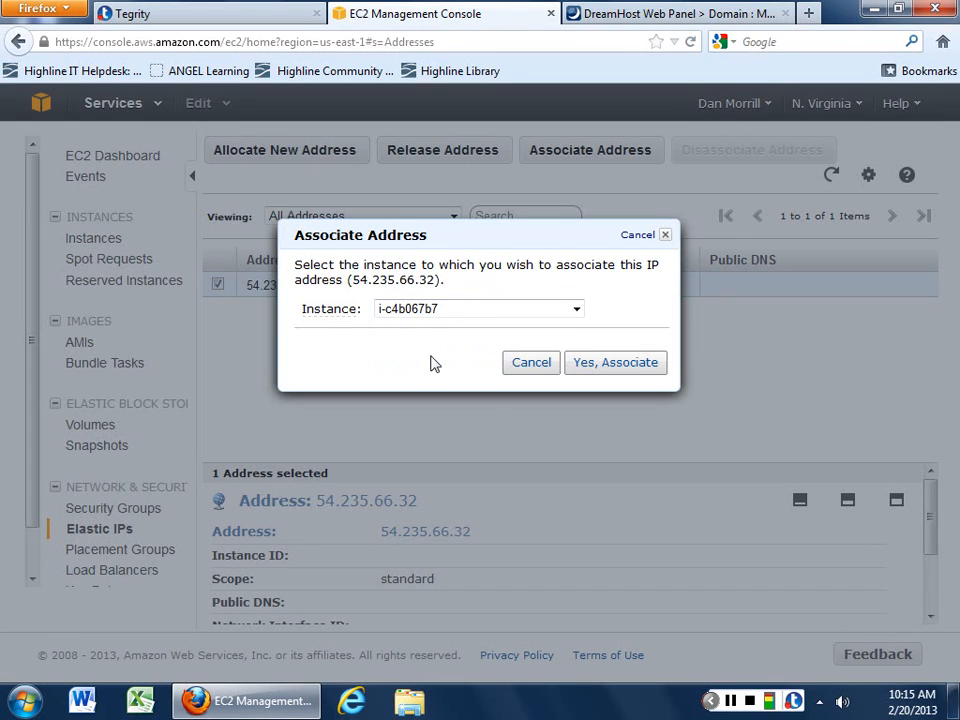
mouse_move(612, 390)
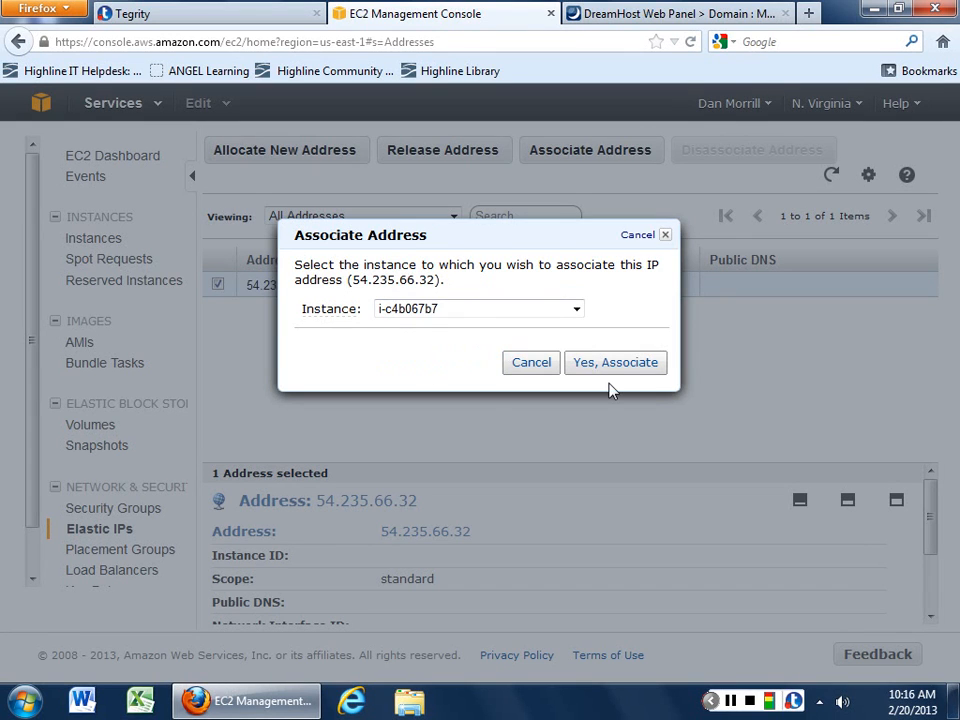
click(616, 362)
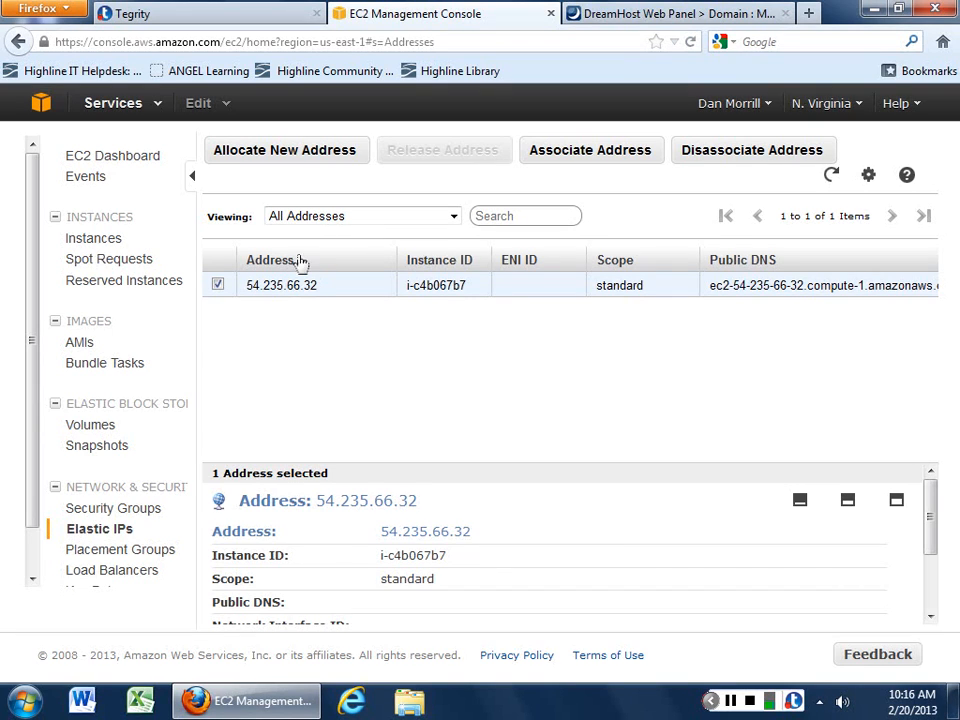
double_click(366, 500)
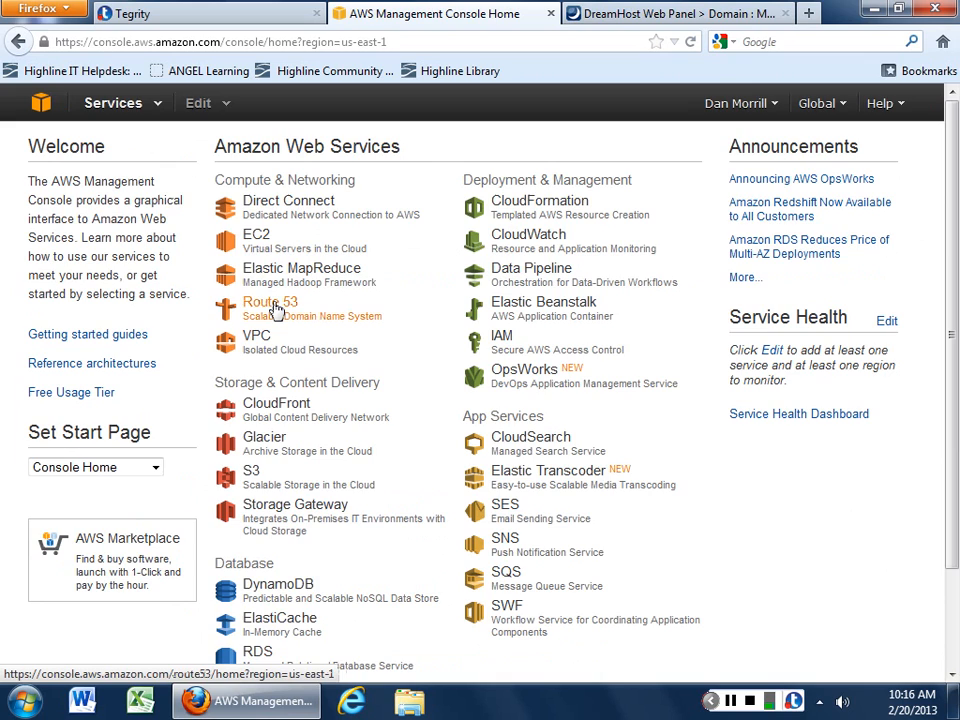
Step: In the epicfailtoday.com hosted zone, create A record danAt pointing to 54.235.66.32
click(270, 302)
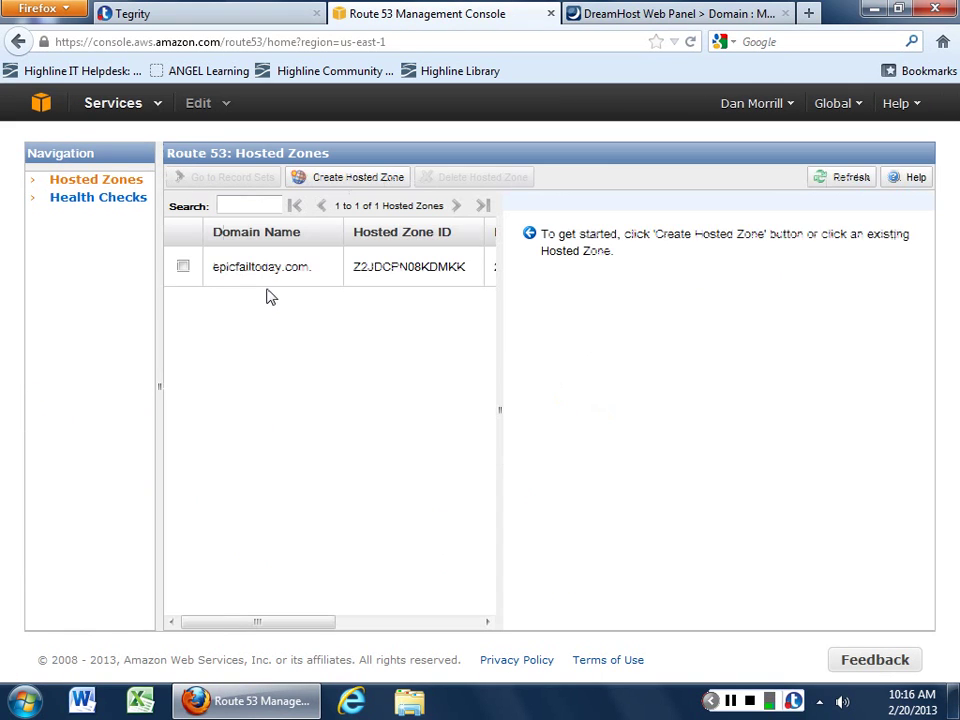
click(182, 270)
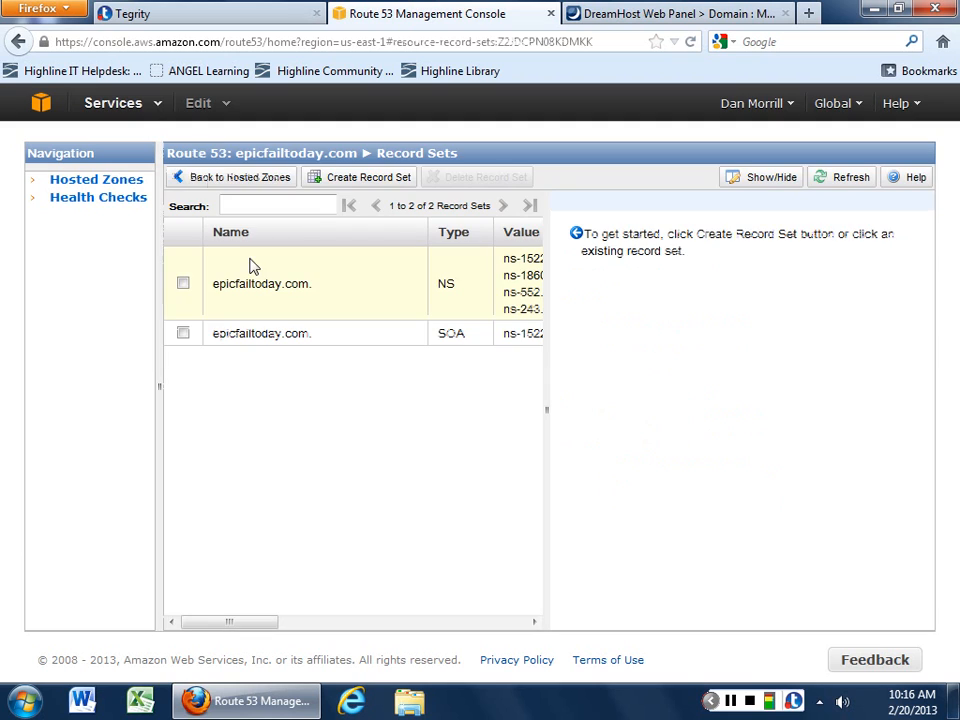
click(360, 176)
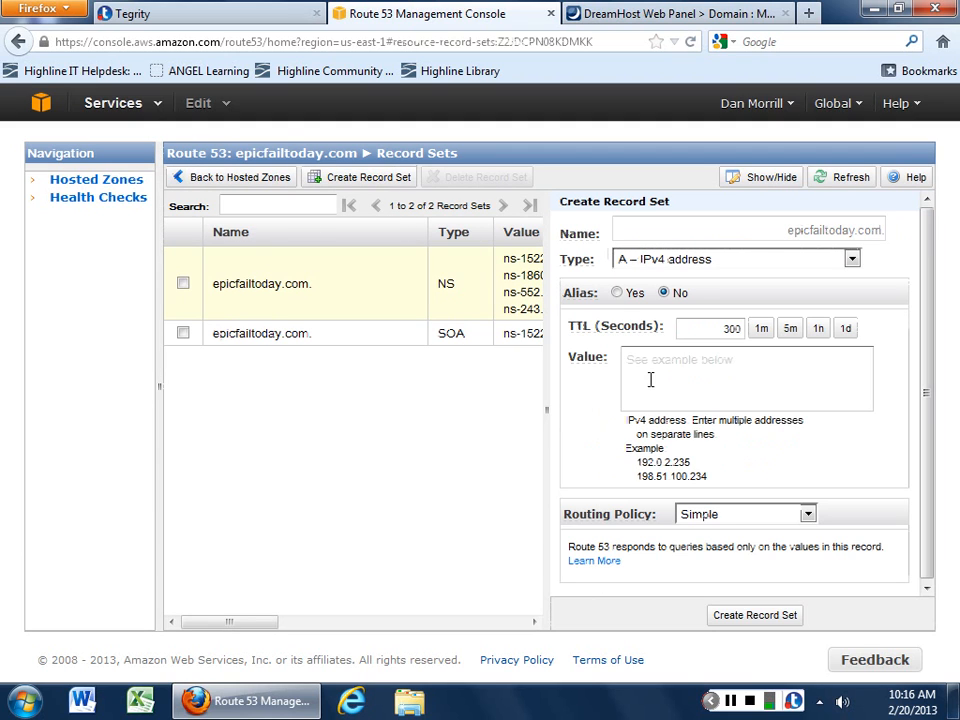
text(54.235.66.32)
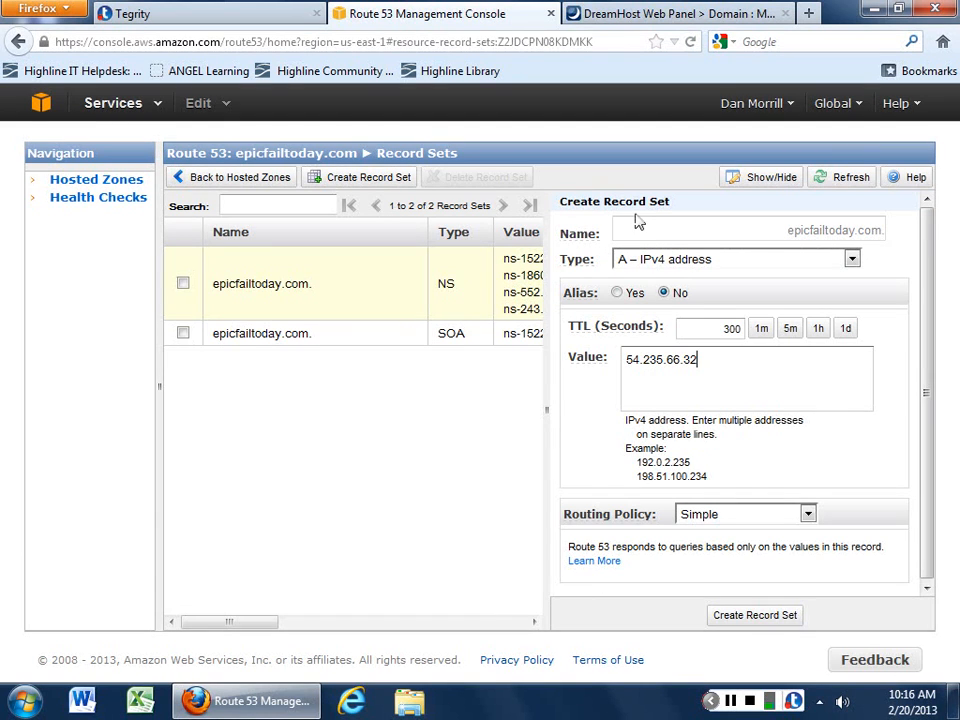
text(d)
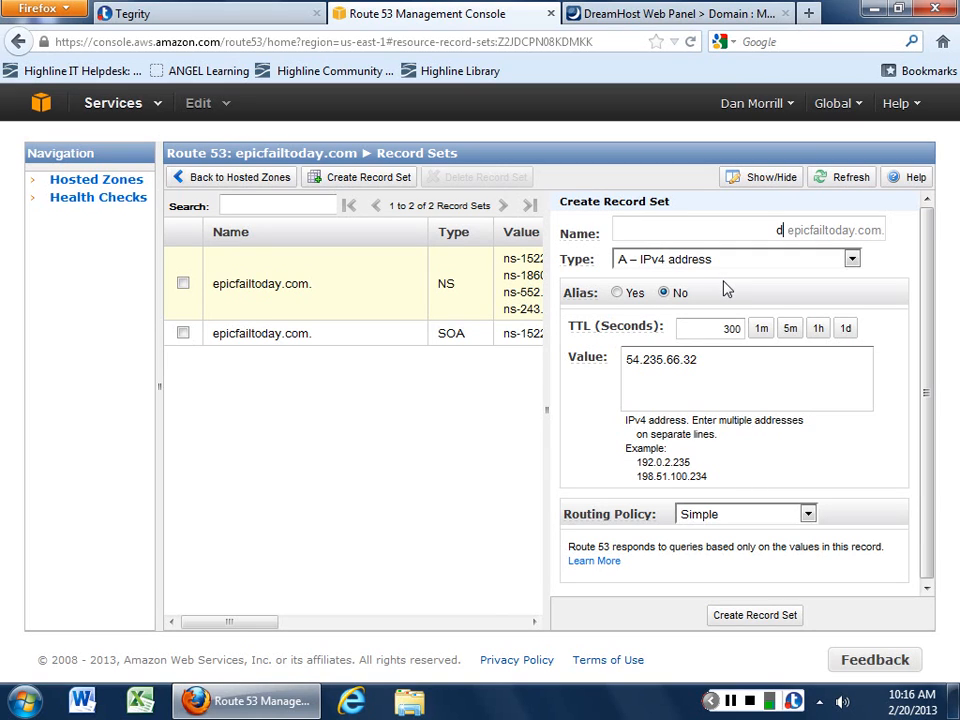
text(anAt)
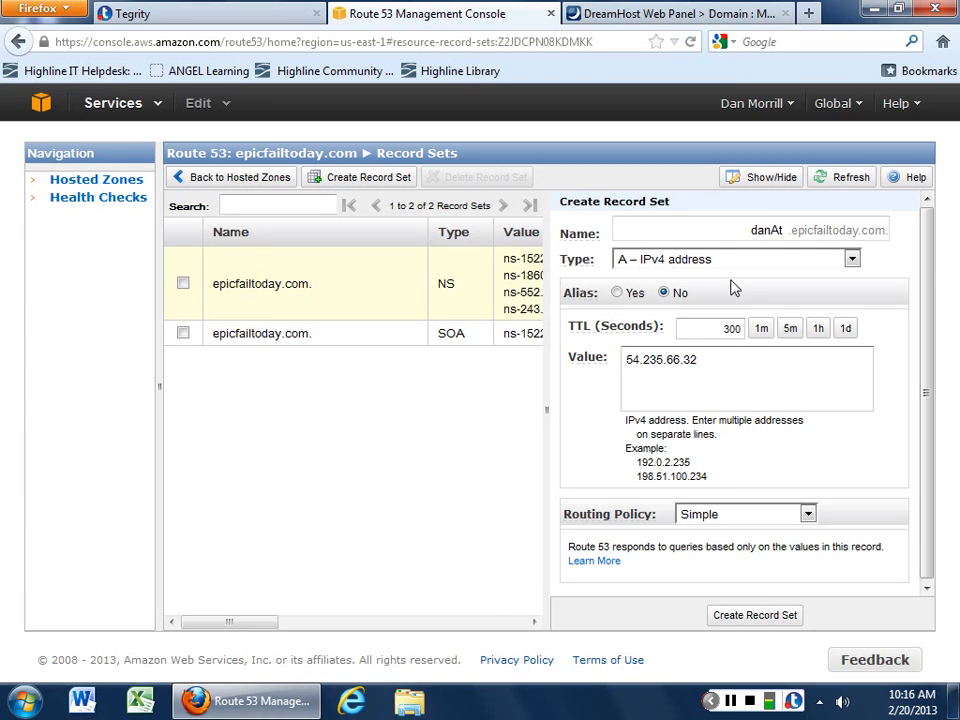
click(760, 614)
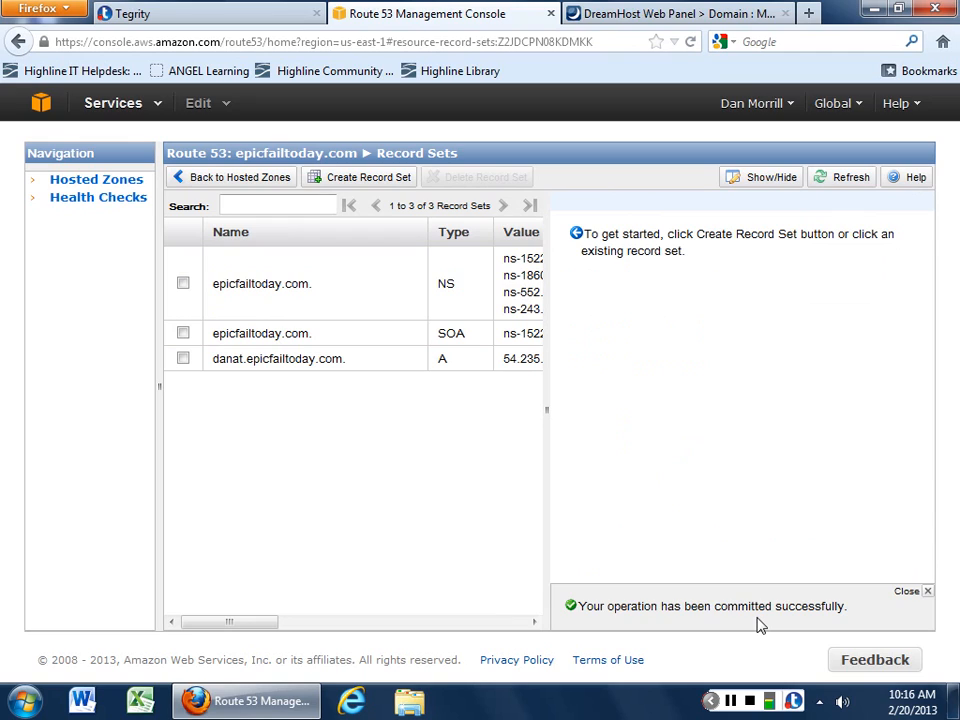
mouse_move(358, 544)
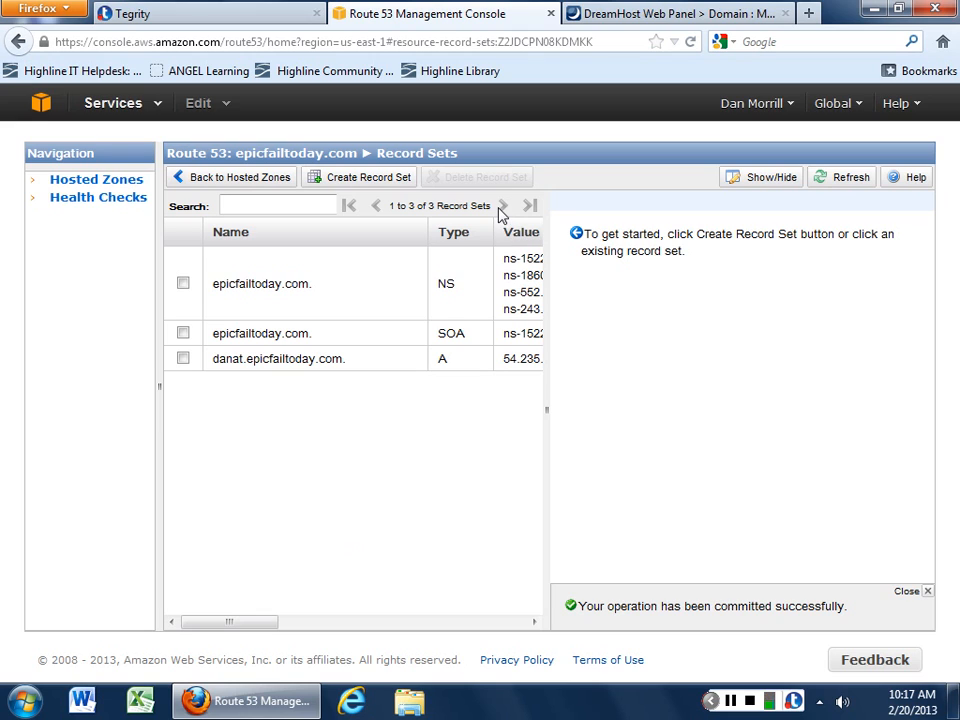
Step: Show the epicfailtoday.com NS record set with its four awsdns name server values for editing
click(288, 284)
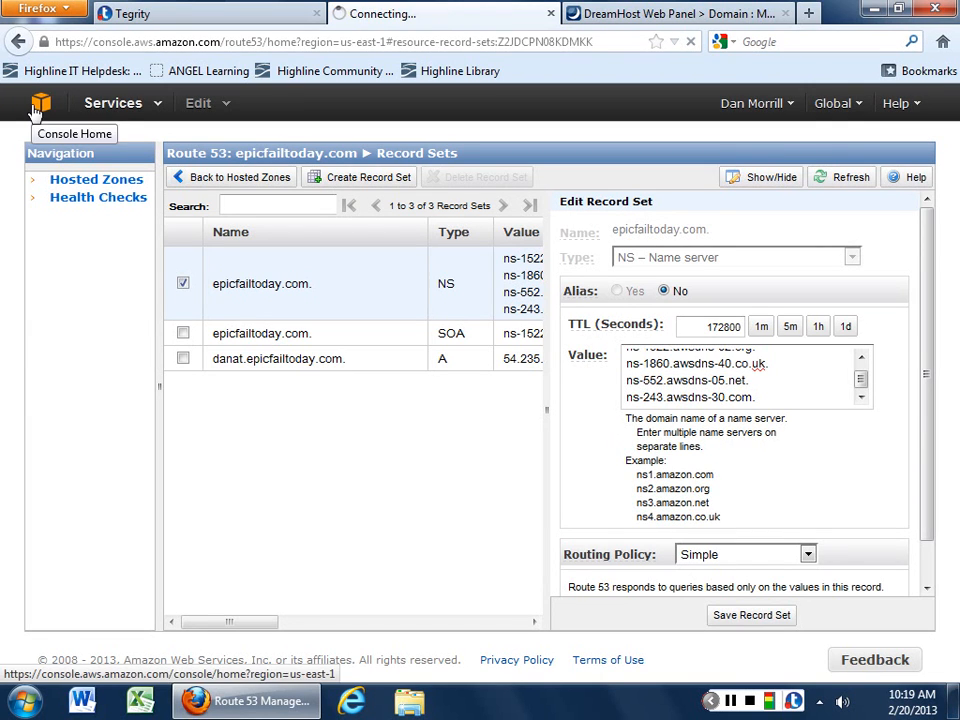
Step: Back in EC2 Elastic IPs, select 54.235.66.32 and request disassociation from i-c4b067b7
click(40, 102)
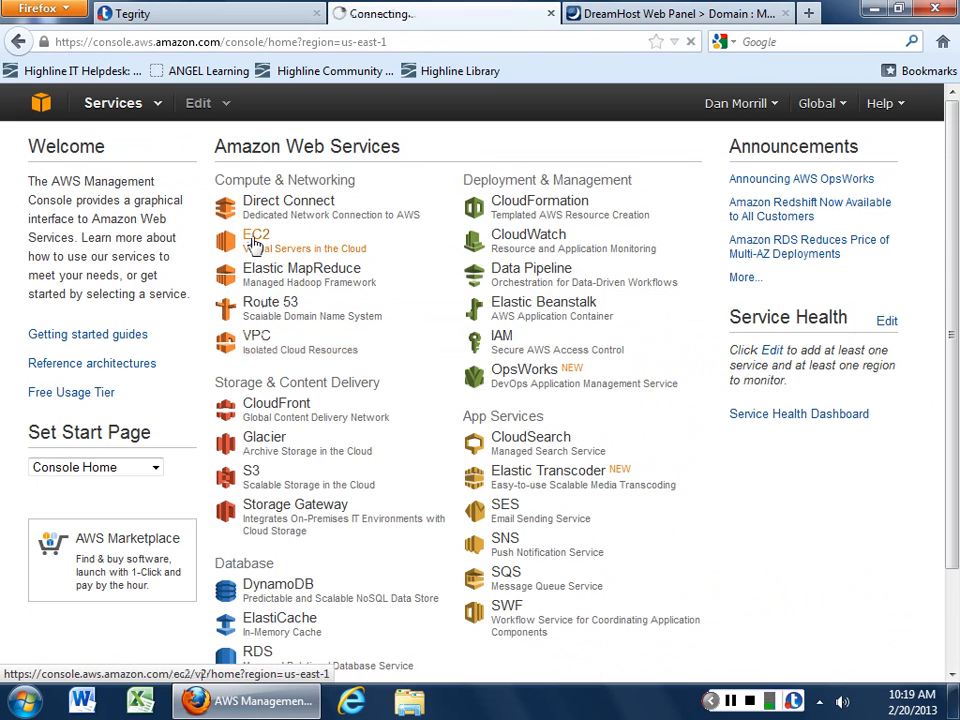
click(256, 232)
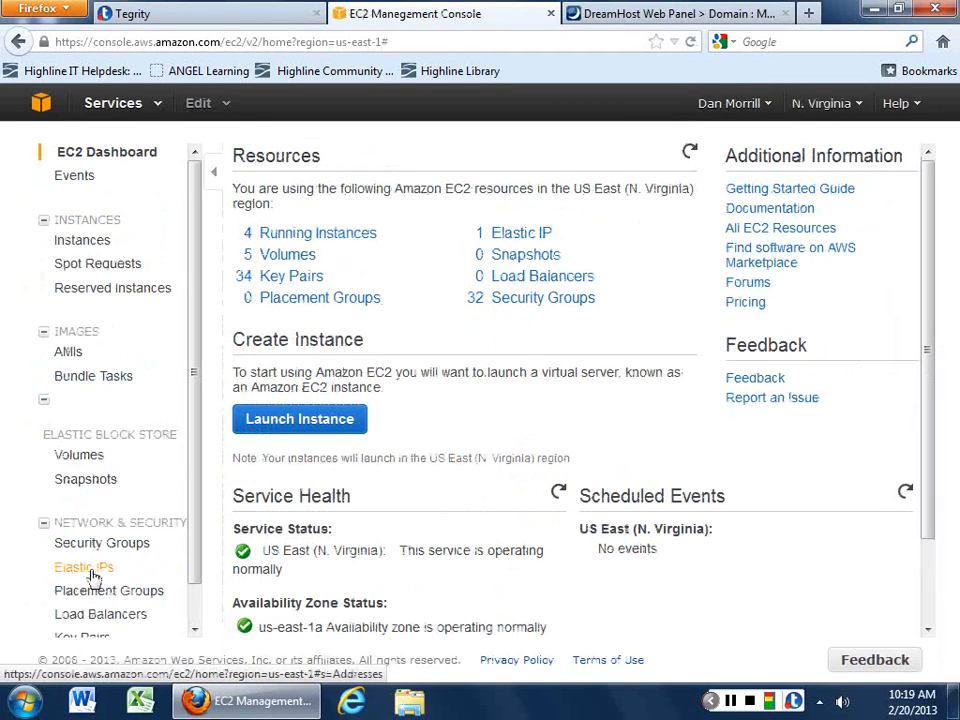
click(80, 568)
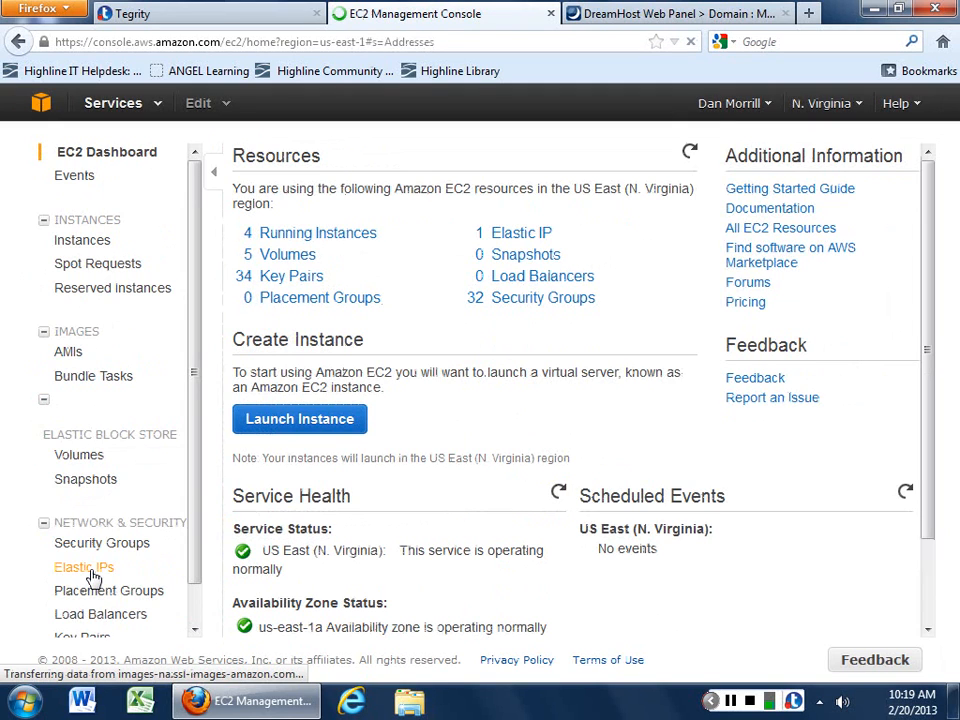
click(80, 568)
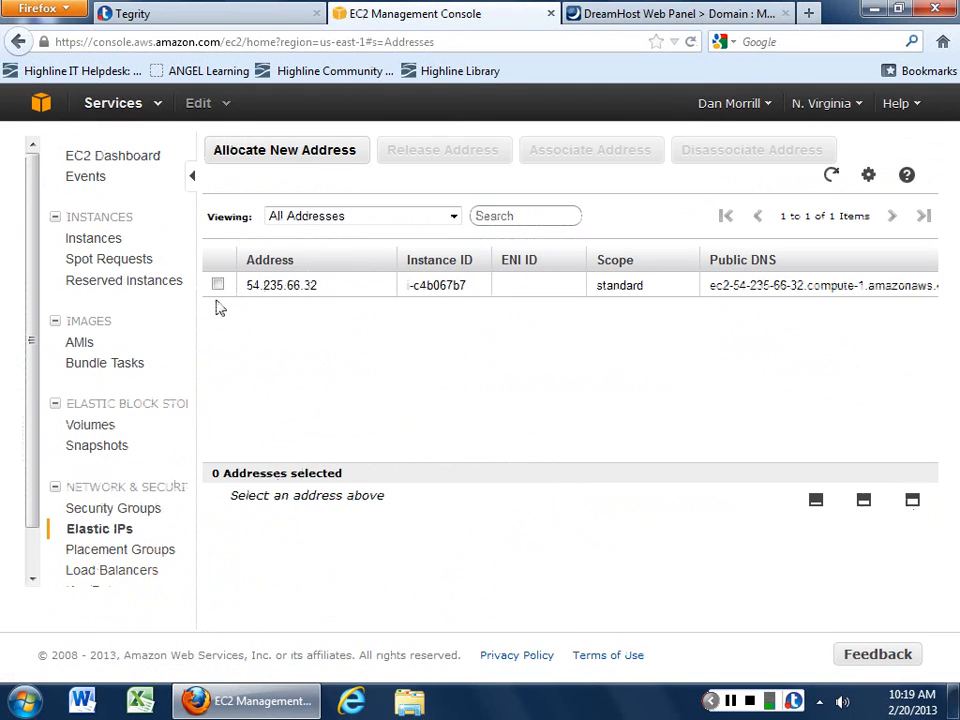
click(218, 284)
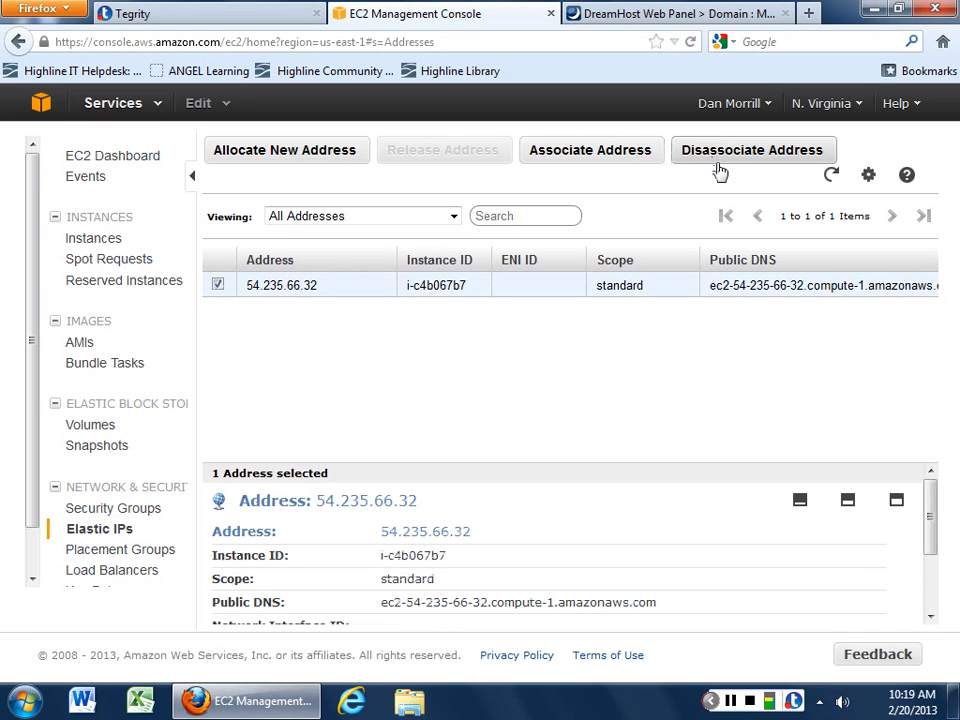
click(752, 150)
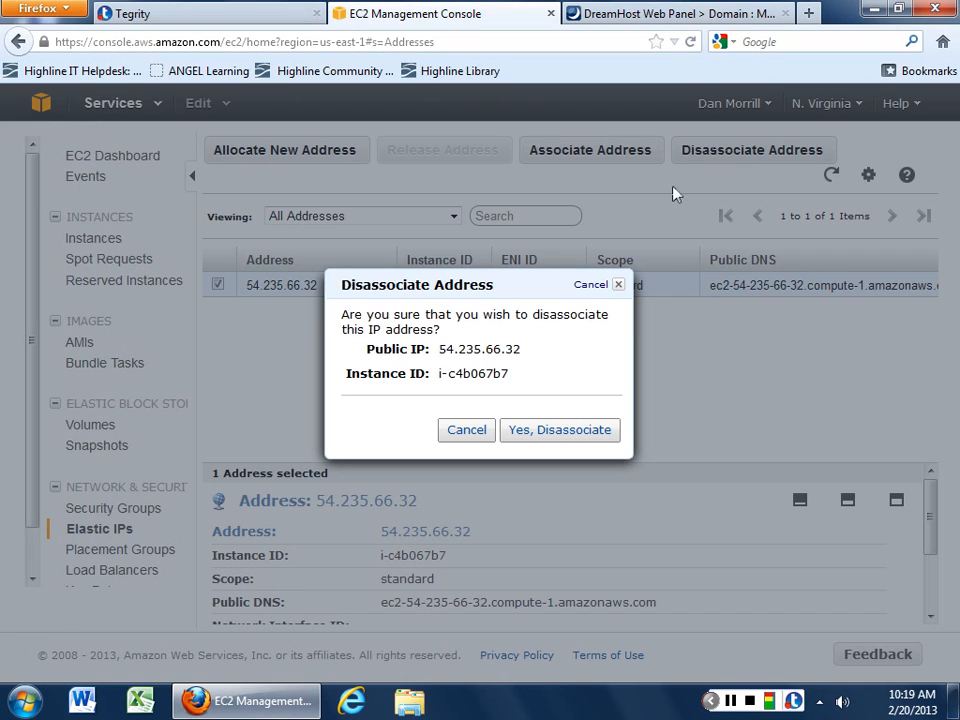
Step: Confirm disassociating 54.235.66.32, then release it, leaving only 54.235.66.41 listed
click(560, 428)
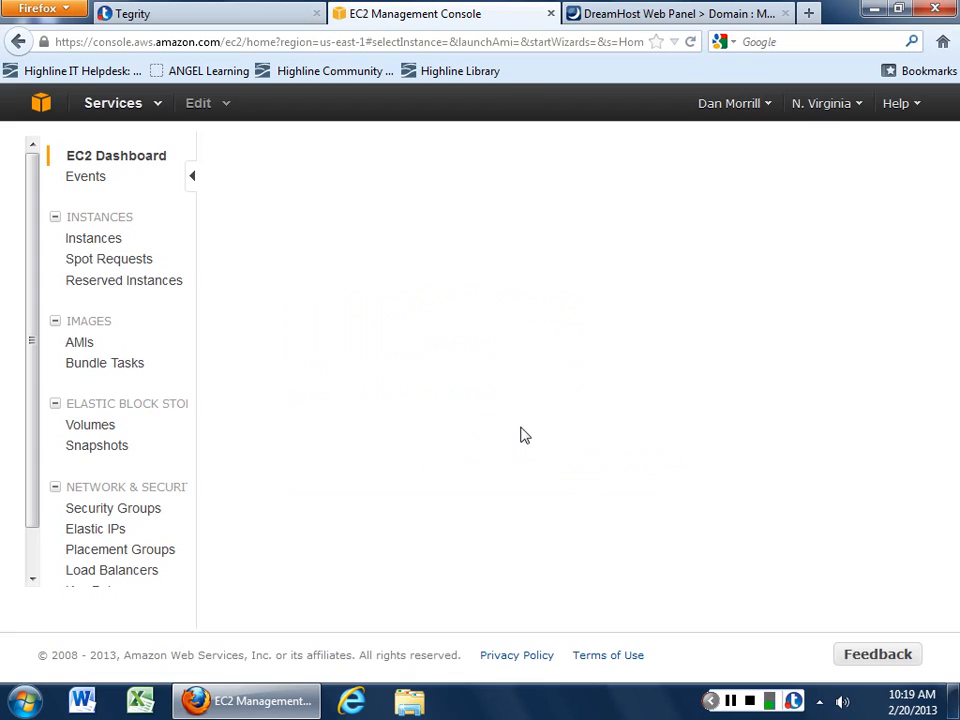
mouse_move(492, 422)
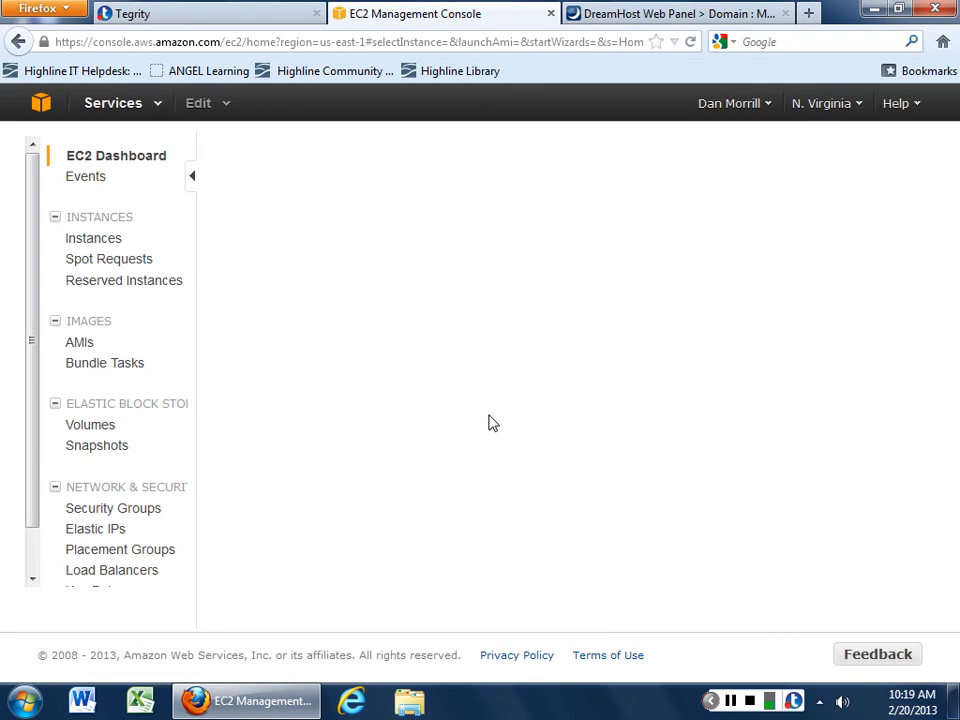
mouse_move(96, 534)
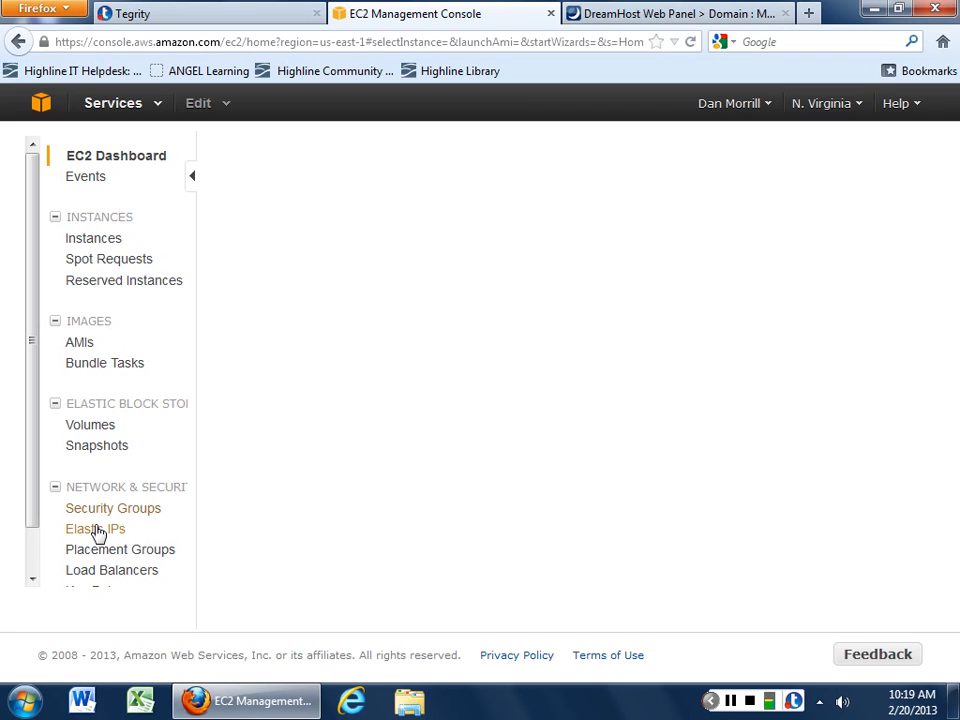
click(92, 528)
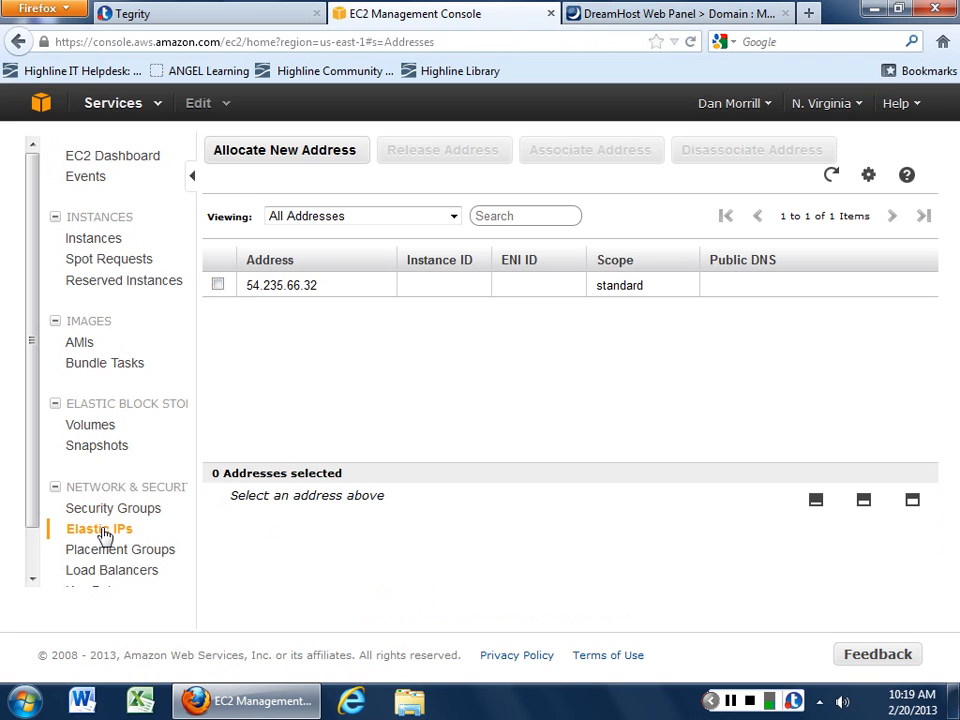
click(220, 284)
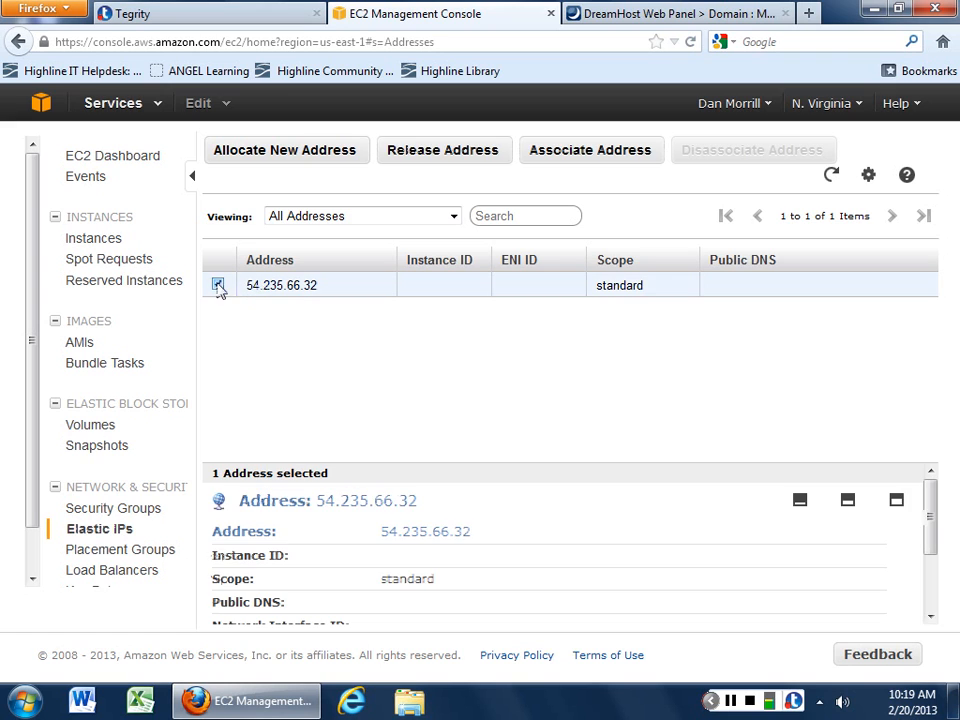
click(444, 150)
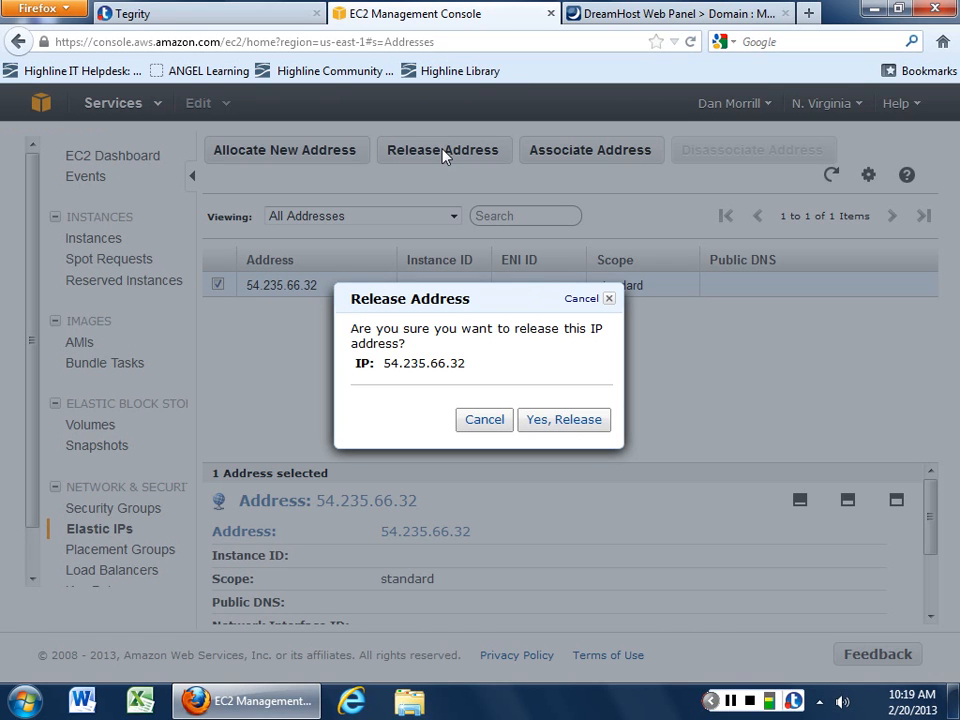
click(564, 420)
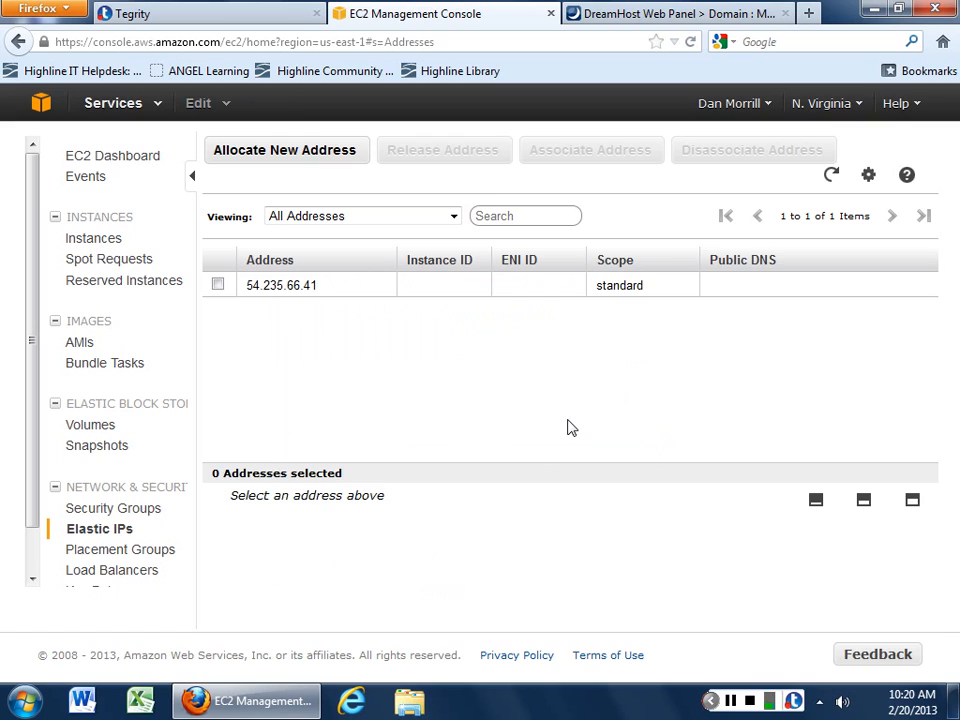
Step: Select Elastic IP 54.235.66.41 and return to the AWS console services home page
click(218, 284)
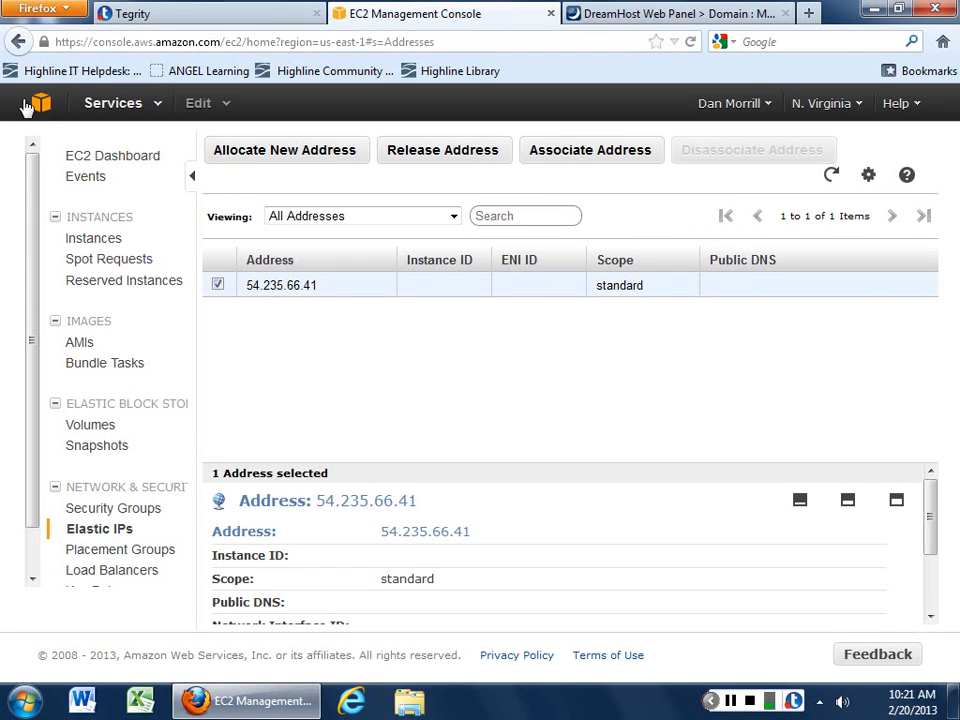
click(40, 104)
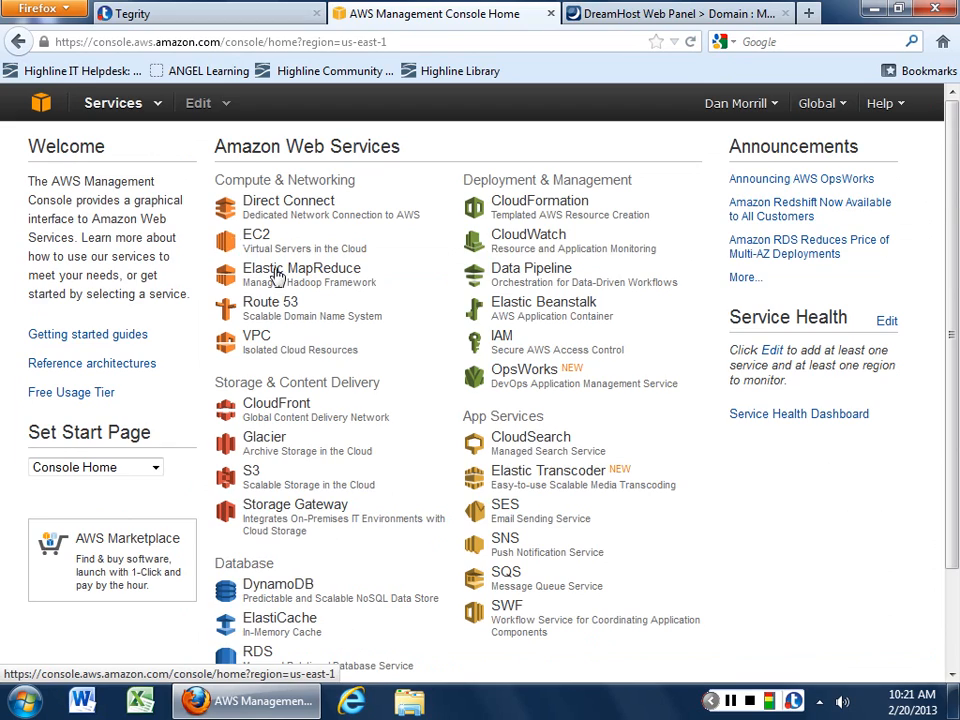
Step: In Route 53, start a new A record set for epicfailtoday.com with the Value field ready for an IP
click(270, 302)
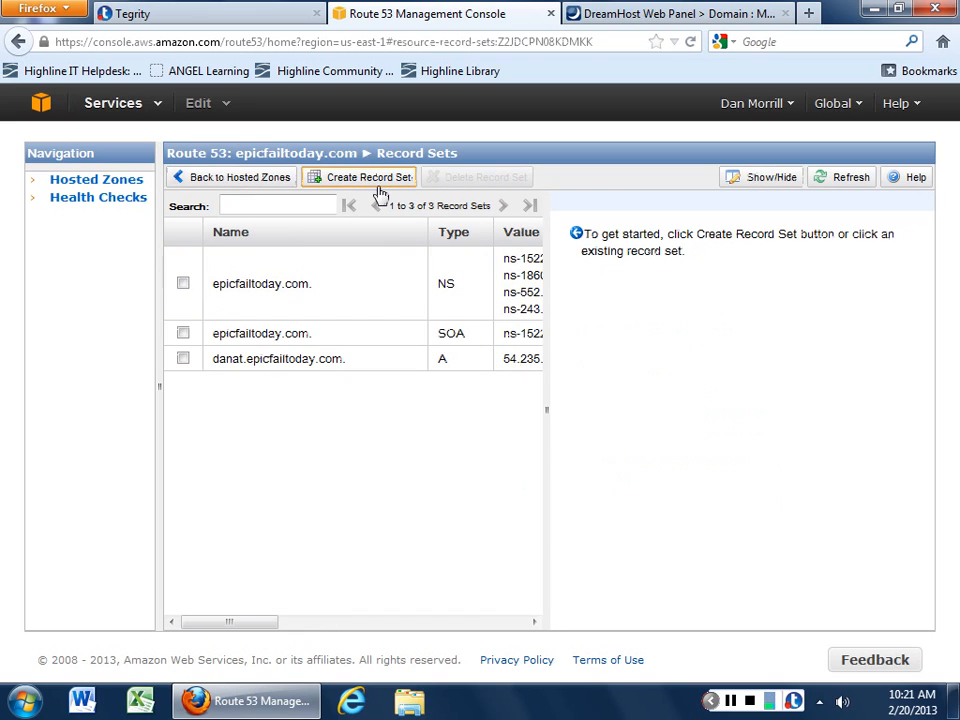
click(360, 176)
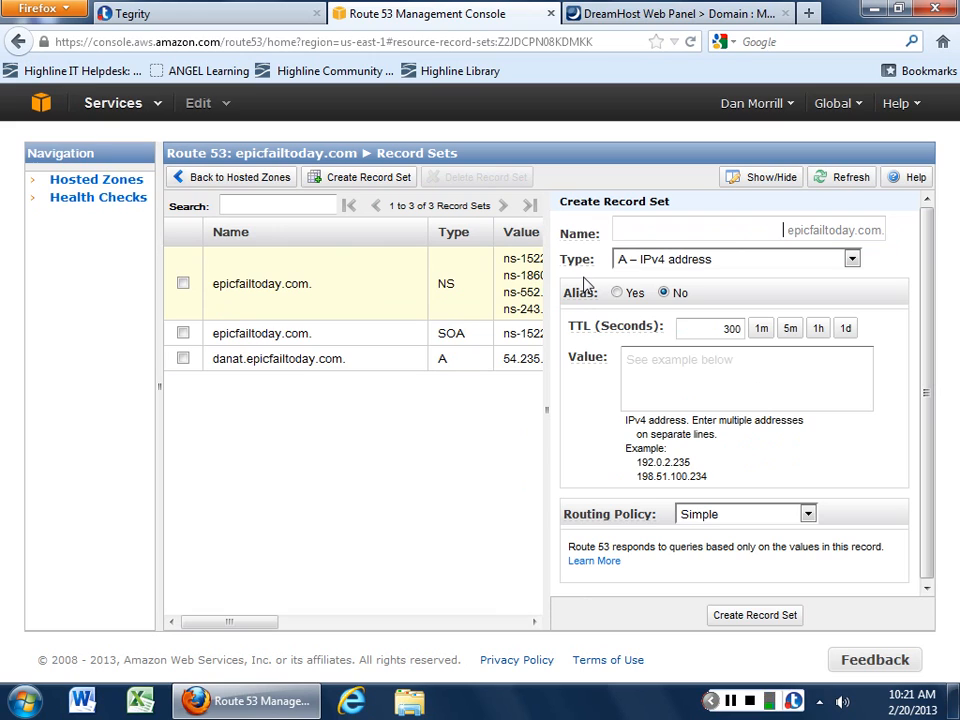
click(726, 378)
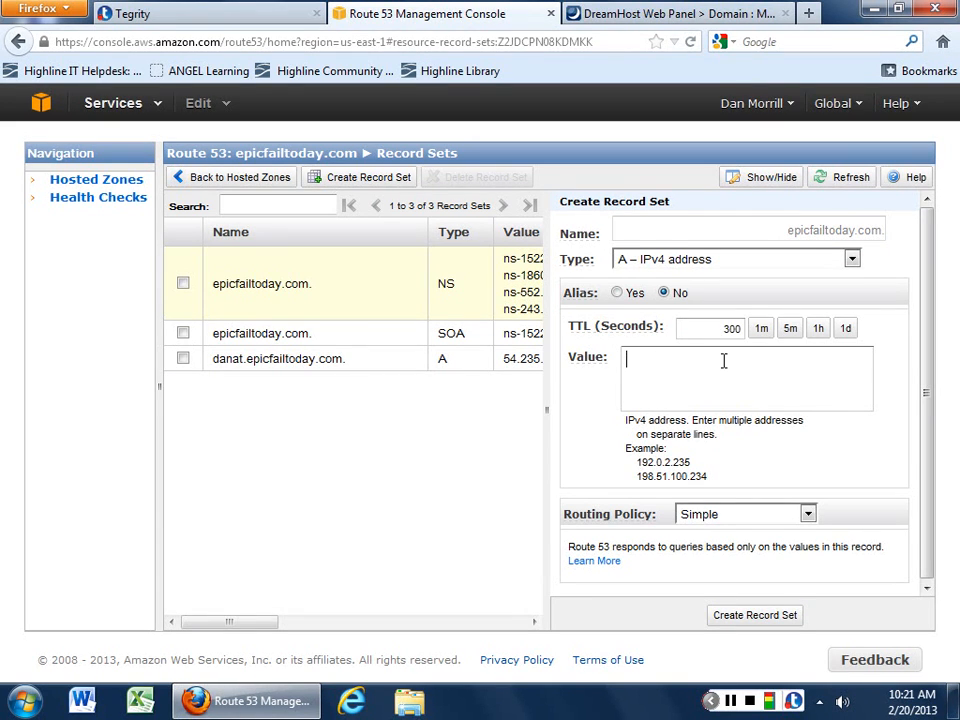
mouse_move(476, 268)
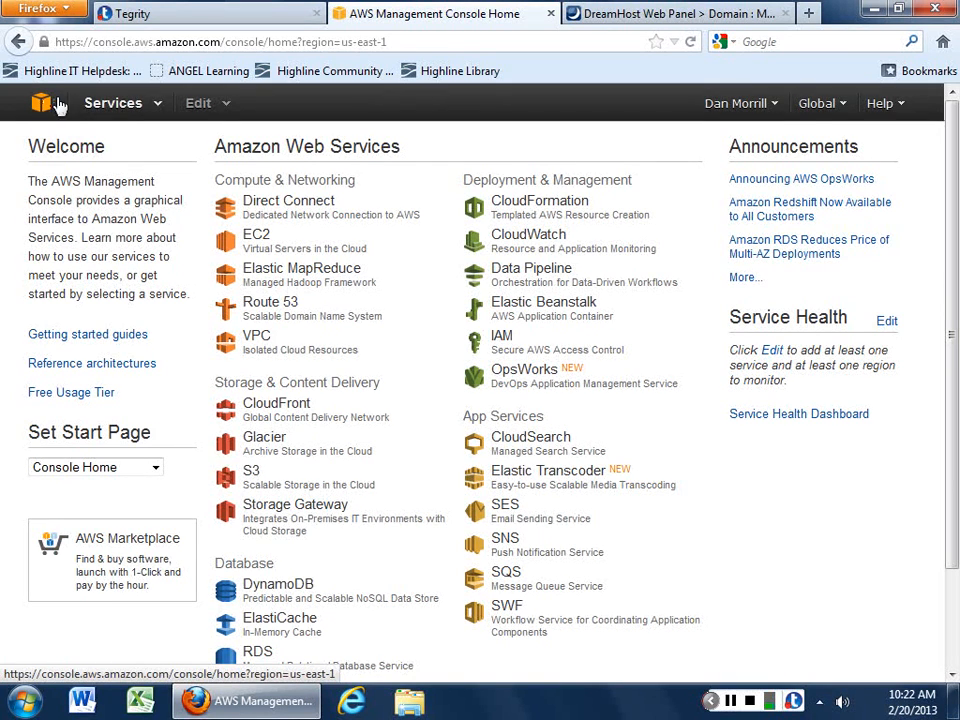
mouse_move(448, 482)
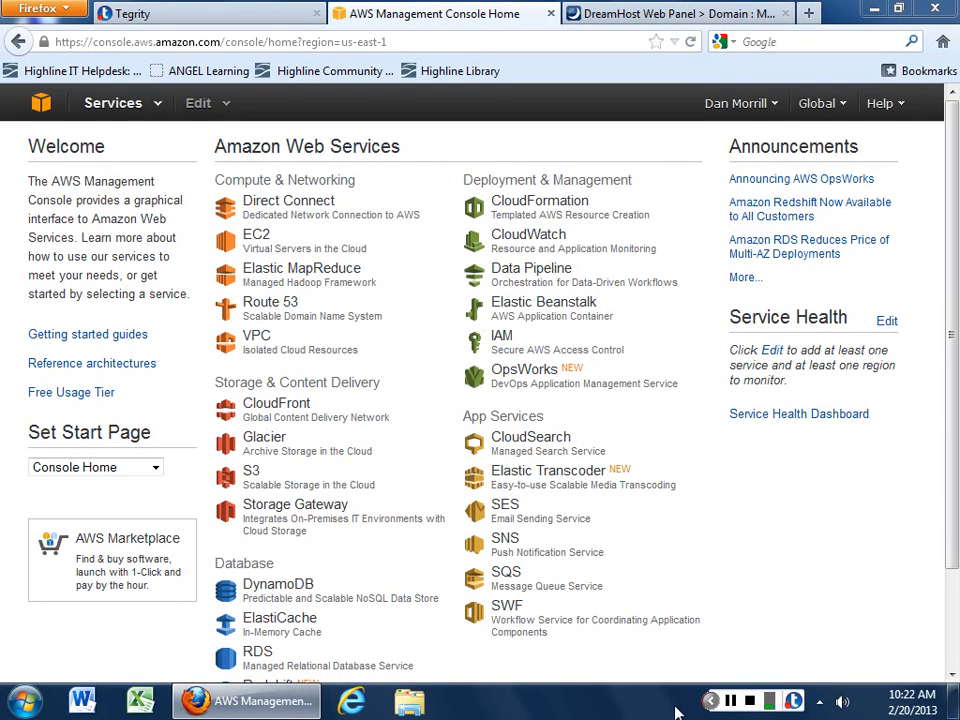
mouse_move(752, 702)
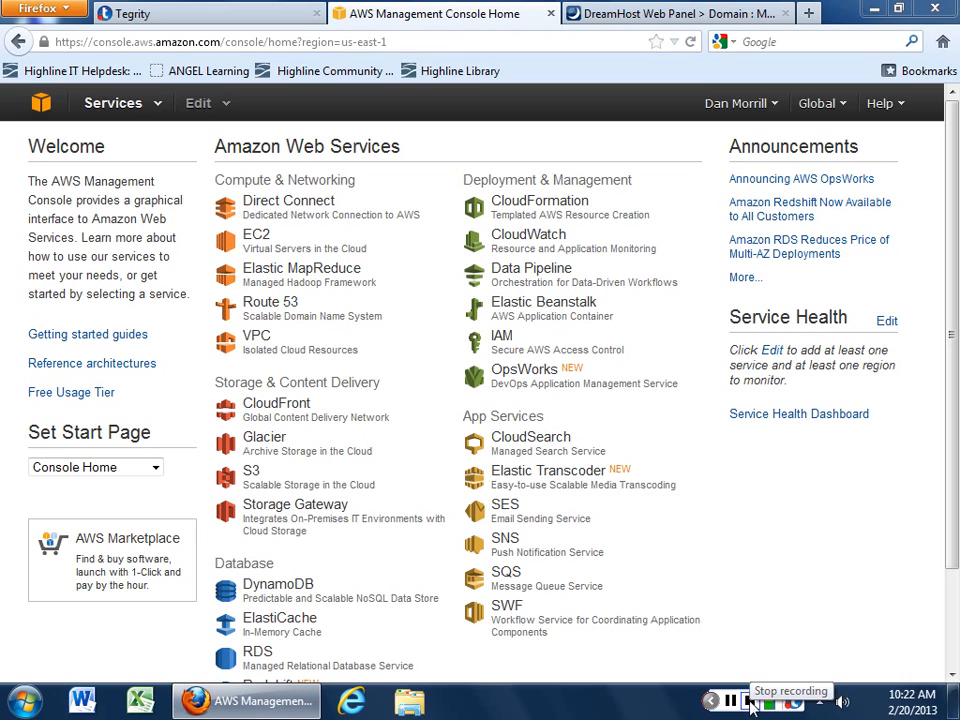